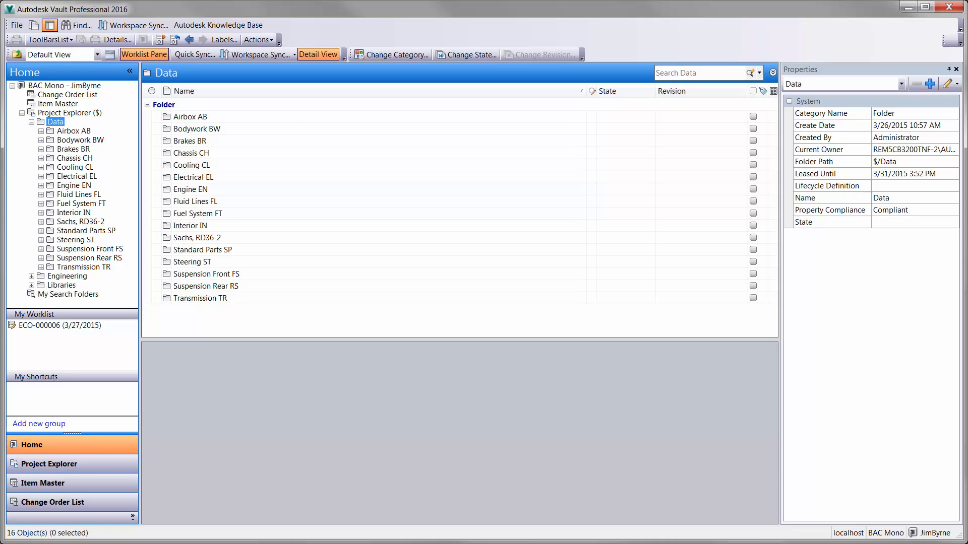
mouse_move(303, 461)
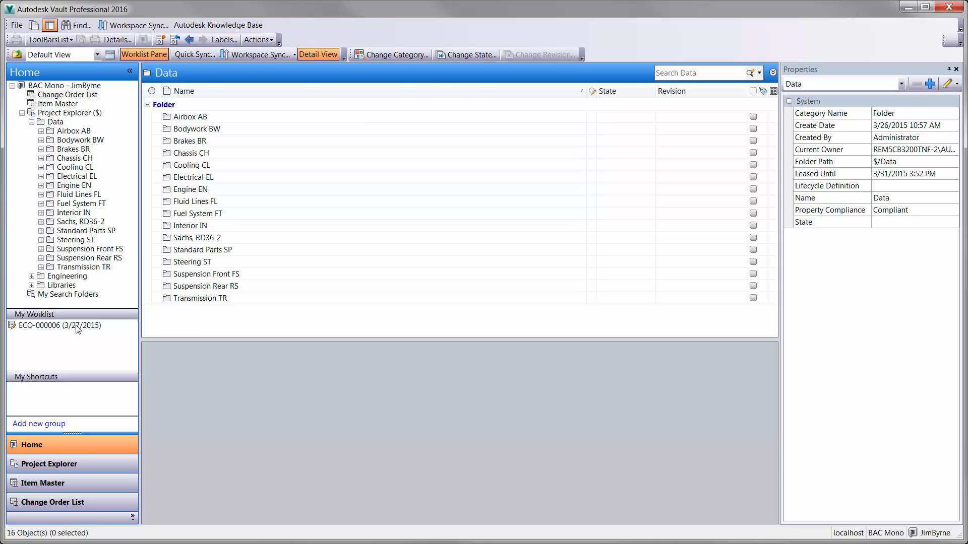
Step: Submit change order ECO-000006 from Open to Work and list its three attached files
click(59, 326)
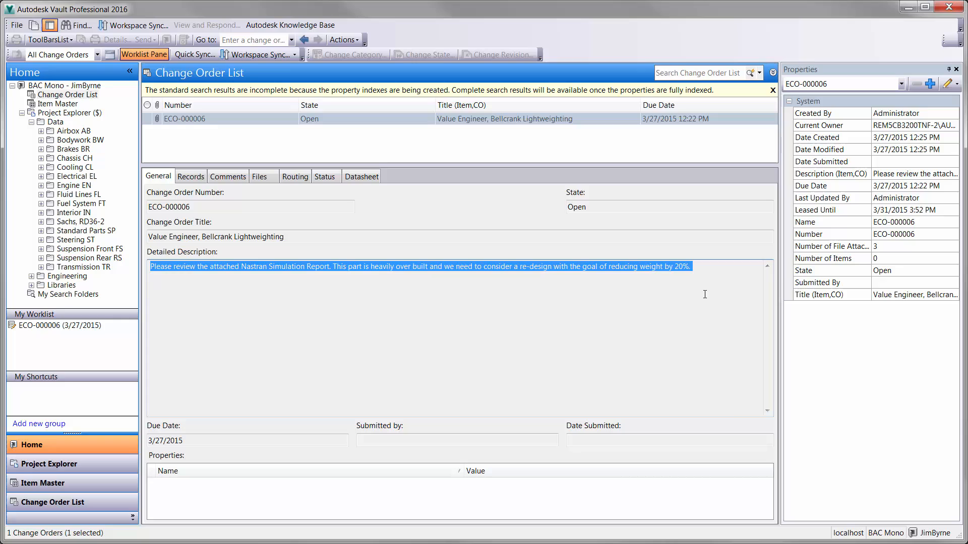
mouse_move(503, 253)
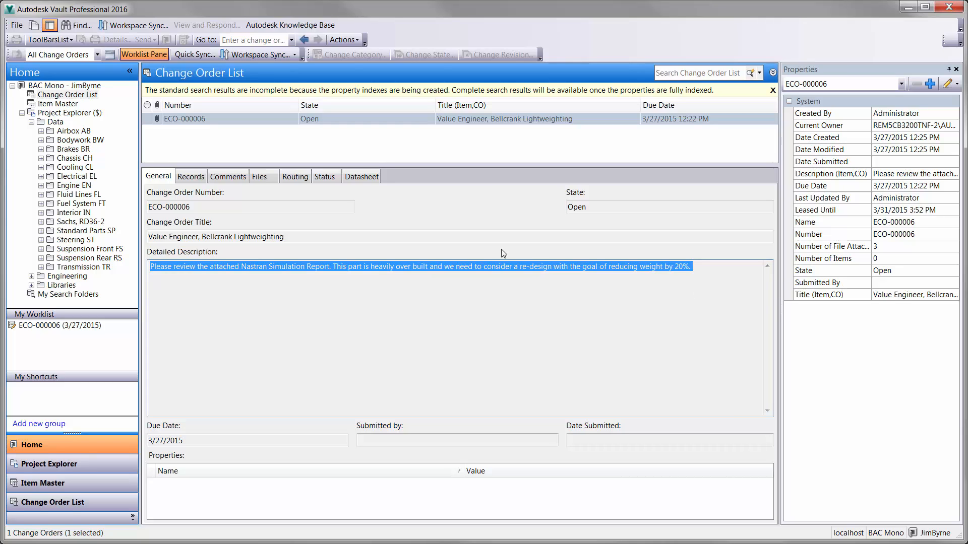
click(322, 177)
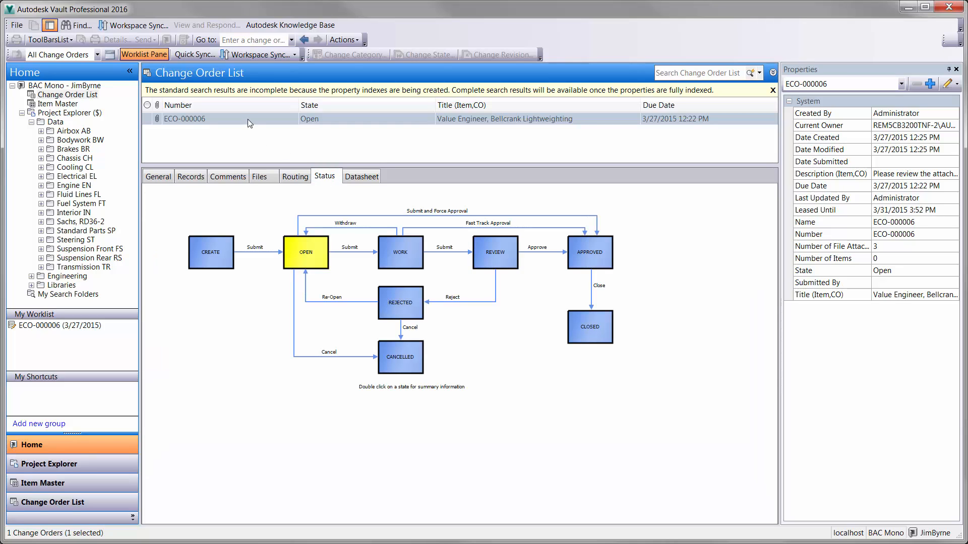
right_click(183, 119)
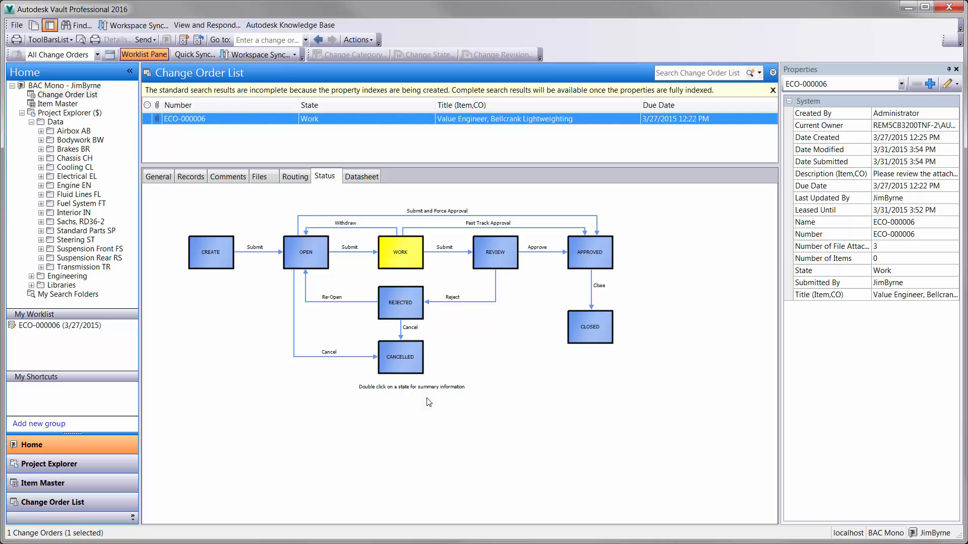
click(263, 176)
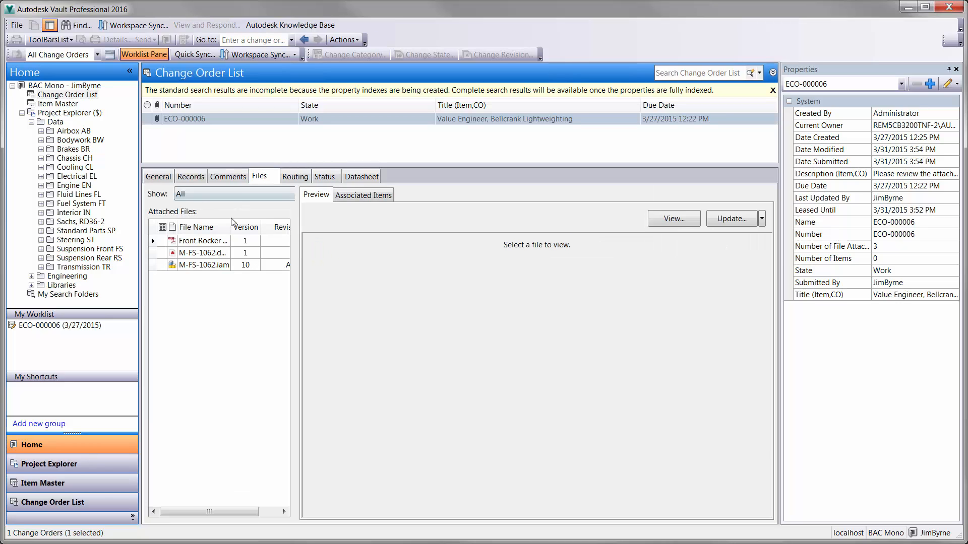
Step: Preview Front Rocker Report.pdf and M-FS-1062.iam in 3D, then go to its Suspension Front FS folder
click(202, 240)
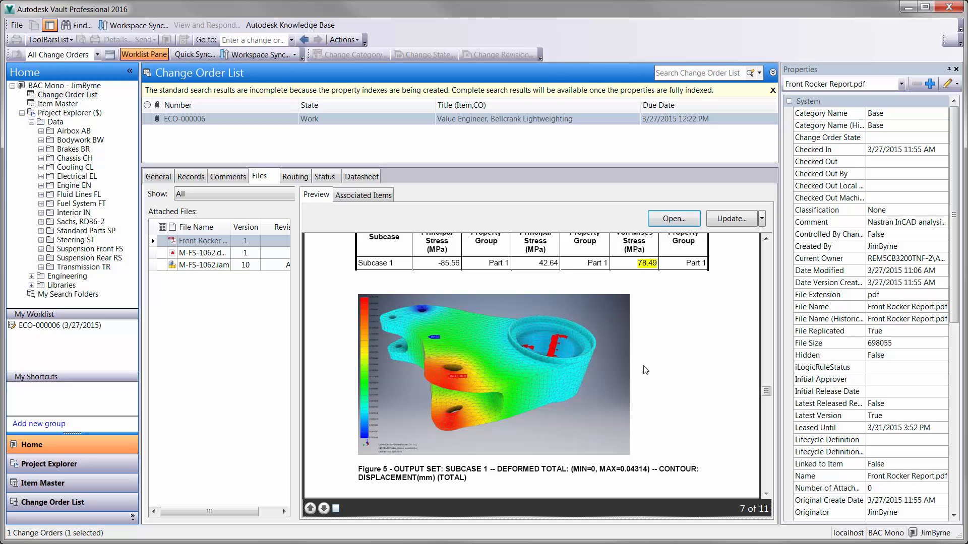
right_click(204, 265)
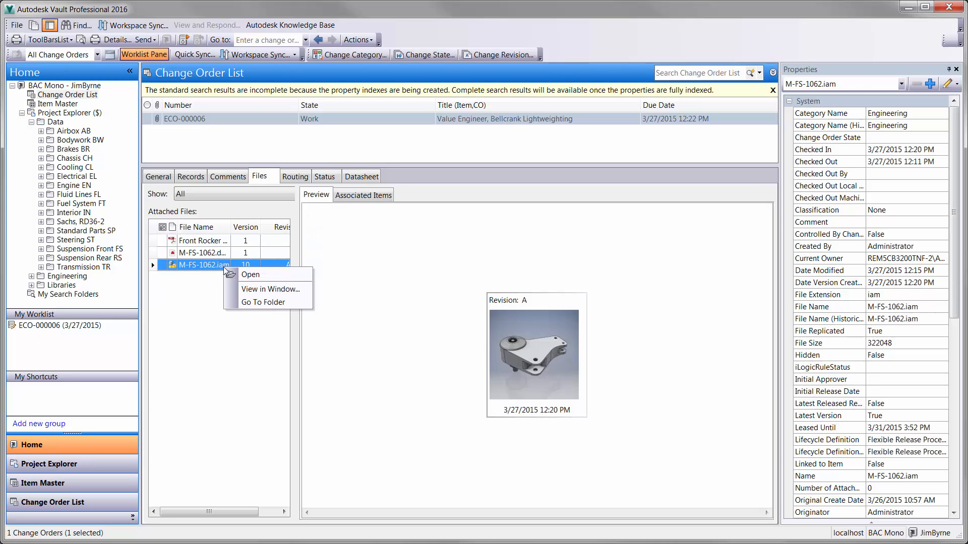
click(270, 289)
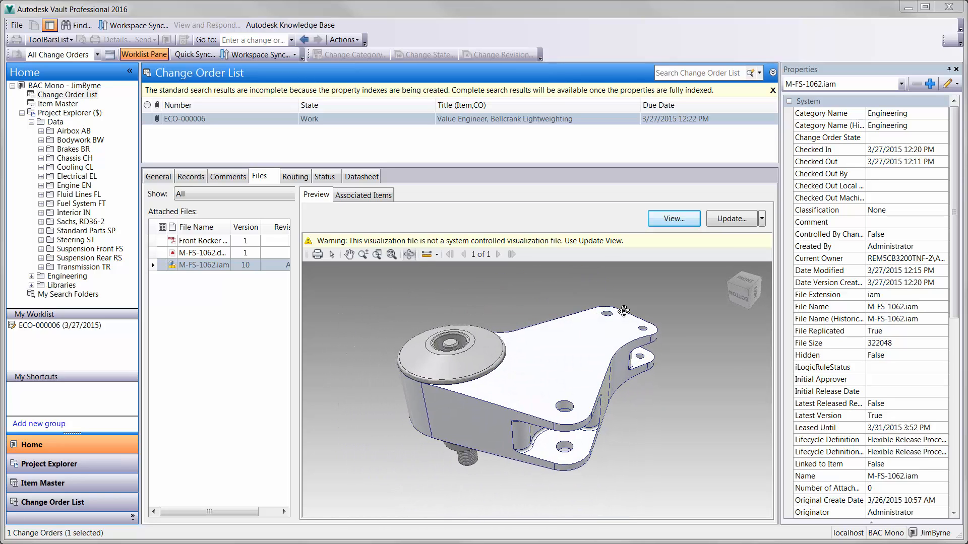
right_click(199, 266)
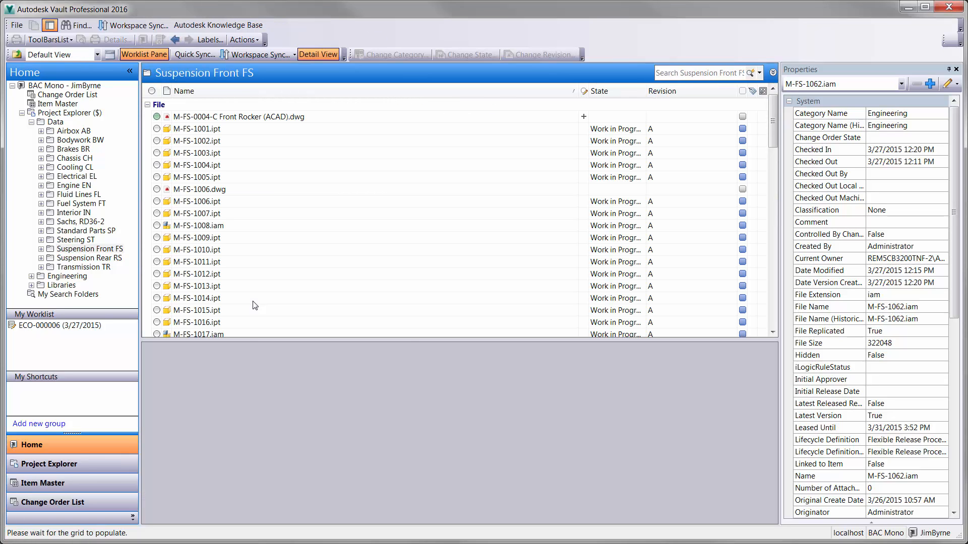
Step: Review M-FS-1062.iam history, where-used and BOM, then start Copy Design on it
click(198, 152)
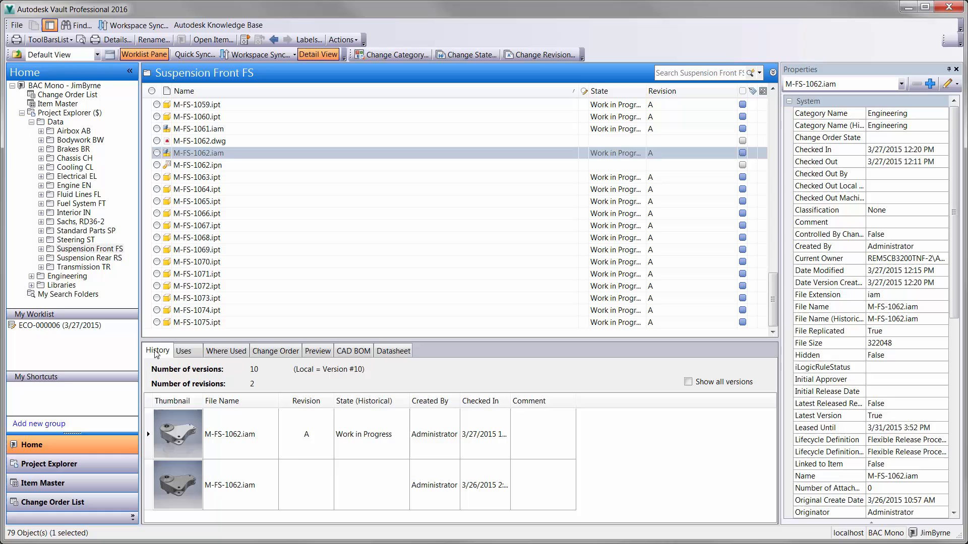
click(275, 351)
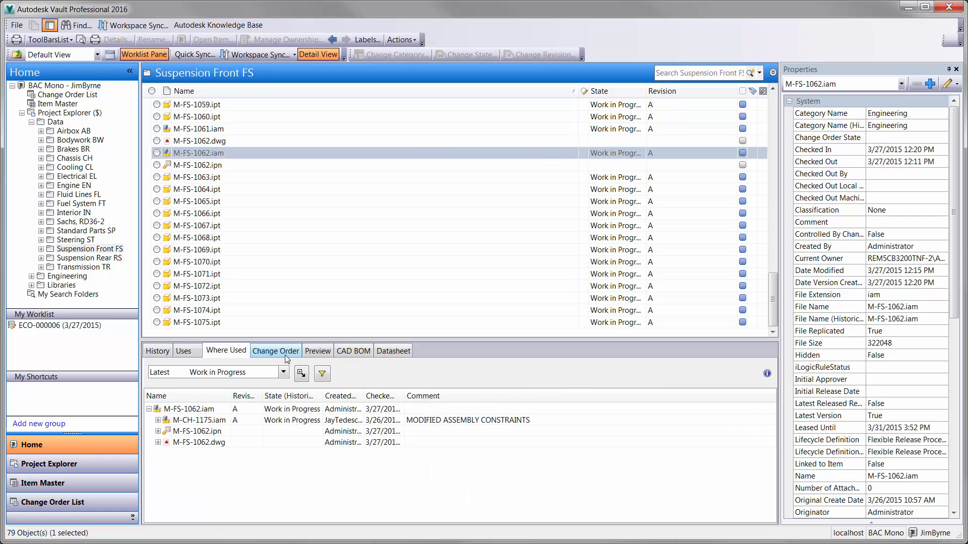
click(353, 351)
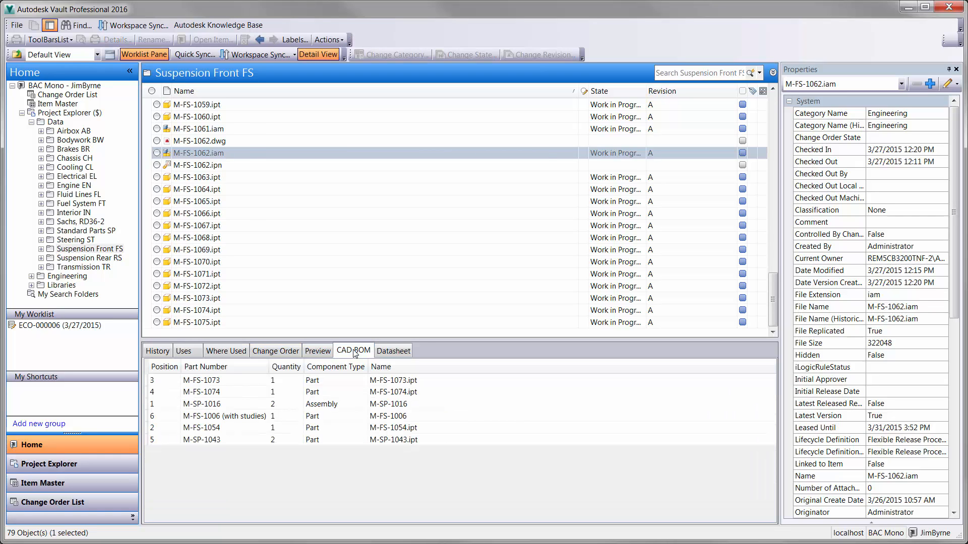
right_click(200, 152)
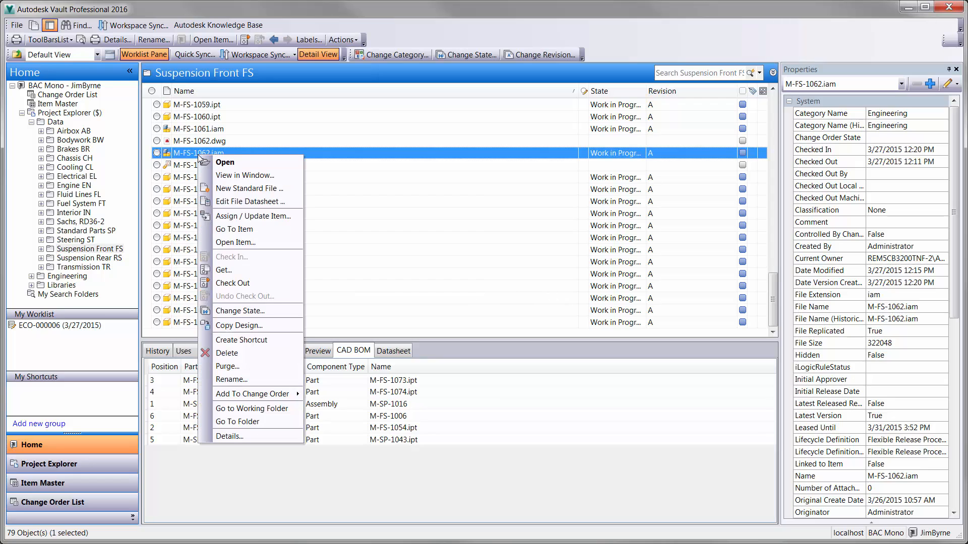
click(240, 326)
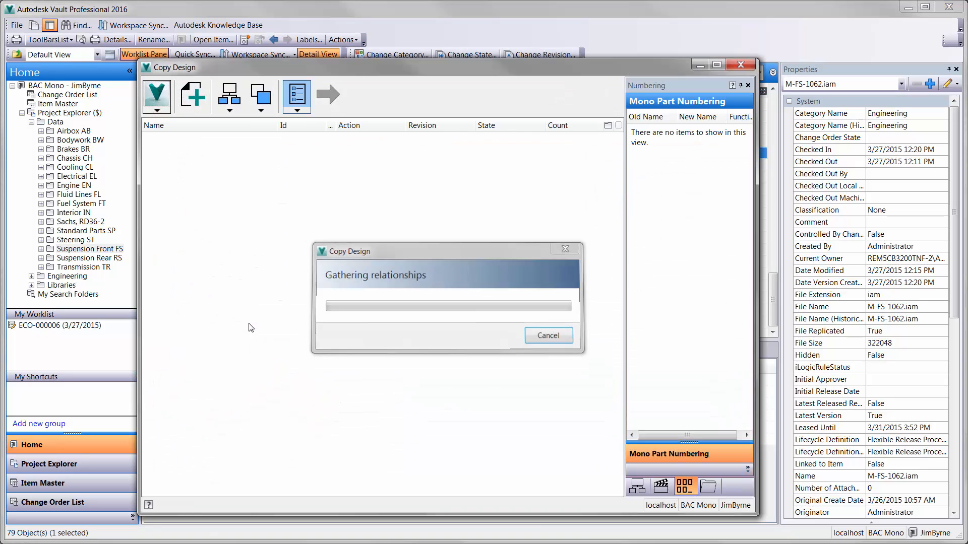
Step: Copy M-FS-1006.ipt too under the Functional Category numbering, creating M-FS-1078.iam and its part
right_click(197, 205)
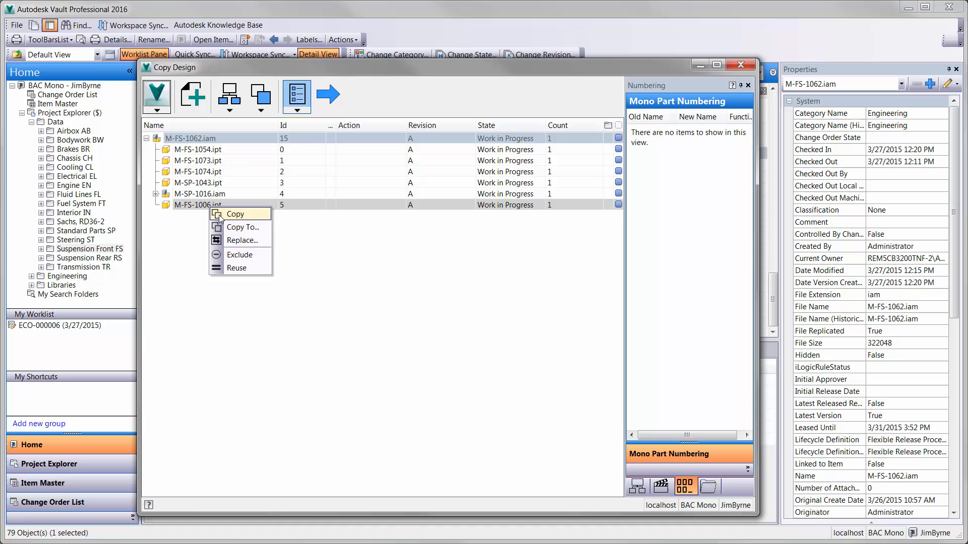
click(235, 214)
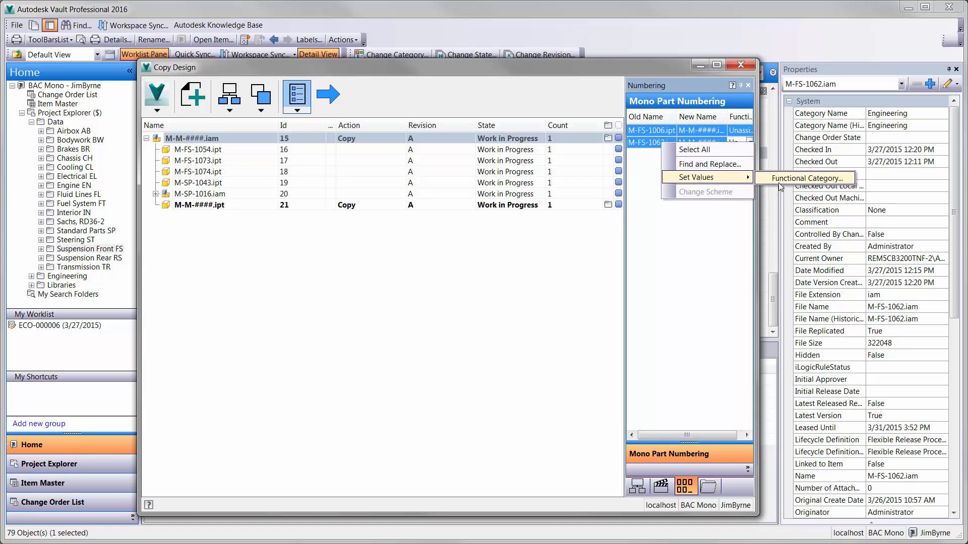
click(804, 177)
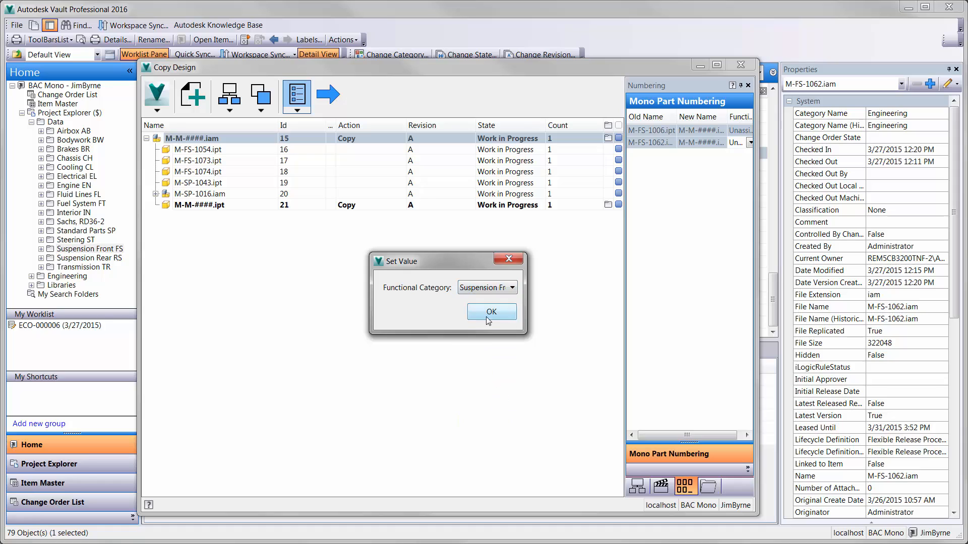
click(491, 312)
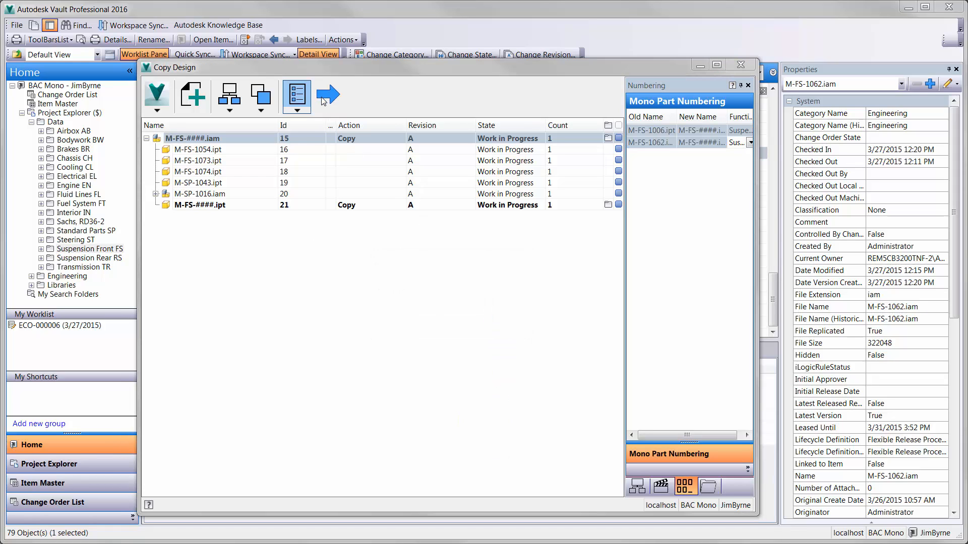
click(328, 97)
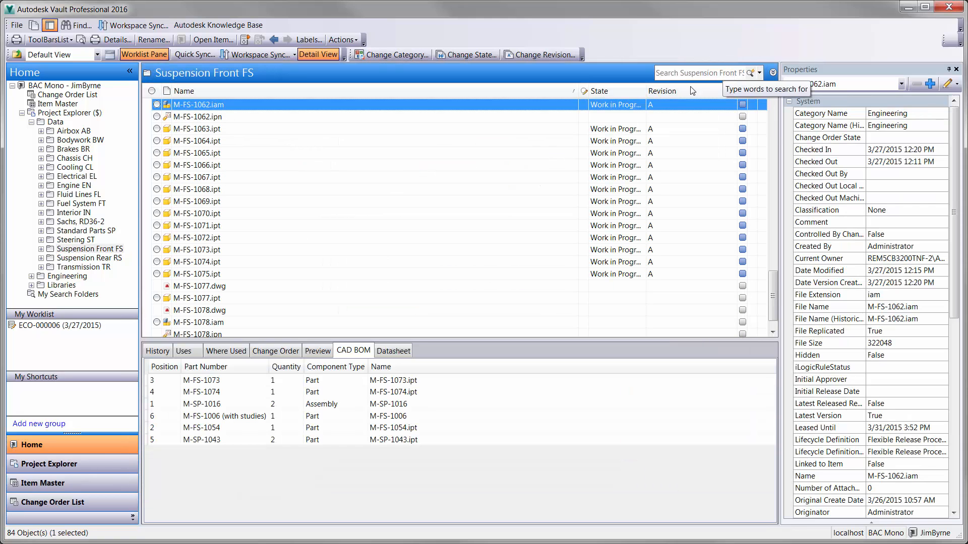
right_click(200, 103)
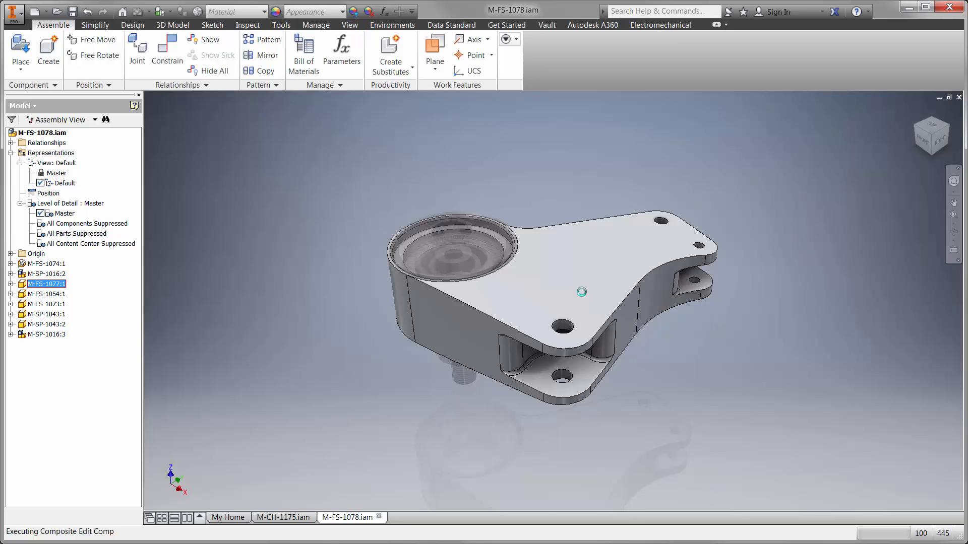
Step: Check out M-FS-1077, import the Front Rocker AutoCAD DWG at the origin and show only its outline layers
double_click(45, 283)
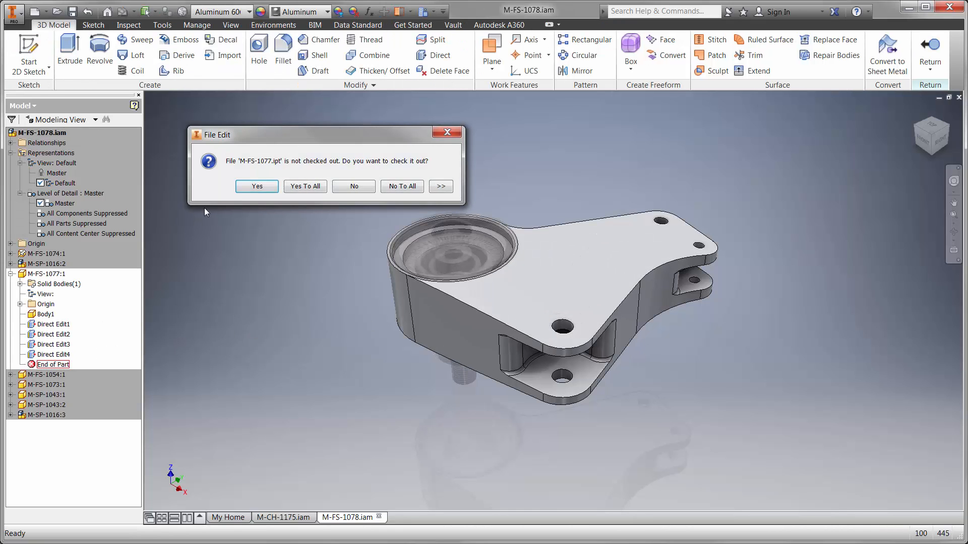
click(354, 185)
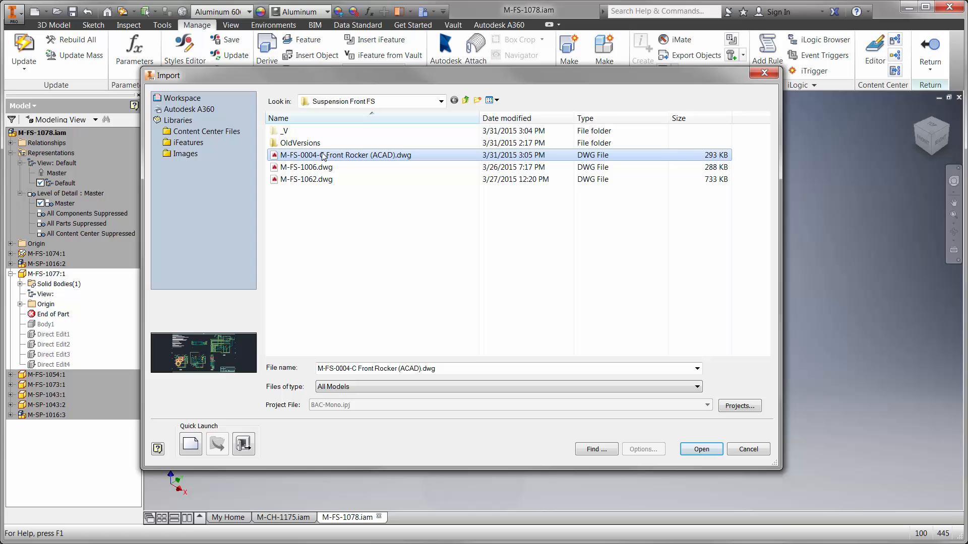
click(700, 449)
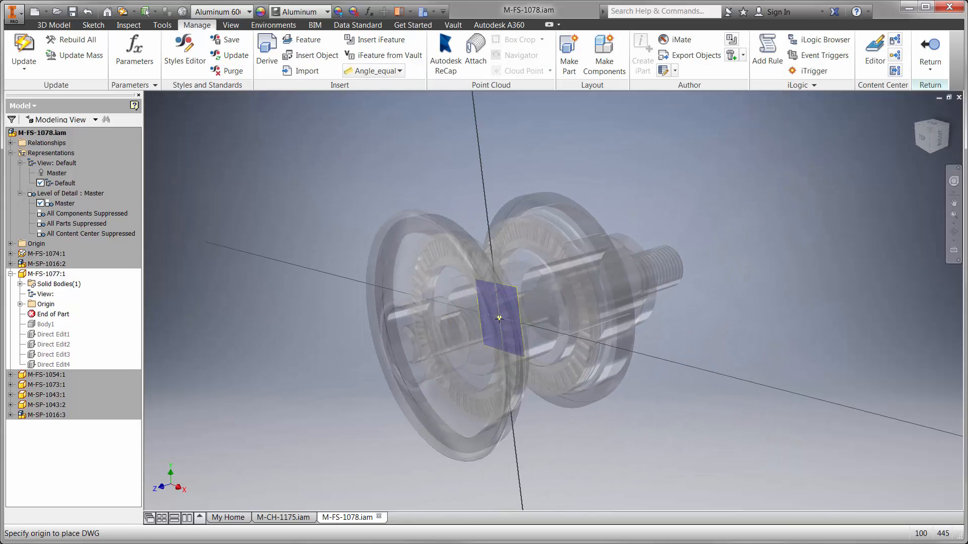
click(500, 319)
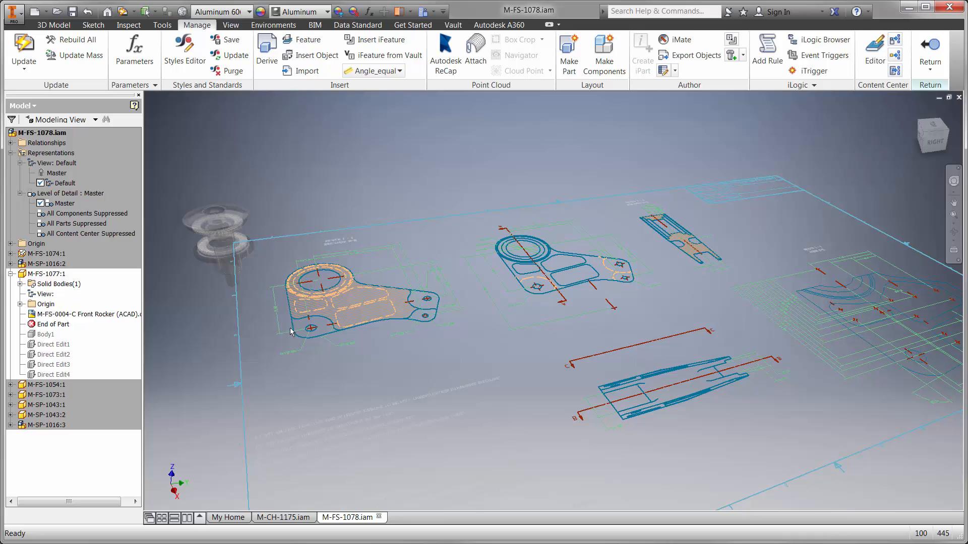
right_click(80, 315)
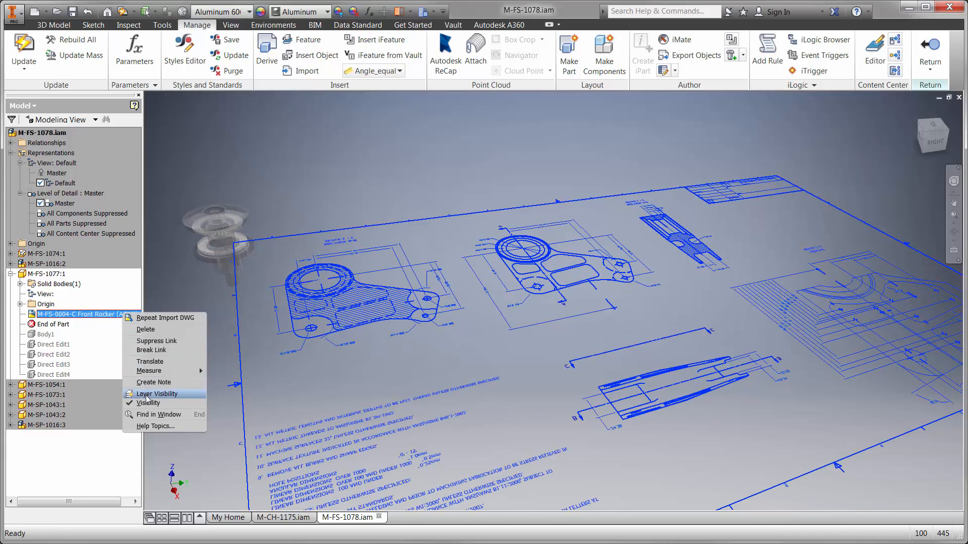
click(156, 394)
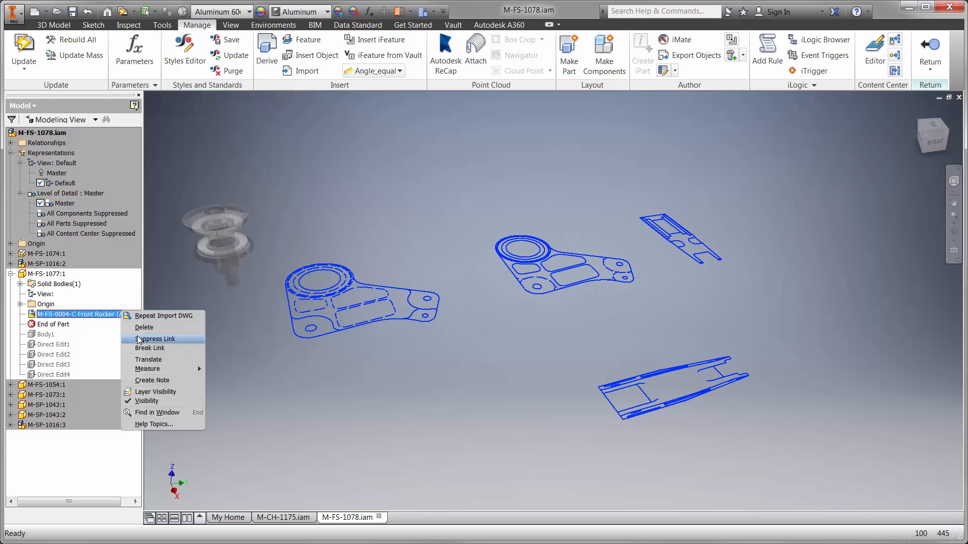
Step: Suppress the DWG link and extrude the rocker profiles with depths linked to sketch dimensions such as 42.63
click(148, 359)
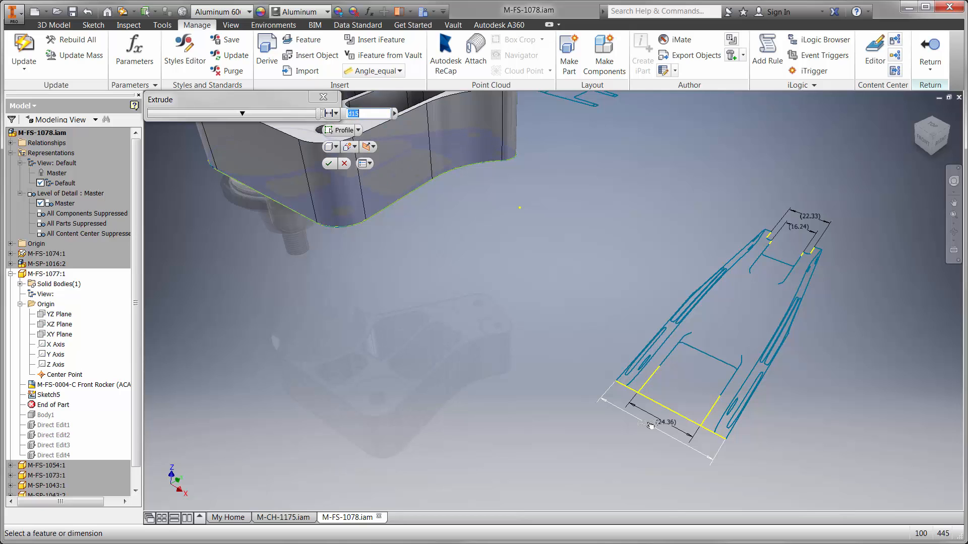
click(329, 163)
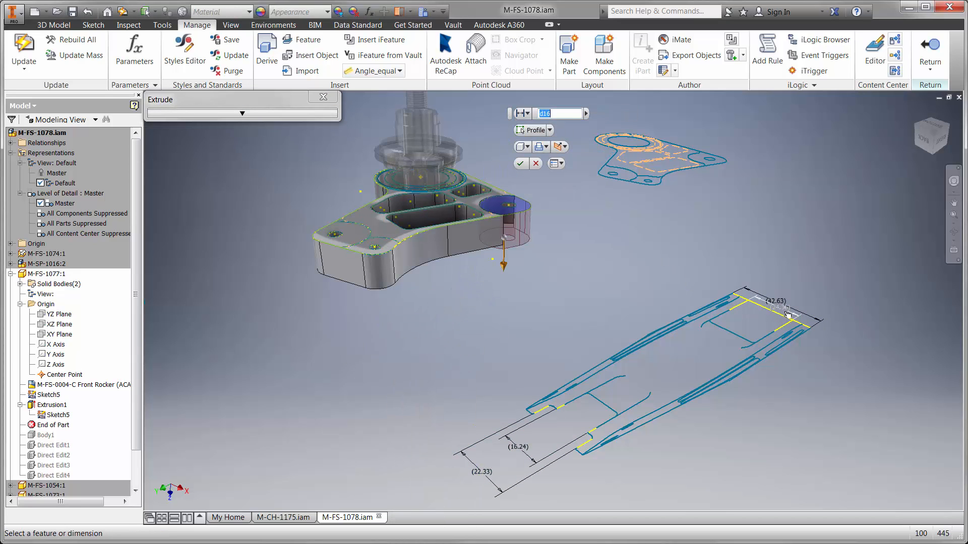
click(519, 163)
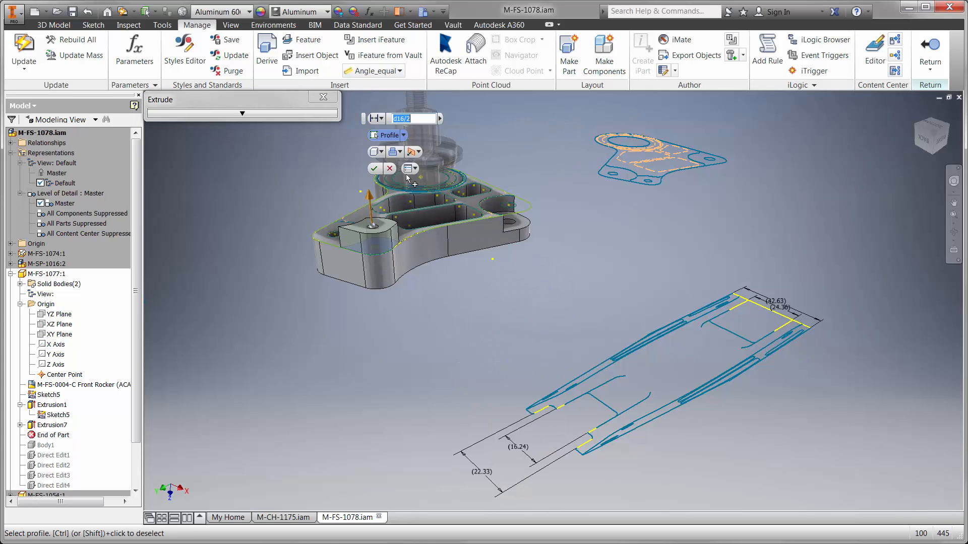
click(370, 247)
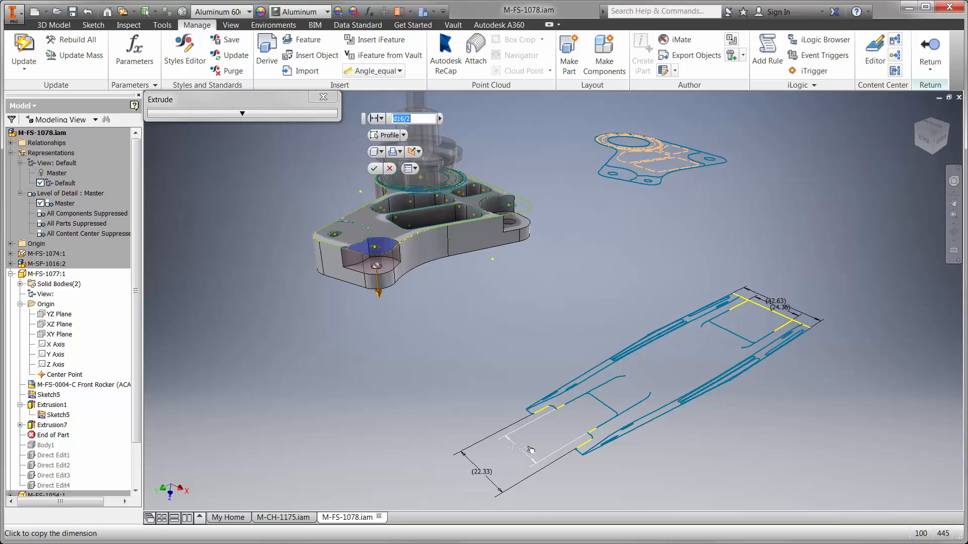
click(374, 168)
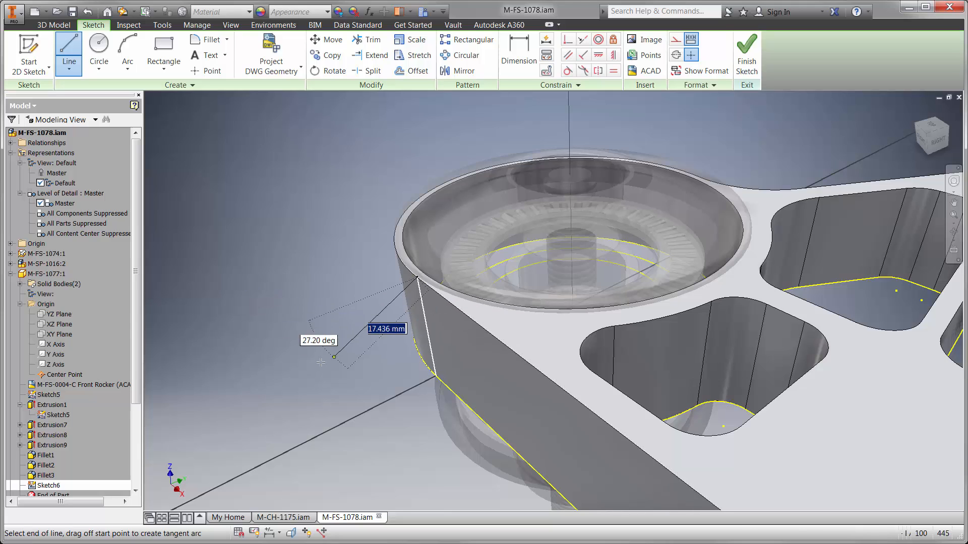
Step: Finish the angled sketch line at the bearing boss and revolve it into Revolution1
click(414, 281)
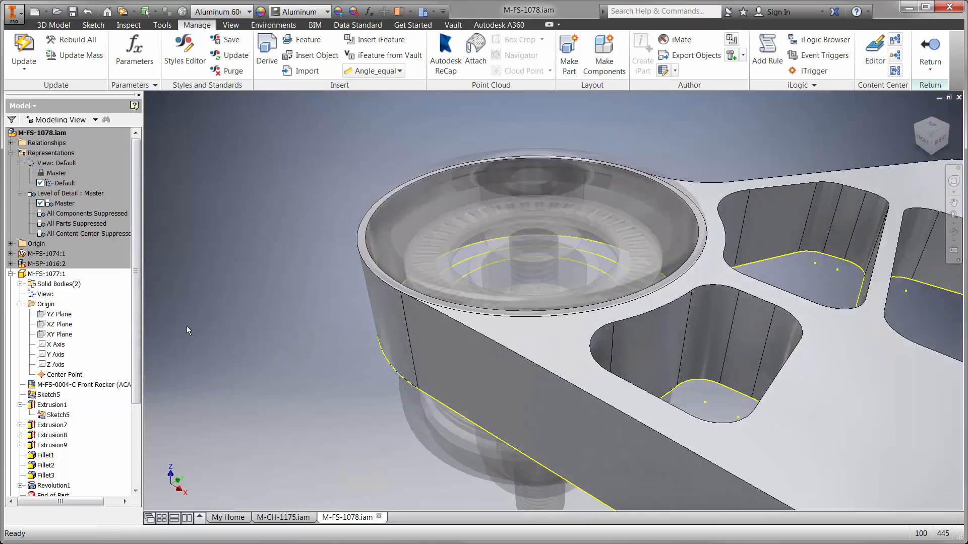
click(230, 24)
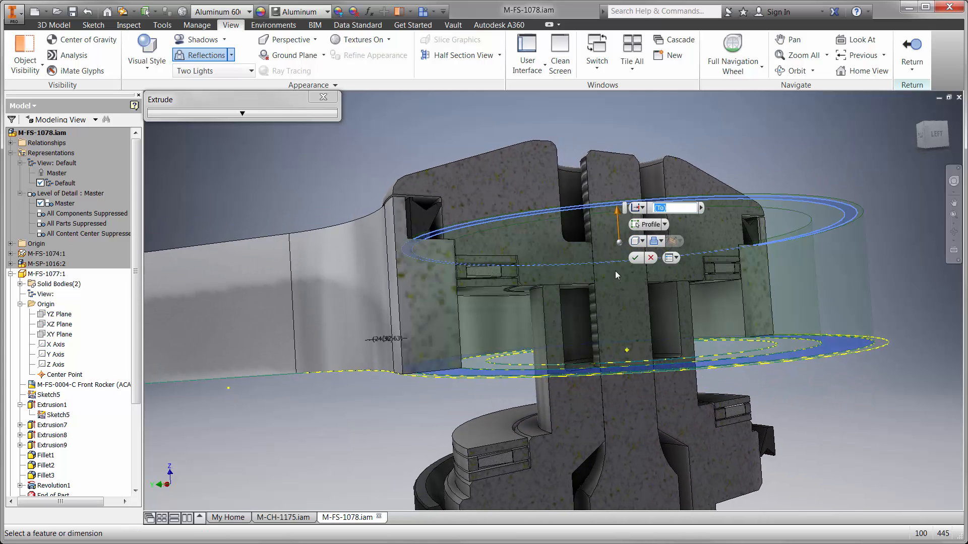
Step: Extrude the ring profile up to the next face
right_click(615, 275)
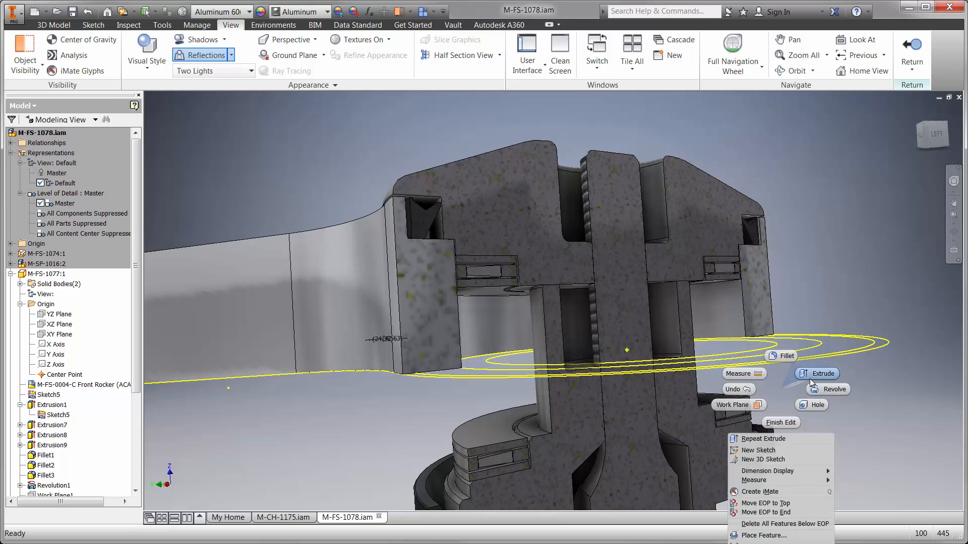
click(821, 373)
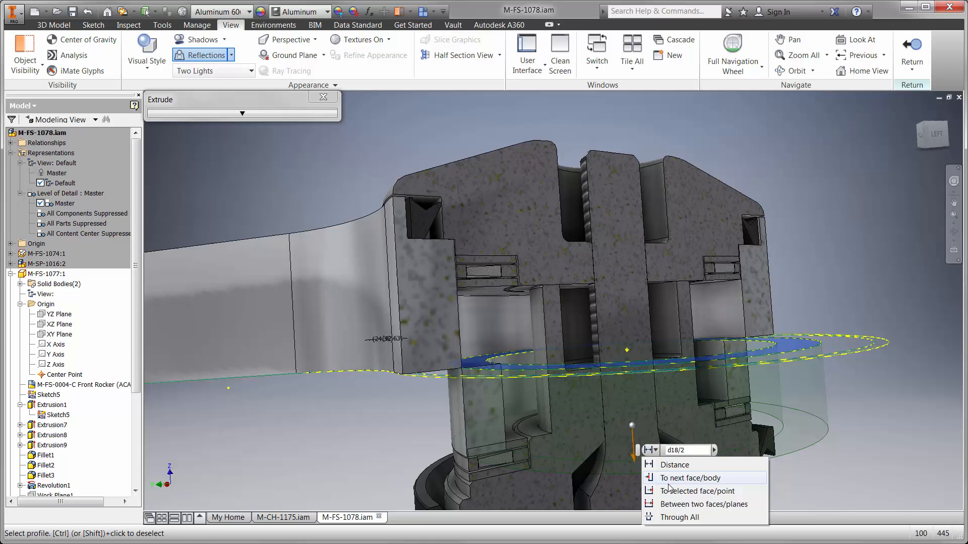
click(691, 477)
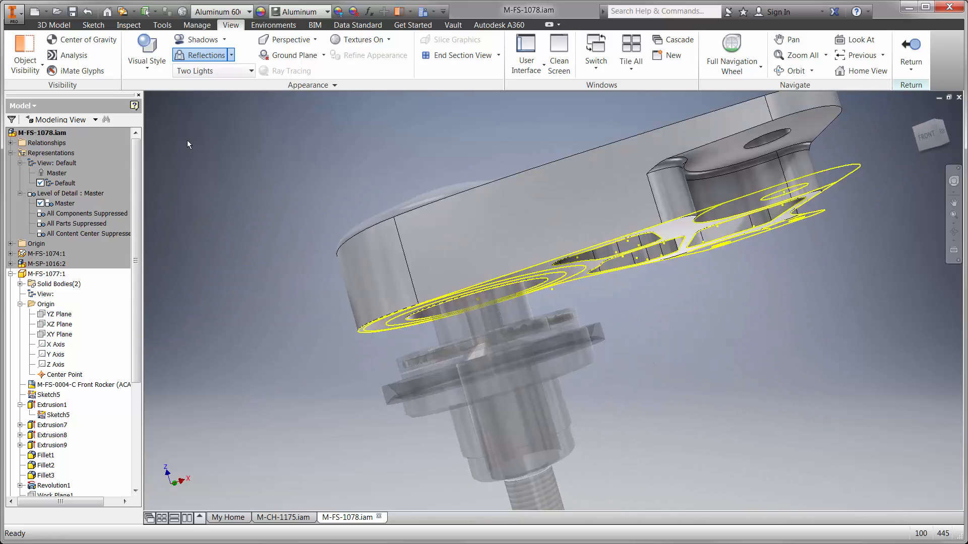
Step: Mirror the entire solid body about the selected plane
click(52, 24)
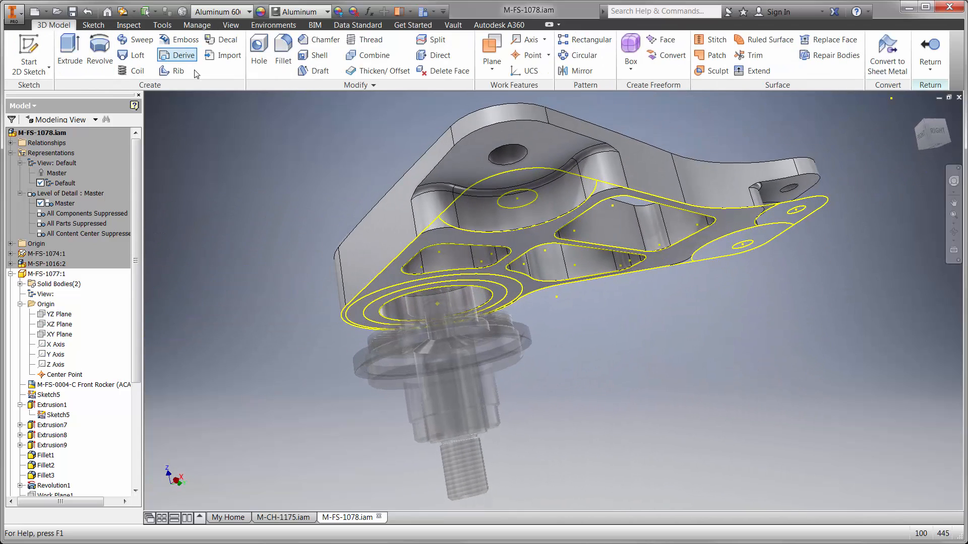
click(578, 71)
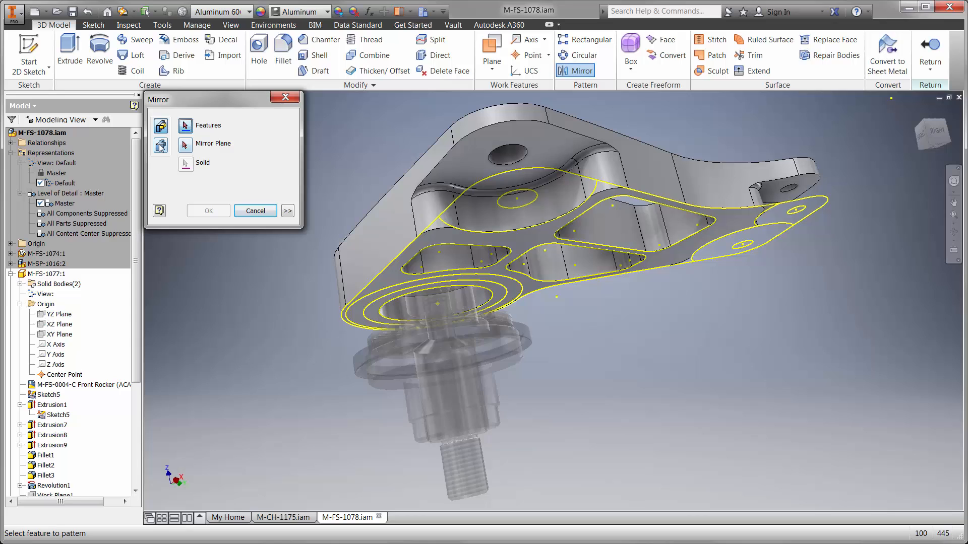
click(160, 146)
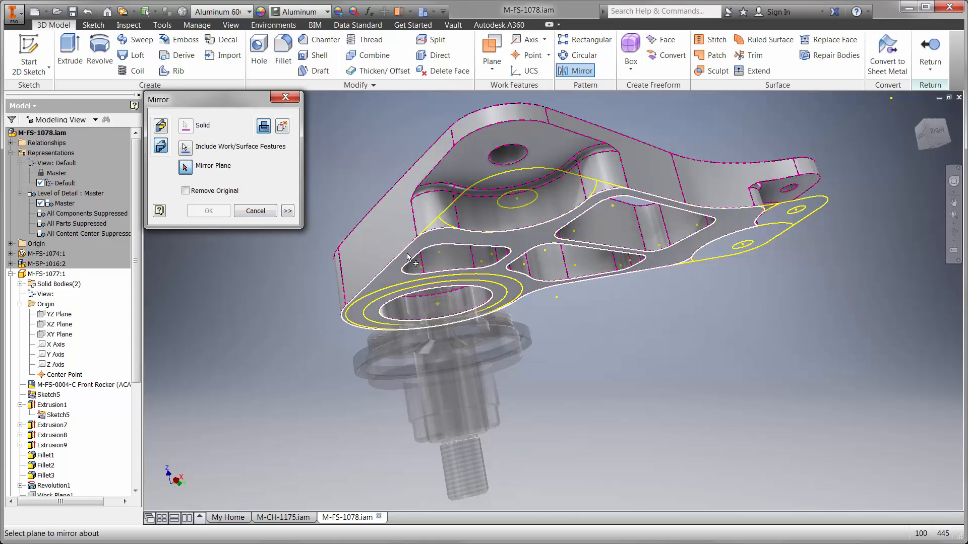
click(255, 211)
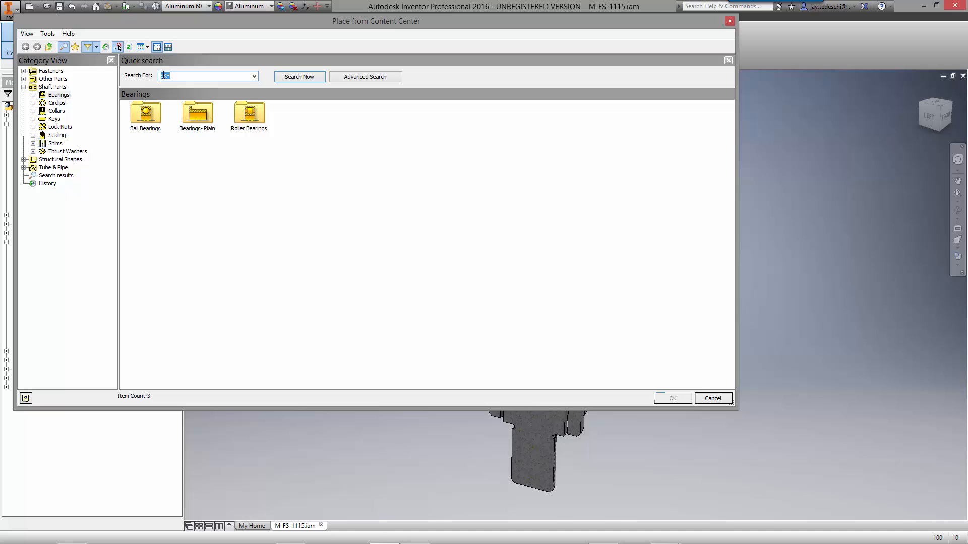
Step: Place a DIN 617 needle roller bearing size NKI 28/20 TN and end the assembly section view
click(299, 75)
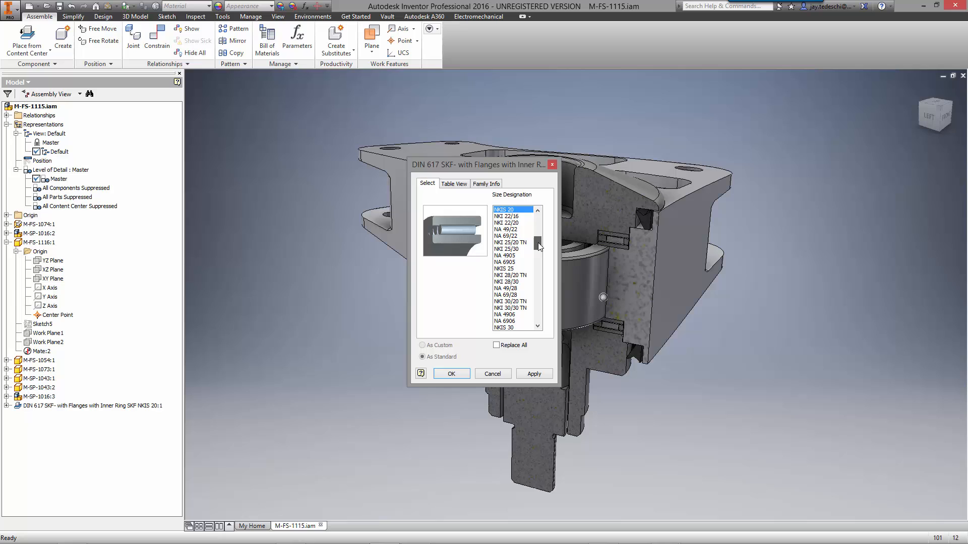
click(451, 373)
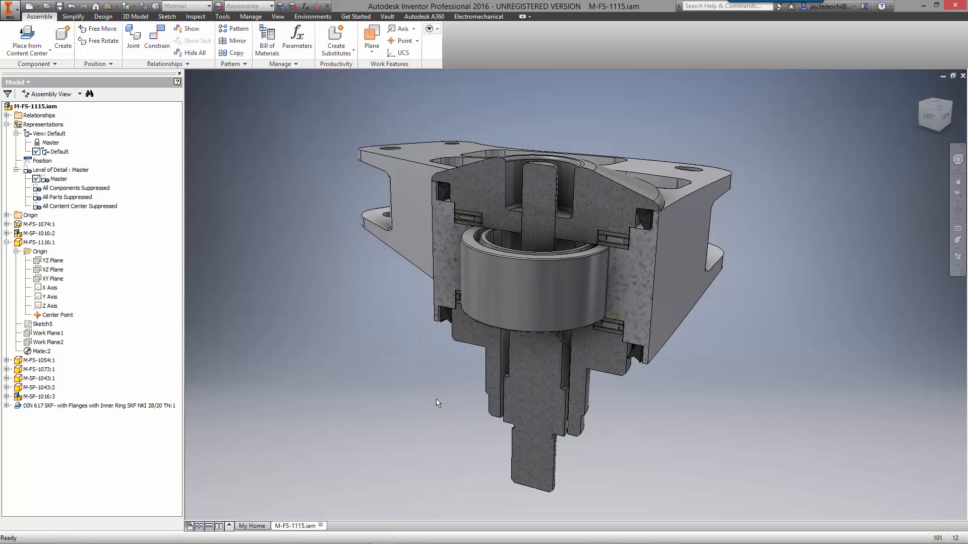
click(277, 17)
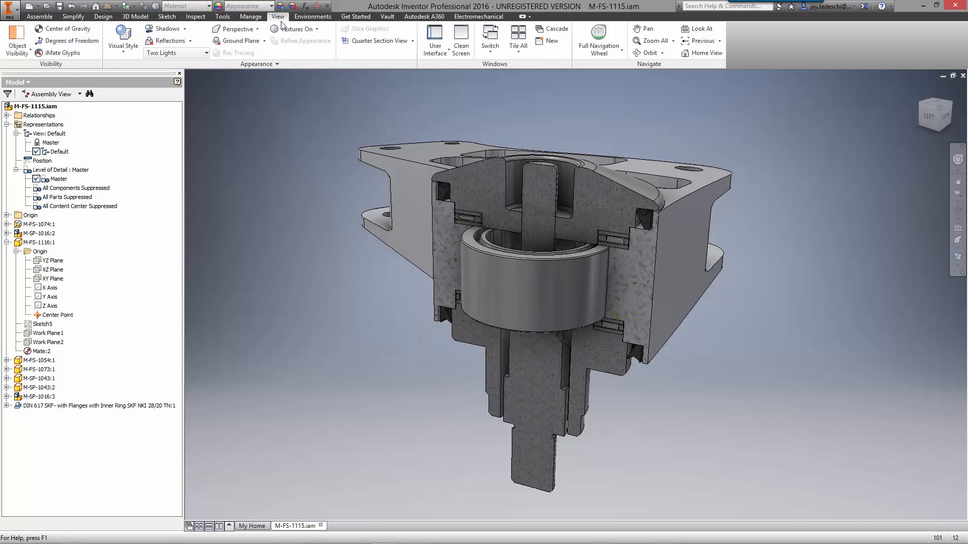
click(375, 40)
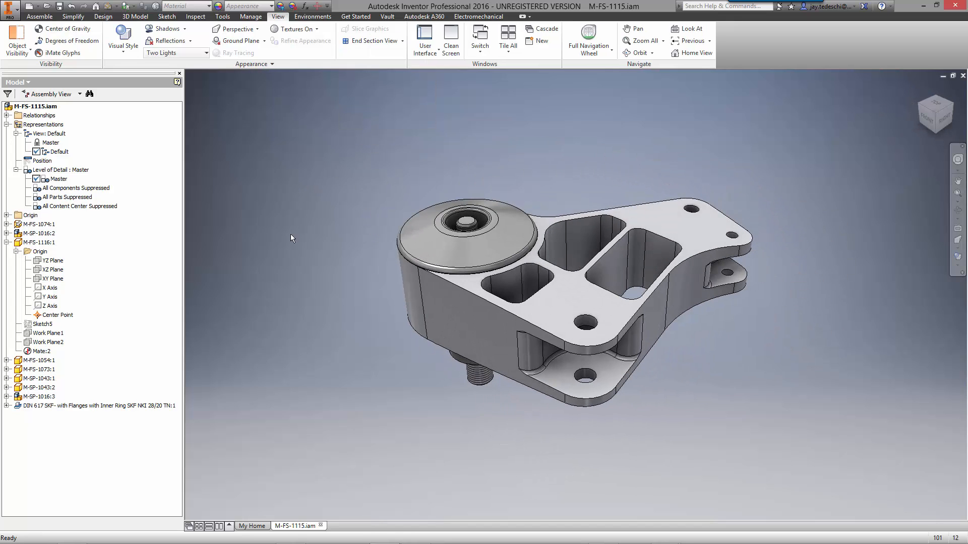
click(29, 81)
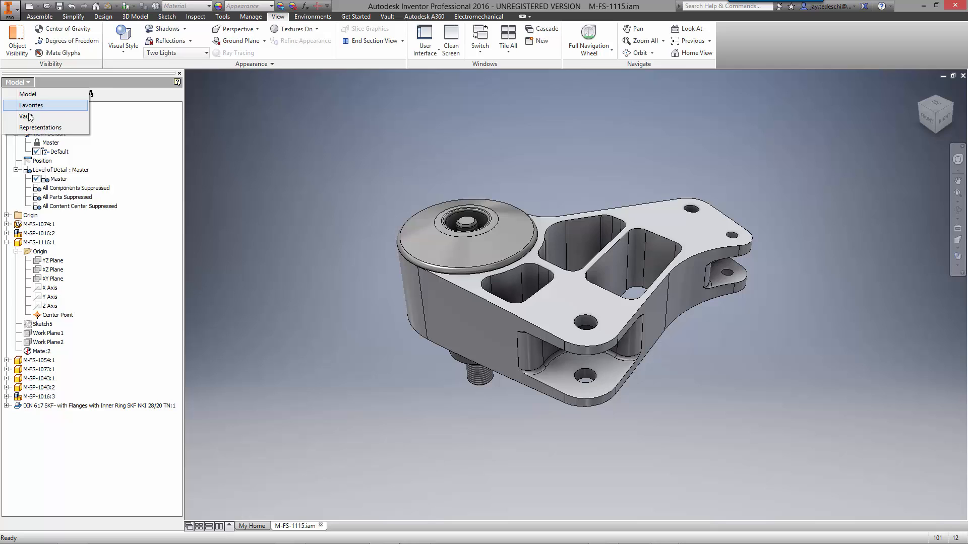
Step: Check the vault status in the browser and open drawing M-FS-1115.dwg from the top assembly
click(23, 117)
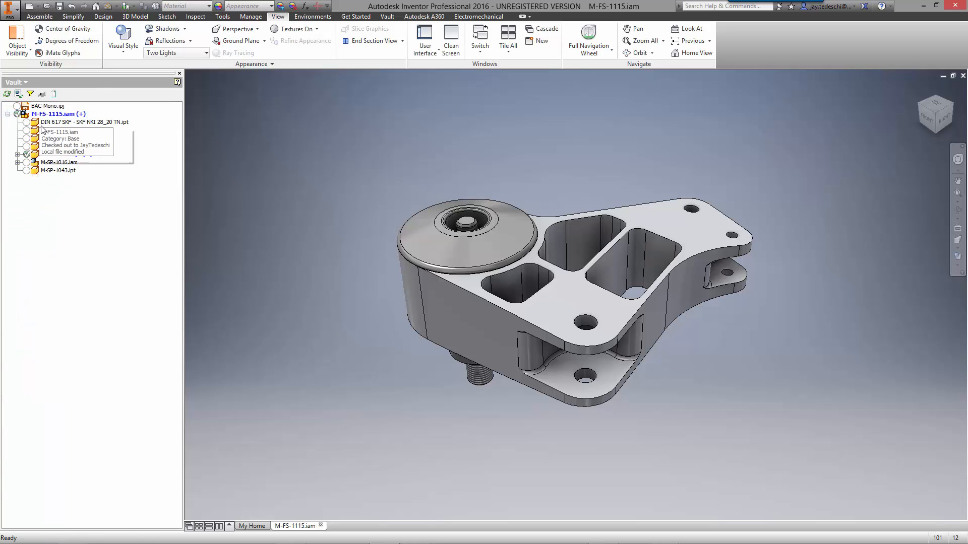
click(27, 81)
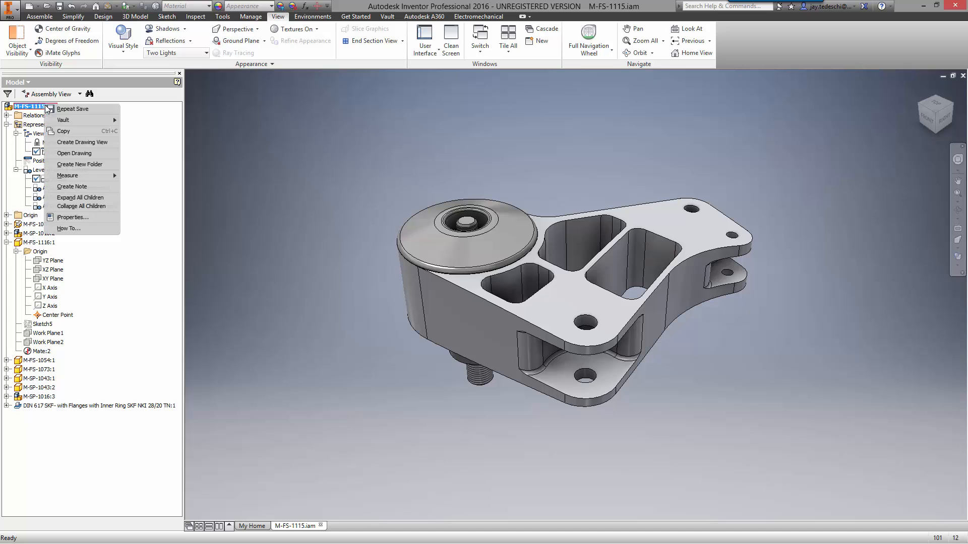
click(82, 142)
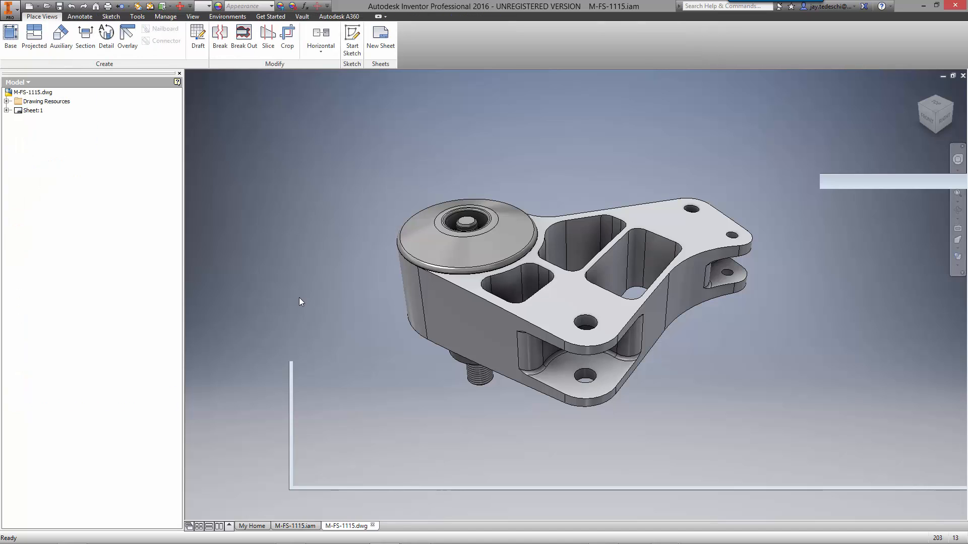
click(348, 527)
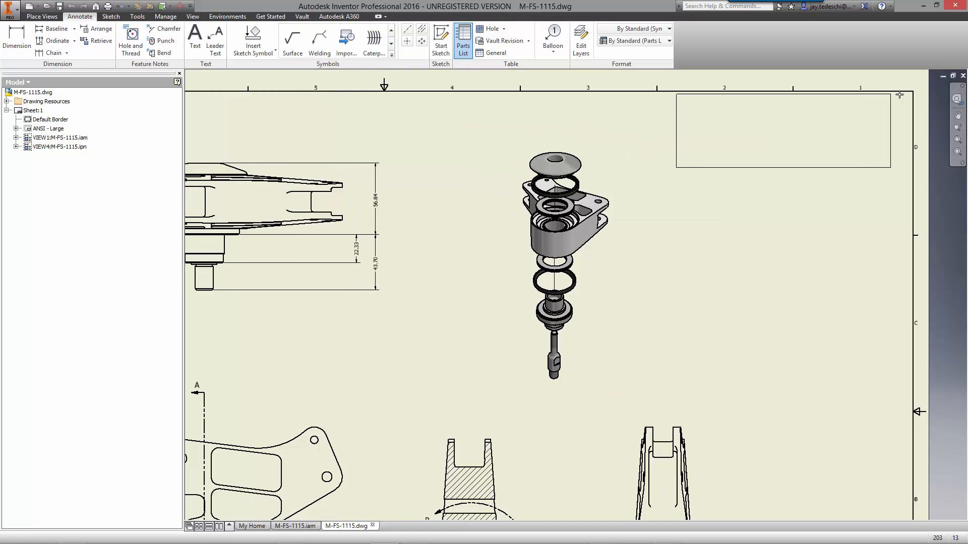
Step: Place the parts list top right and auto-balloon the exploded view in a vertical column left of it
click(463, 36)
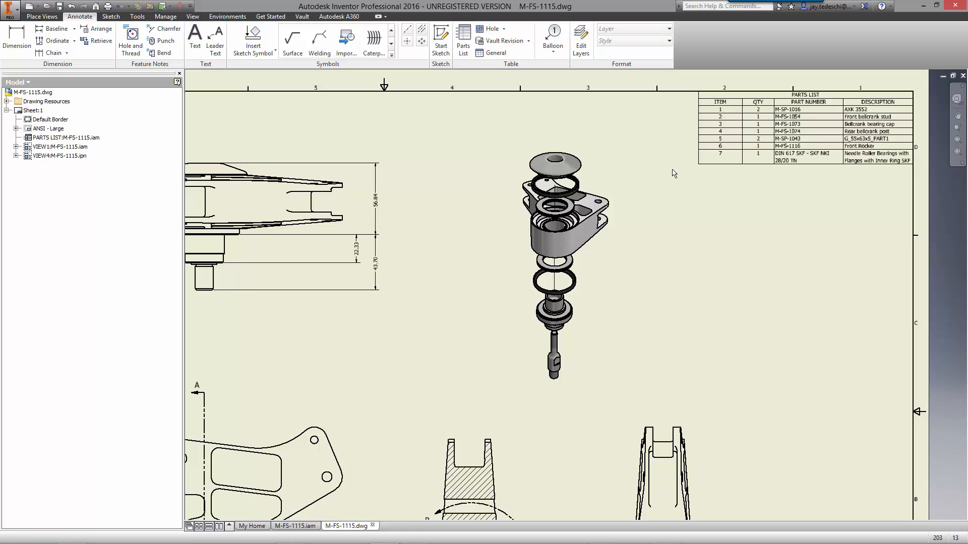
click(560, 40)
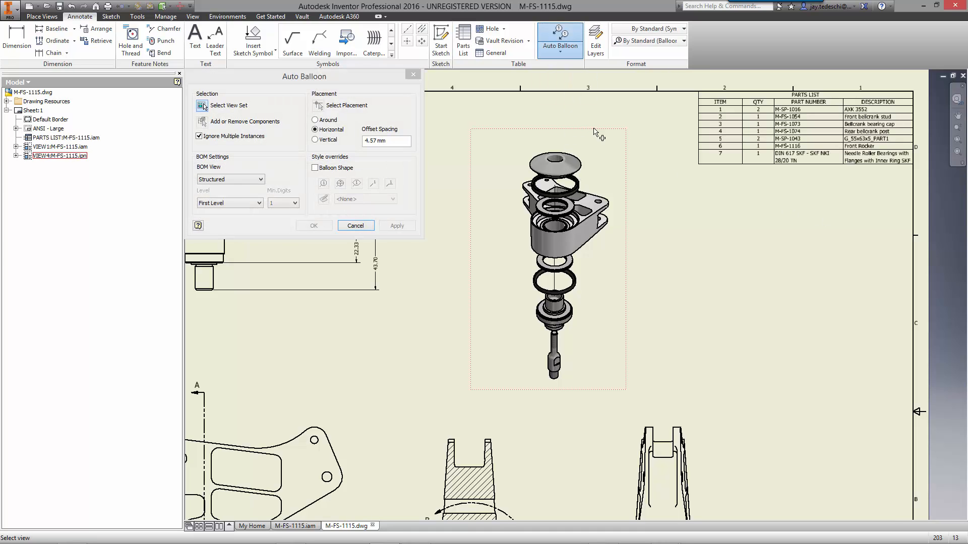
click(203, 121)
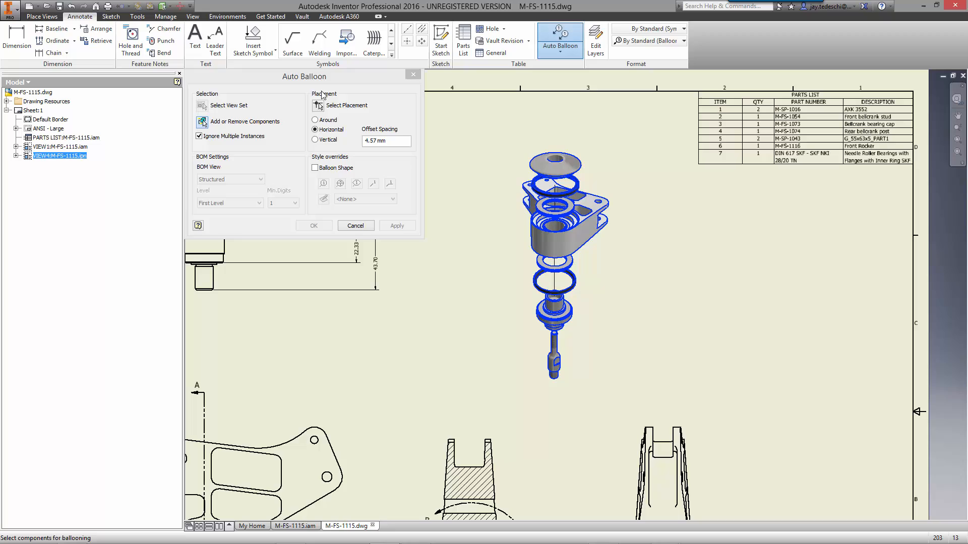
click(315, 140)
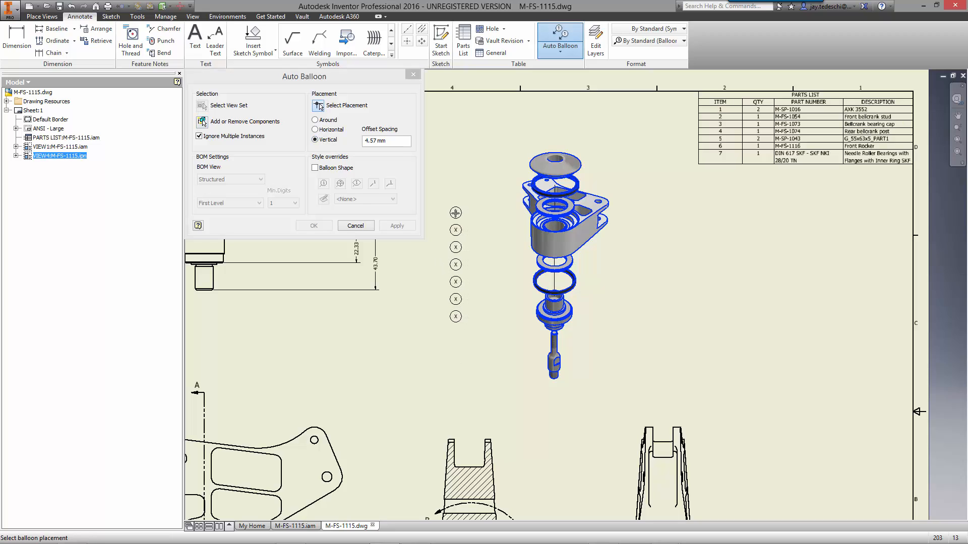
click(251, 526)
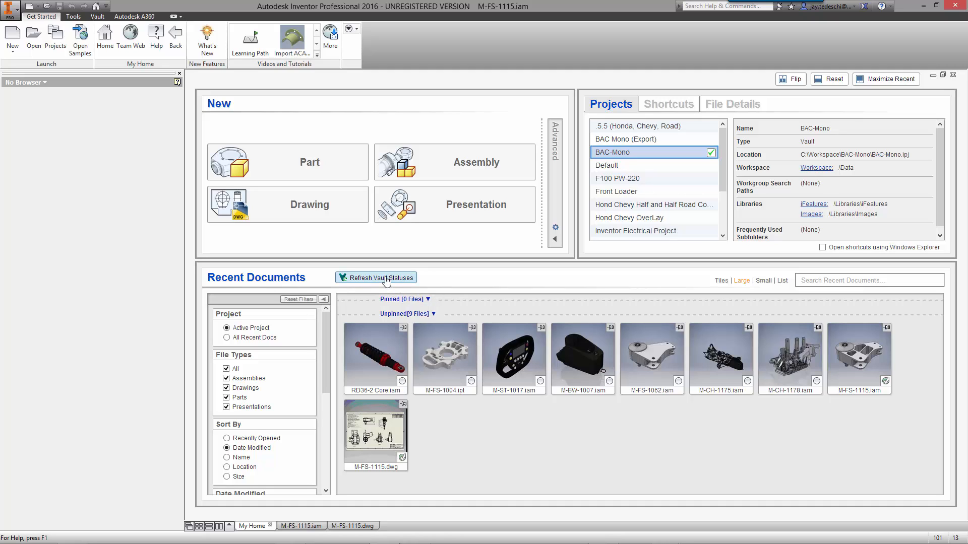
mouse_move(558, 449)
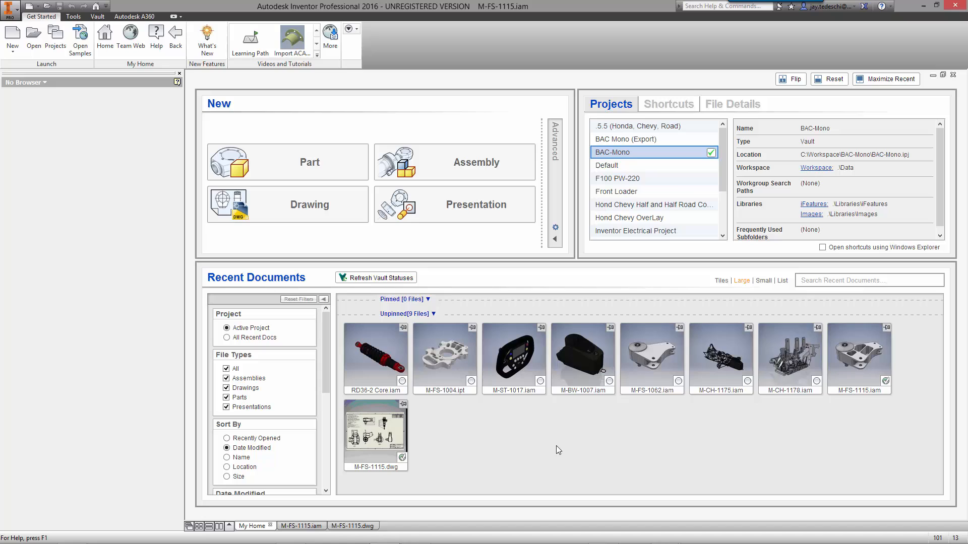
mouse_move(887, 384)
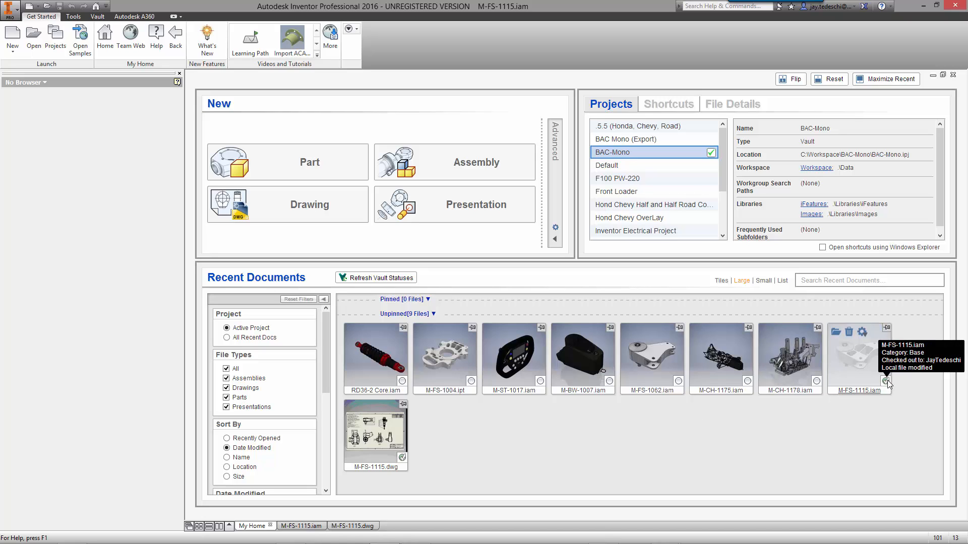
mouse_move(725, 451)
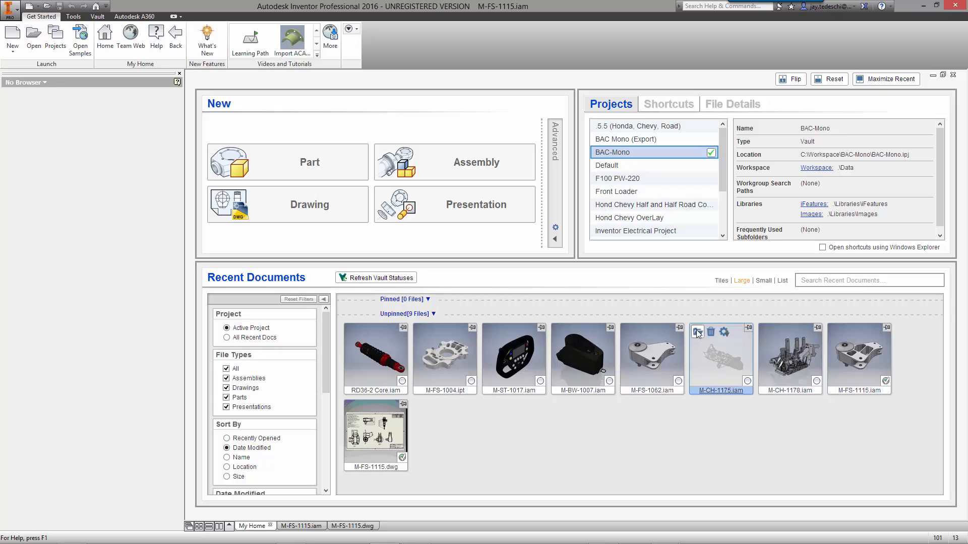
Step: Open the M-CH-1175.iam chassis assembly from Recent Documents
double_click(720, 358)
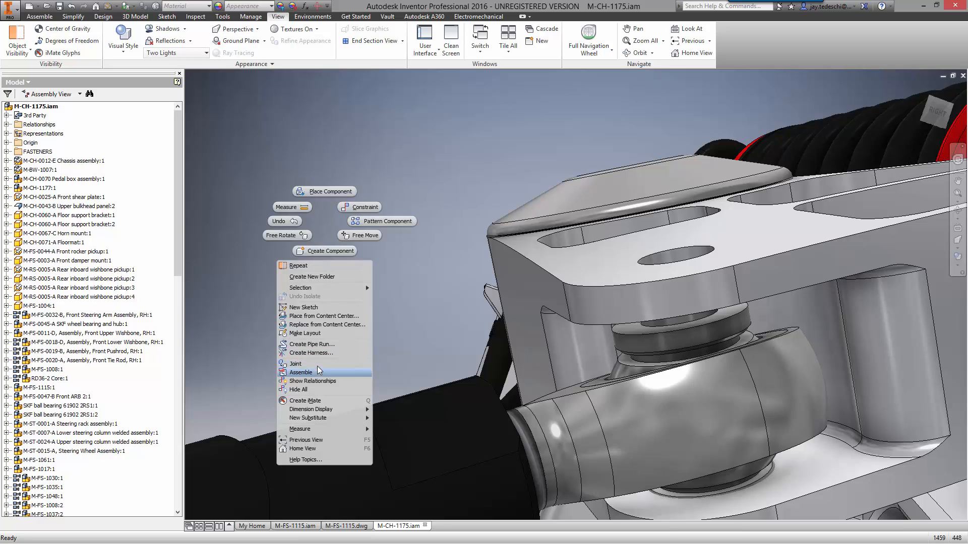
Step: Assemble the pocketed rocker to its spherical bearing by matching the two origins
click(300, 372)
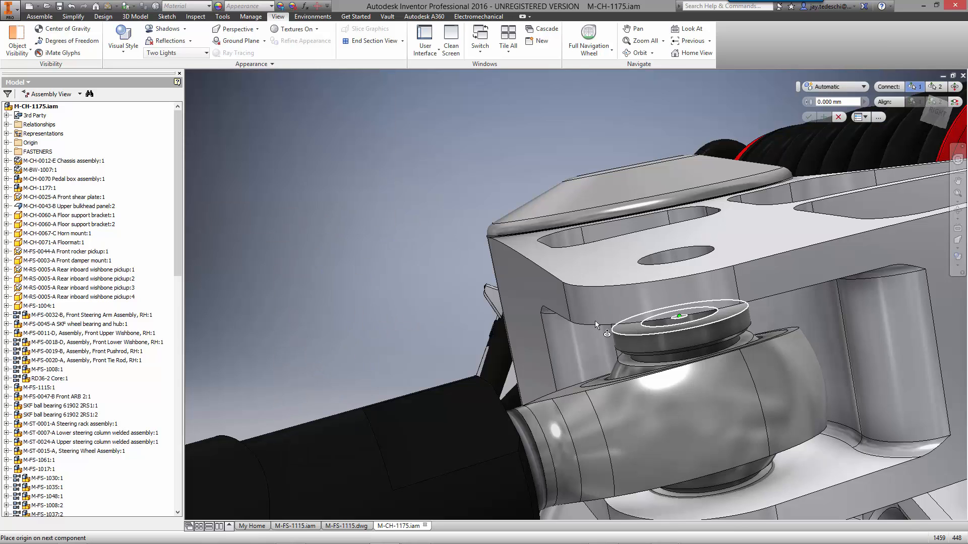
click(825, 116)
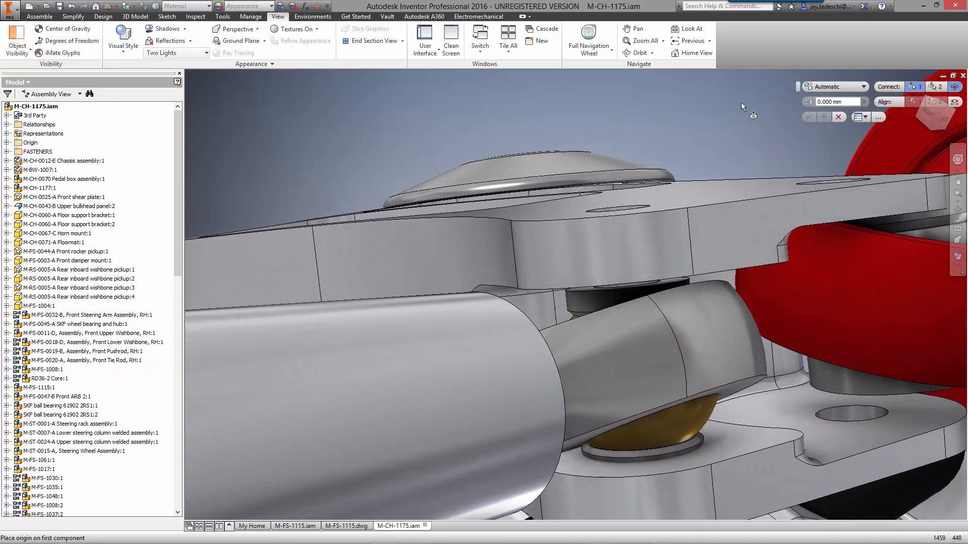
click(562, 290)
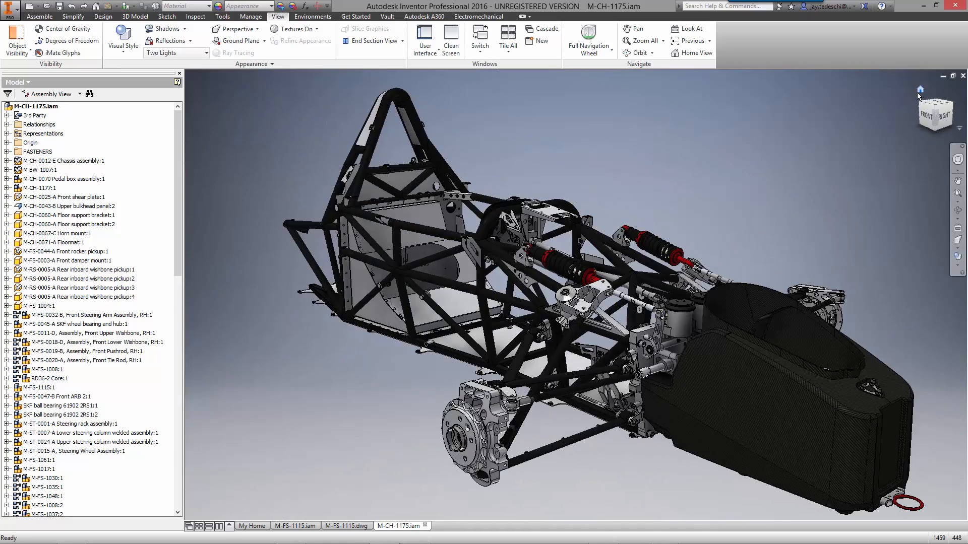
Step: Bring the M-FS-1077 rocker part into the Autodesk Nastran In-CAD environment
click(408, 517)
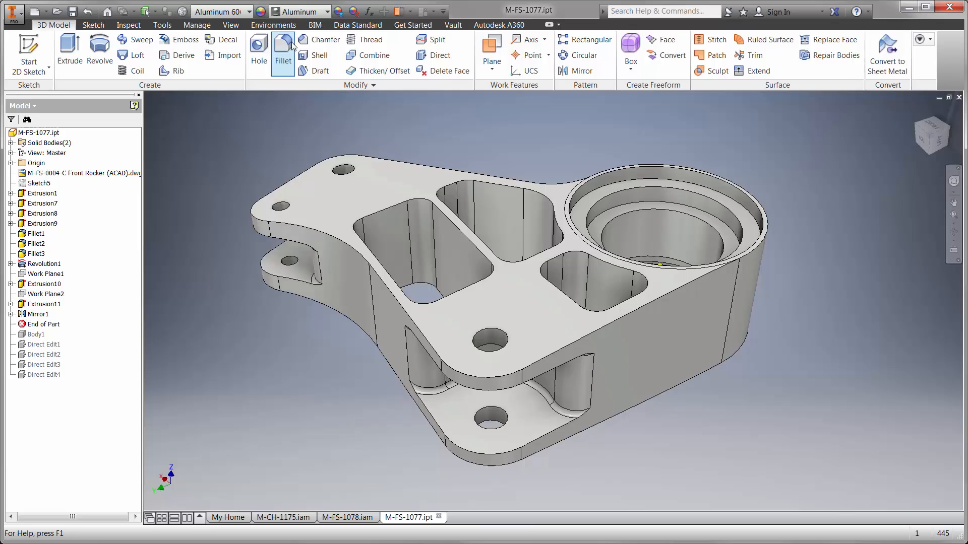
click(273, 24)
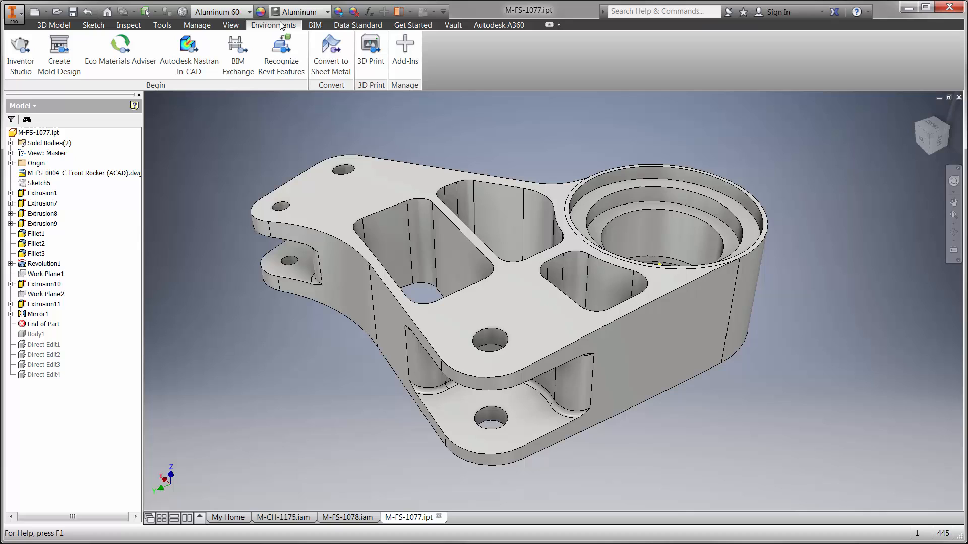
mouse_move(188, 53)
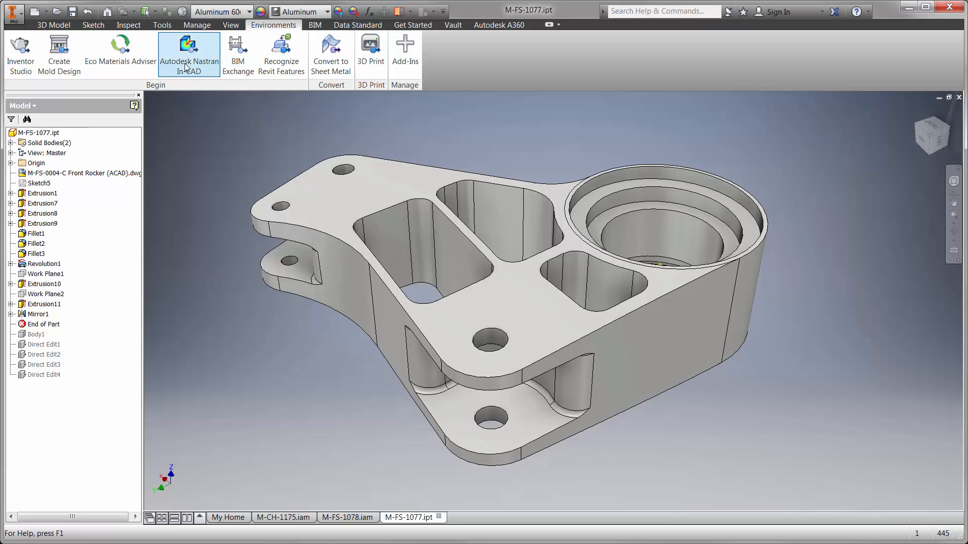
click(189, 52)
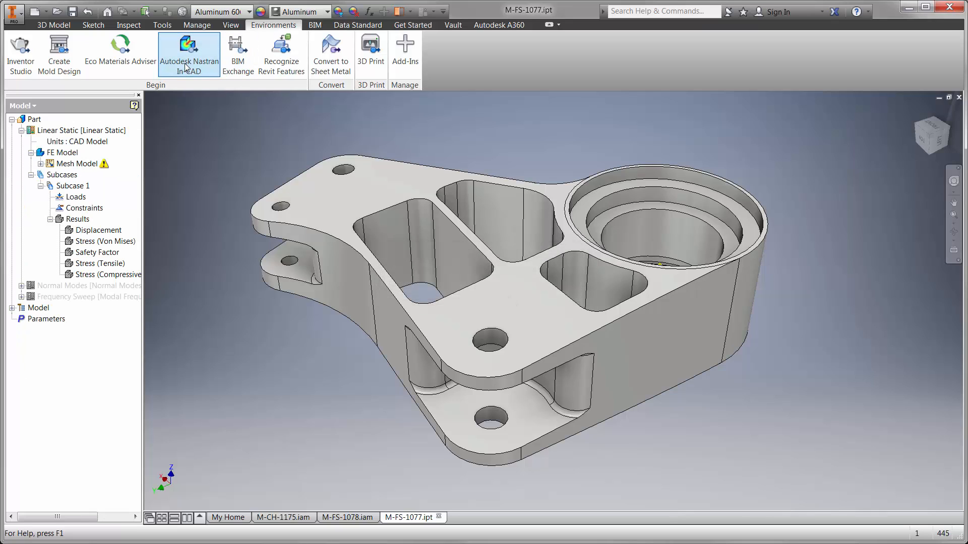
click(188, 52)
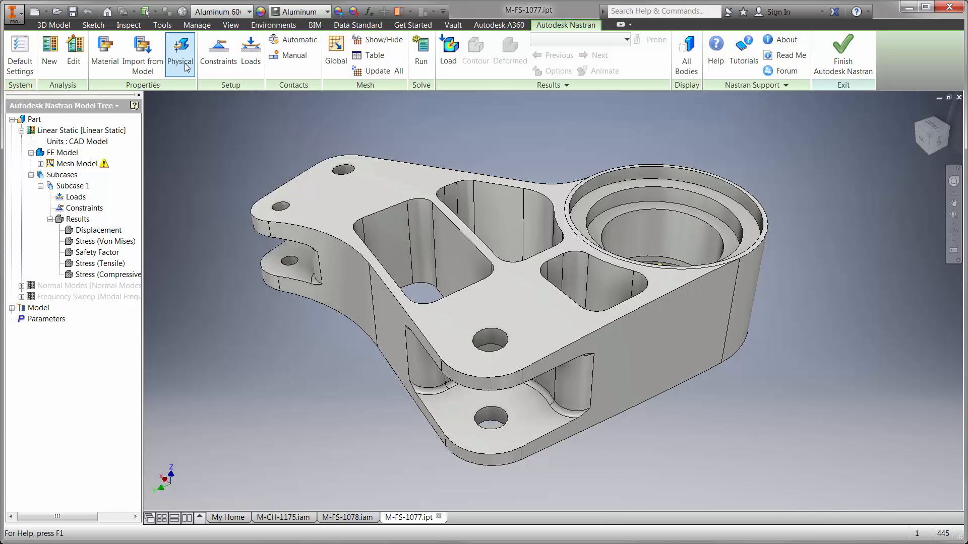
Step: Assign an Aluminum 6061 physical property and begin a fixed constraint
click(181, 50)
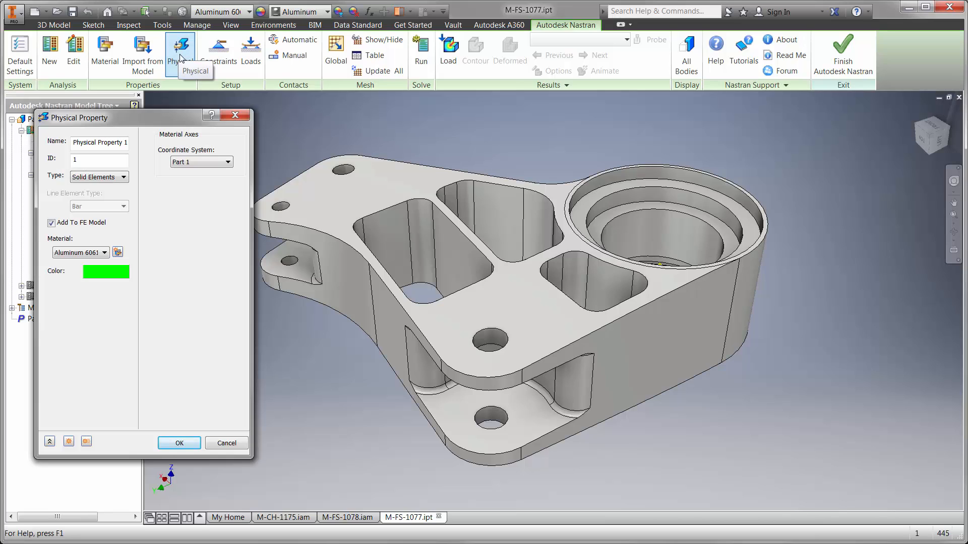
click(178, 444)
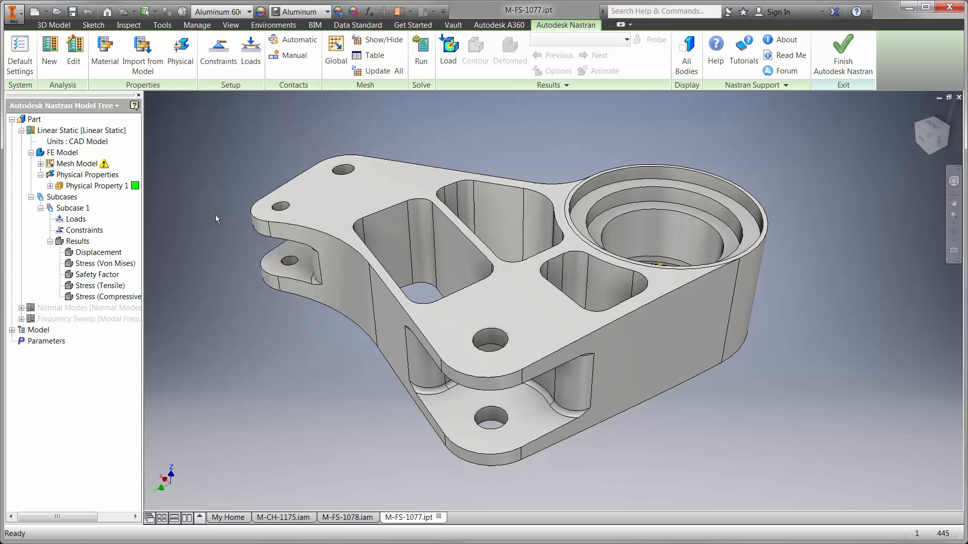
click(218, 50)
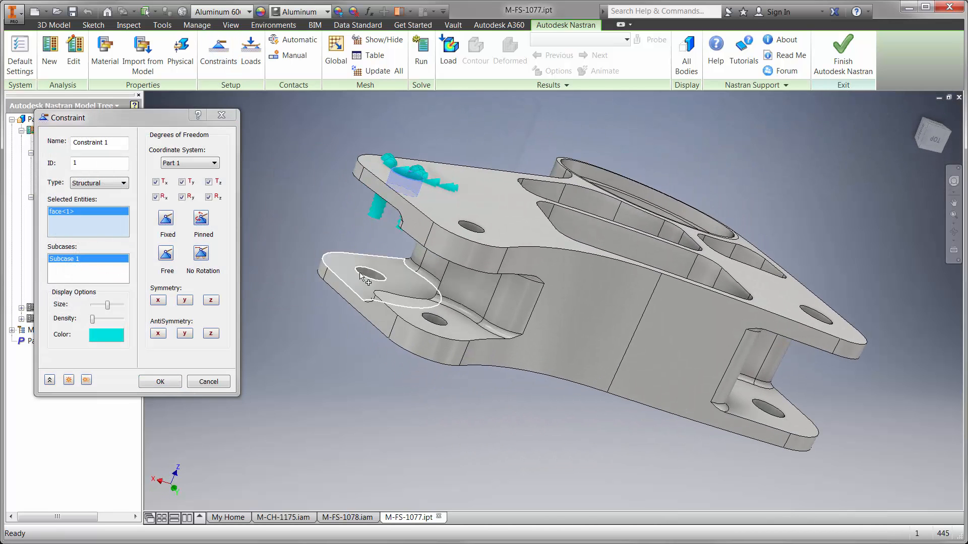
Step: Fix both clevis hole faces with a constraint
click(367, 279)
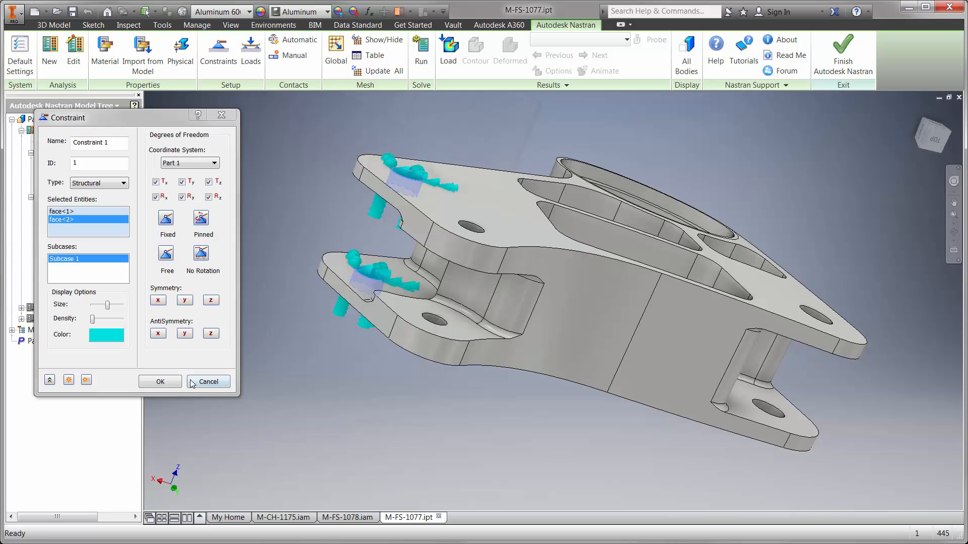
click(159, 381)
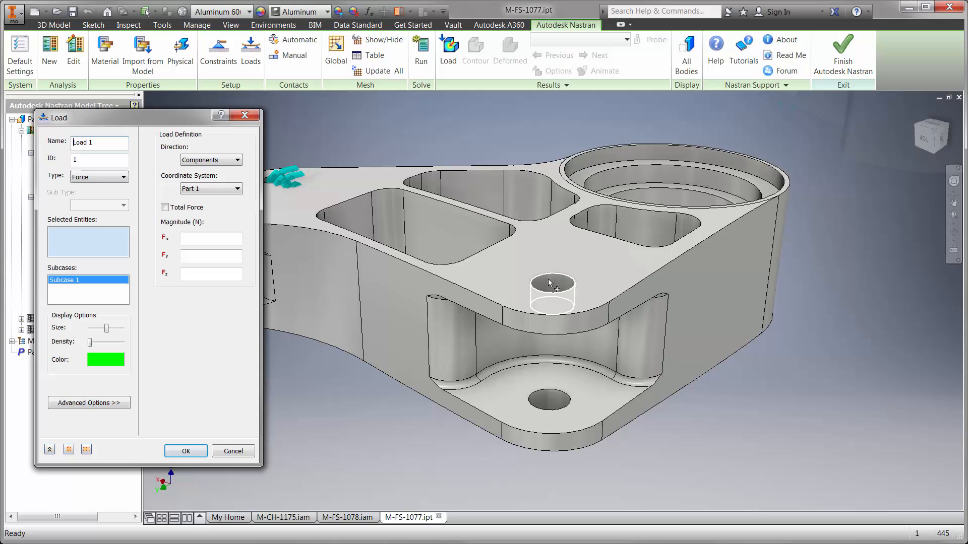
Step: Apply a -5 N force along an edge on the two bolt-hole faces
click(549, 408)
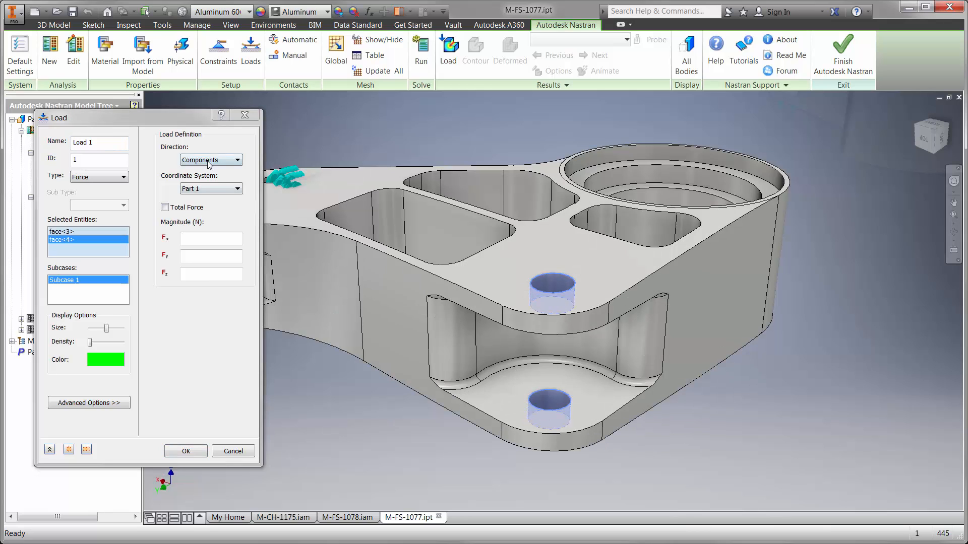
click(237, 160)
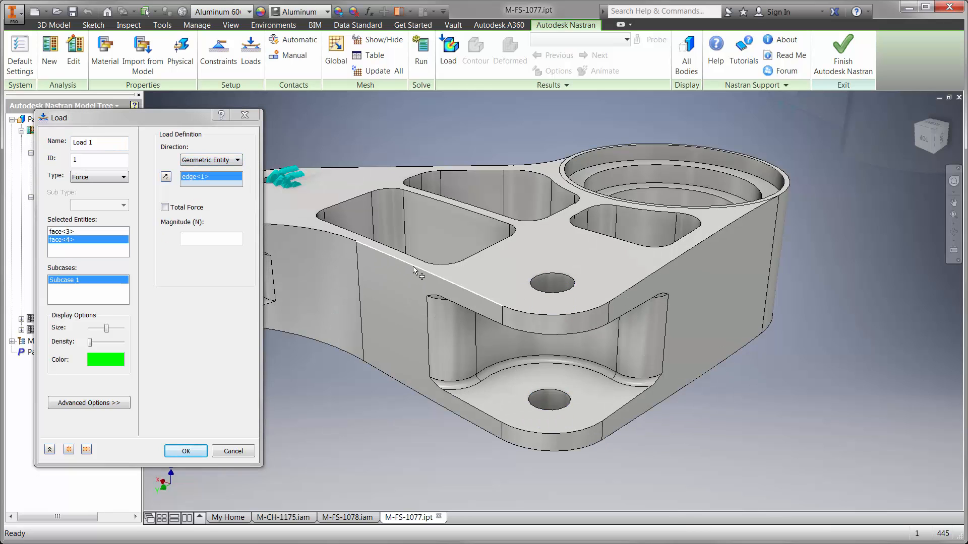
text(-5)
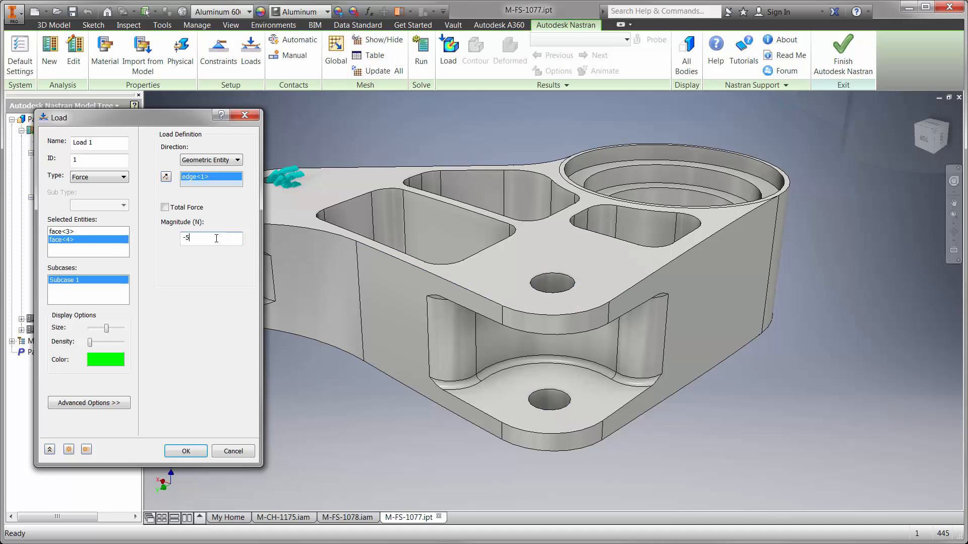
click(185, 451)
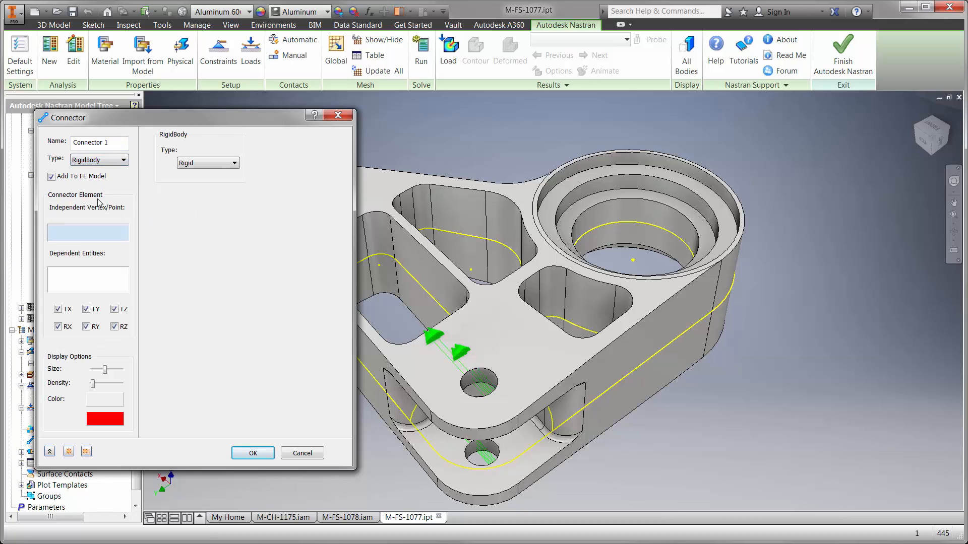
Step: Tie the bearing bore to a rigid connector and constrain its point
click(633, 215)
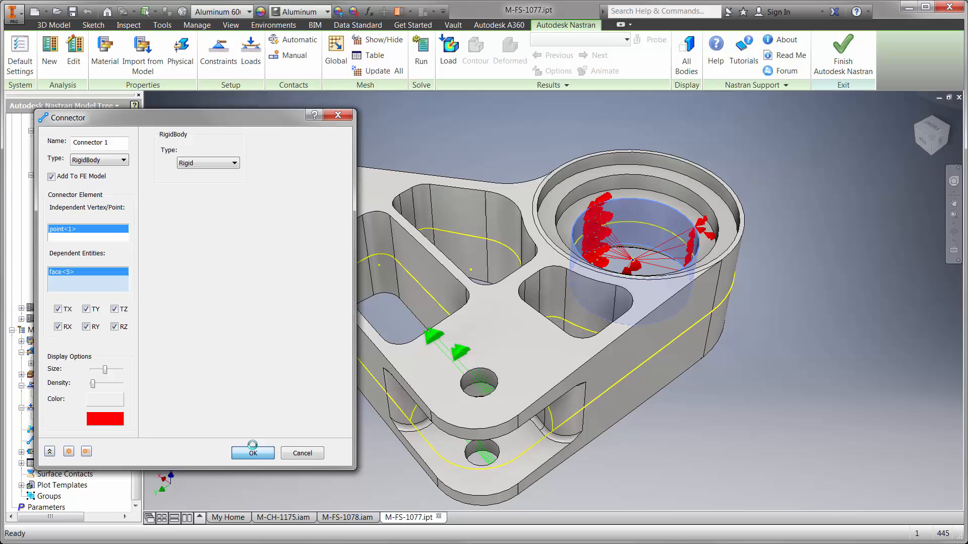
click(252, 453)
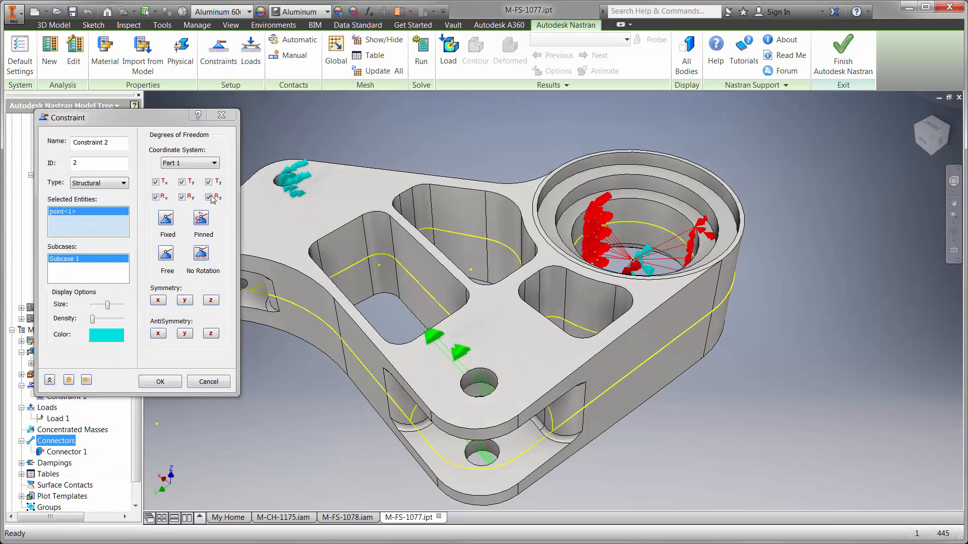
click(159, 381)
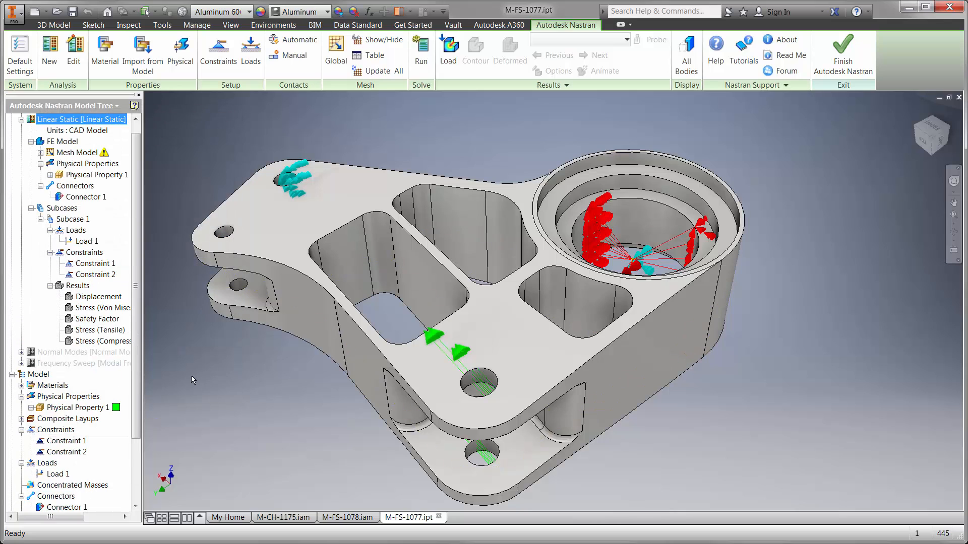
Step: Mesh and solve the linear static analysis, then show von Mises stress peaking at 144.2
click(377, 71)
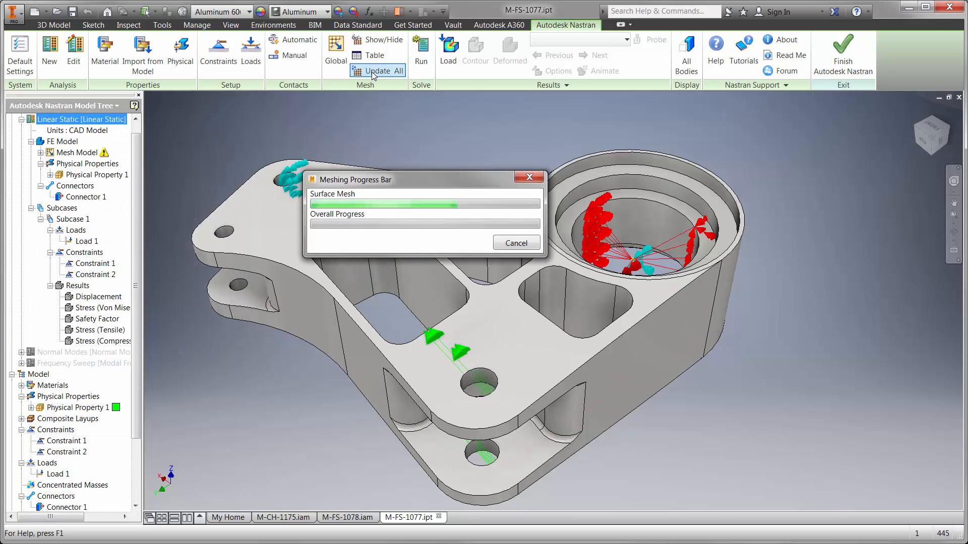
click(421, 48)
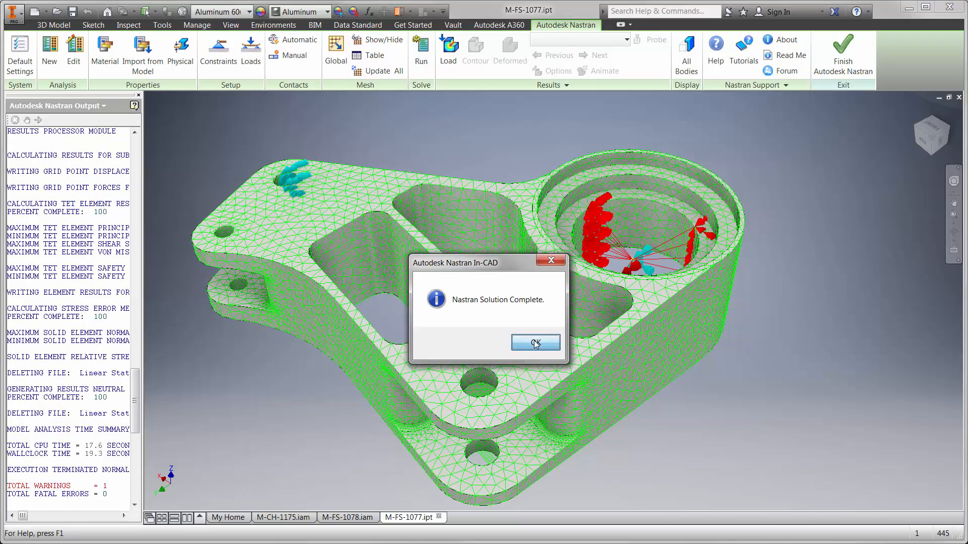
click(535, 343)
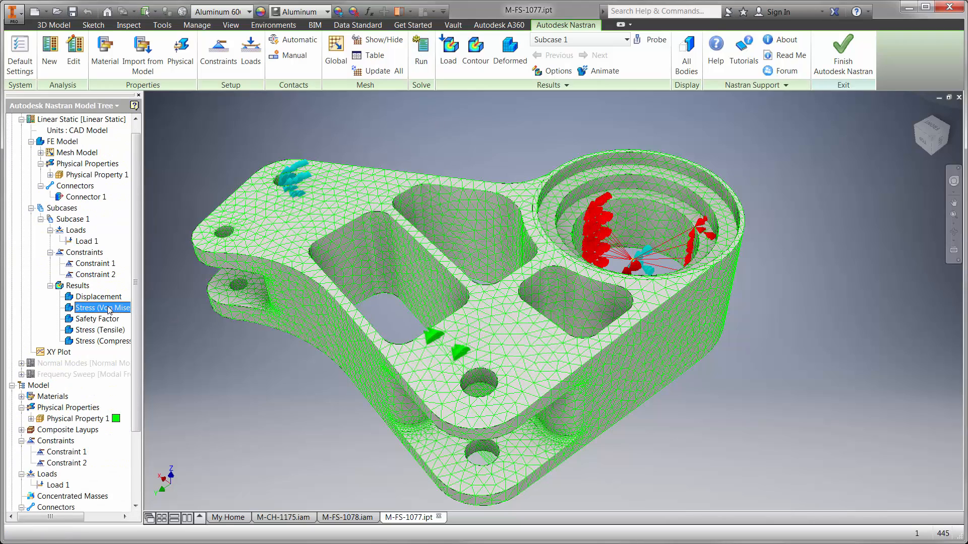
double_click(103, 307)
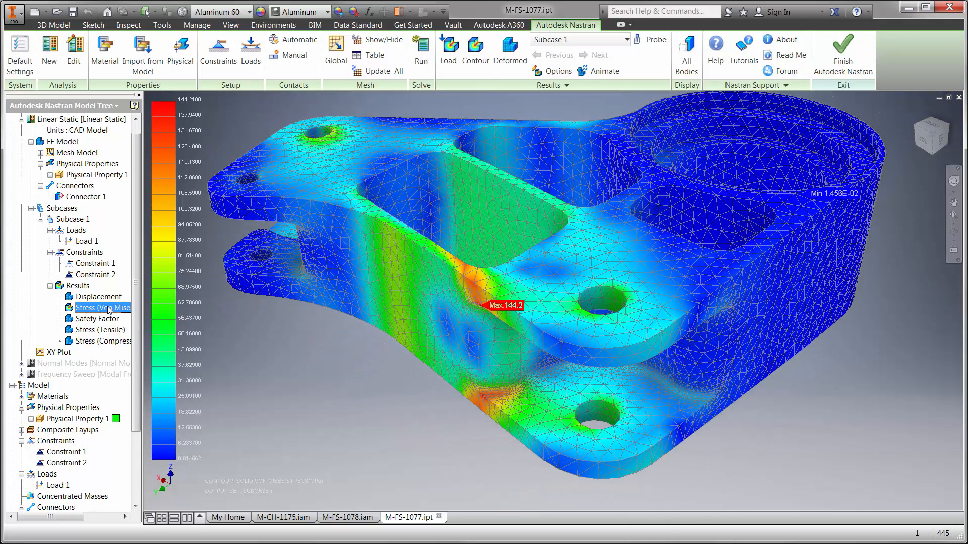
Step: Cap the Safety Factor plot at Data Max 10, revealing a 2.067 minimum
click(98, 319)
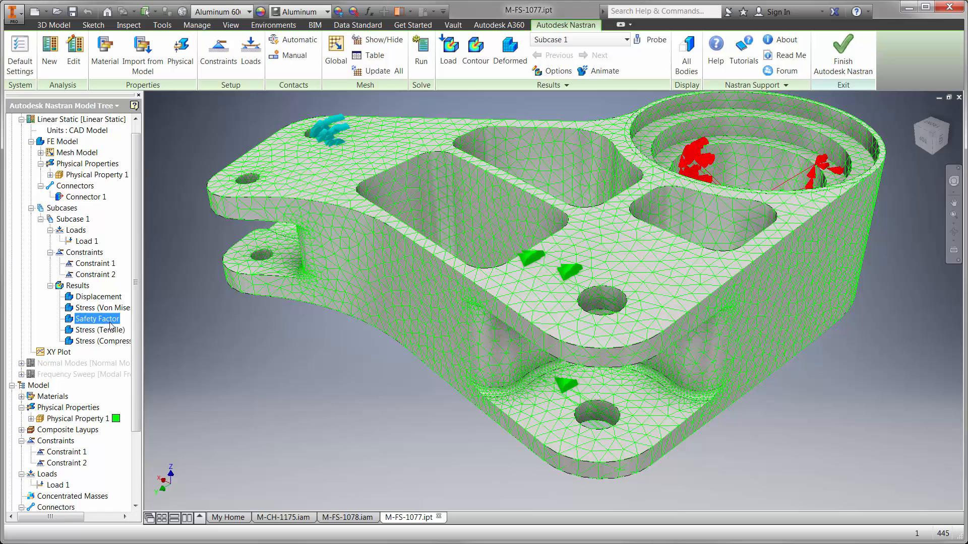
double_click(96, 320)
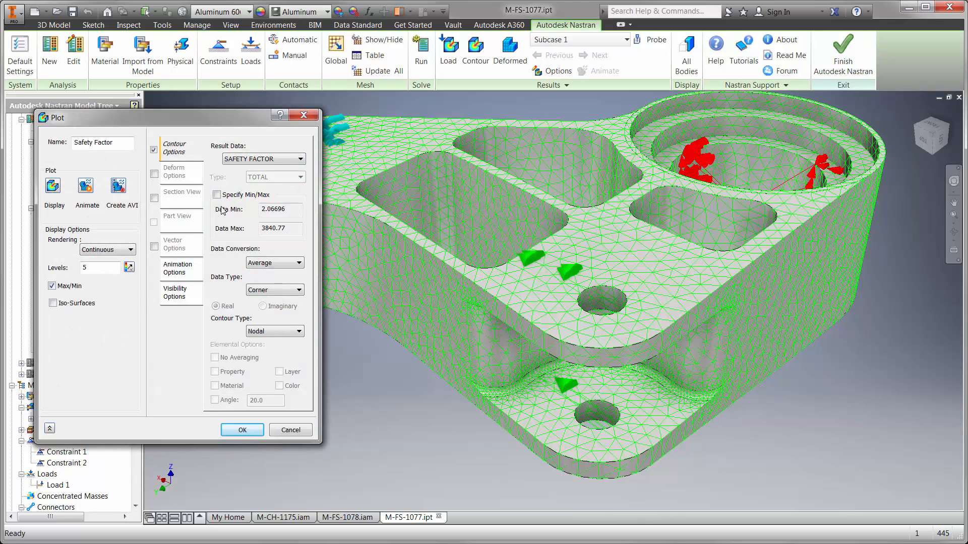
click(217, 194)
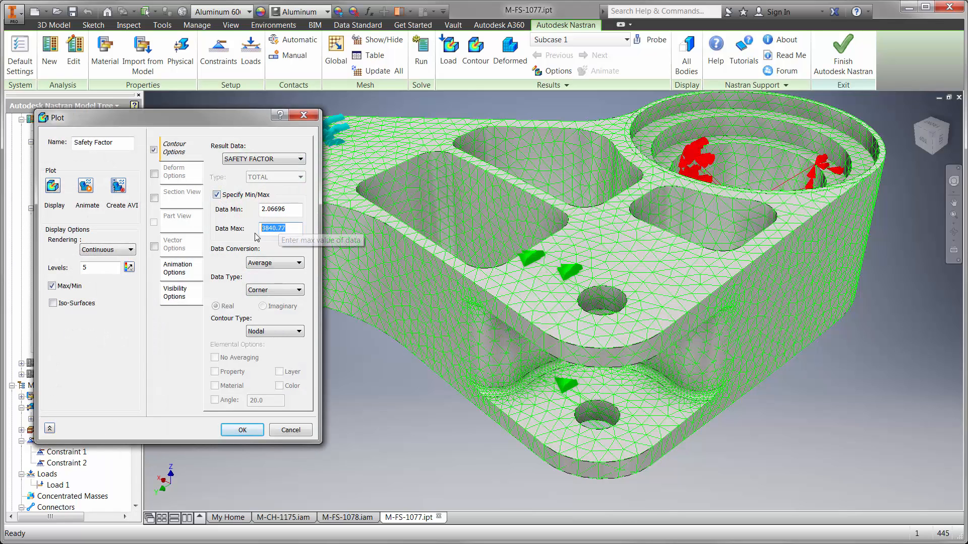
text(10)
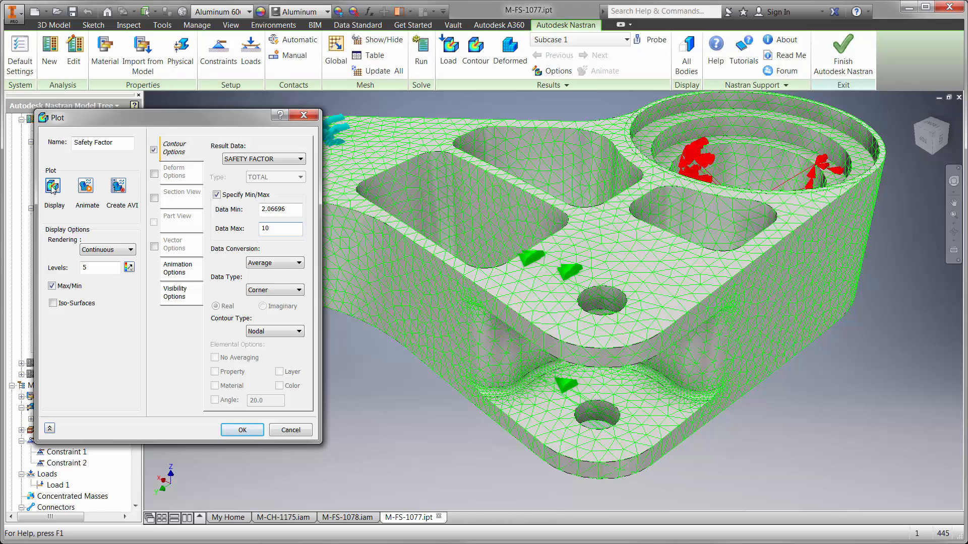
click(52, 188)
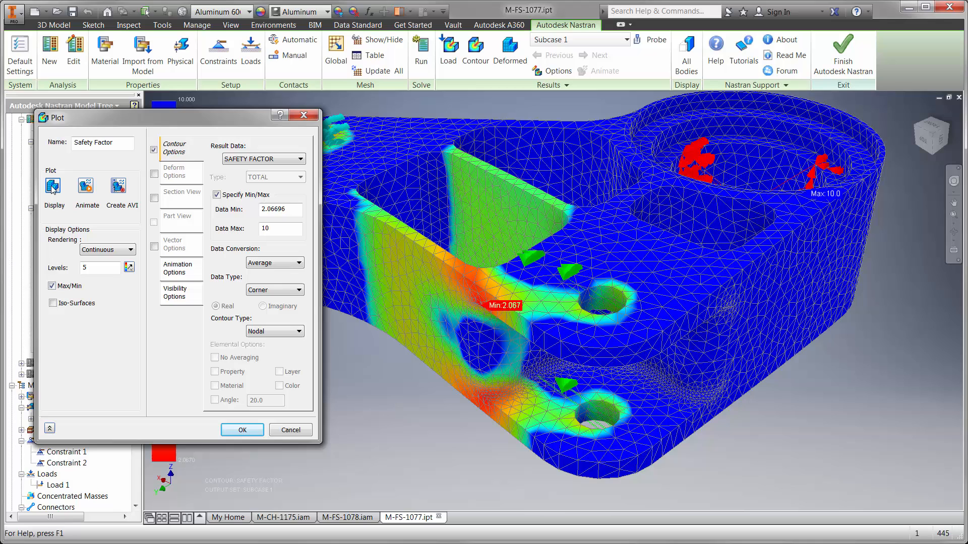
click(241, 430)
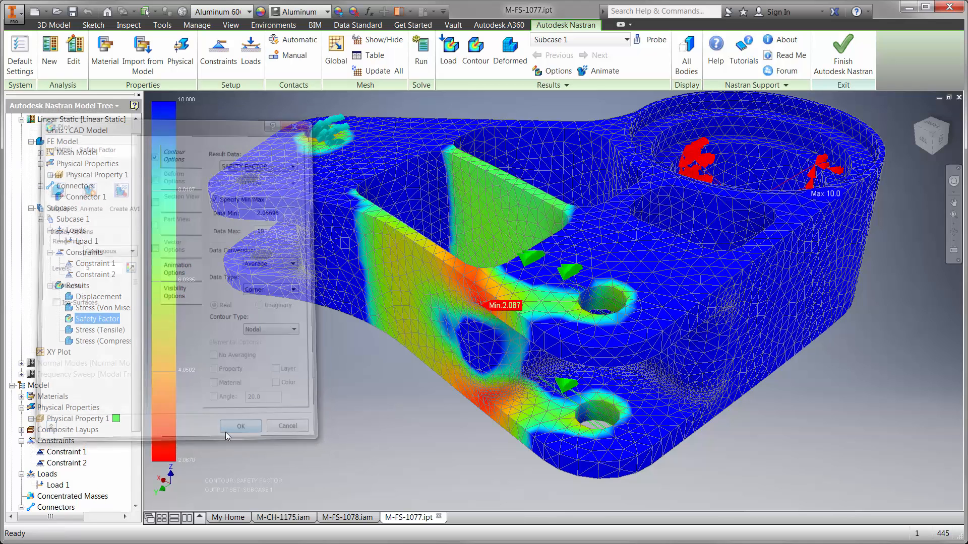
click(240, 425)
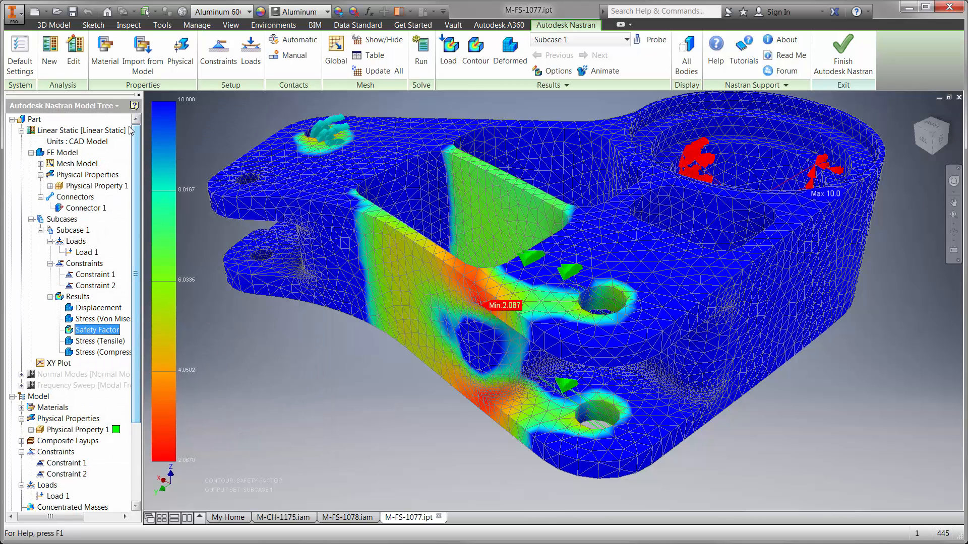
Step: Create a copy of the Linear Static analysis
click(31, 119)
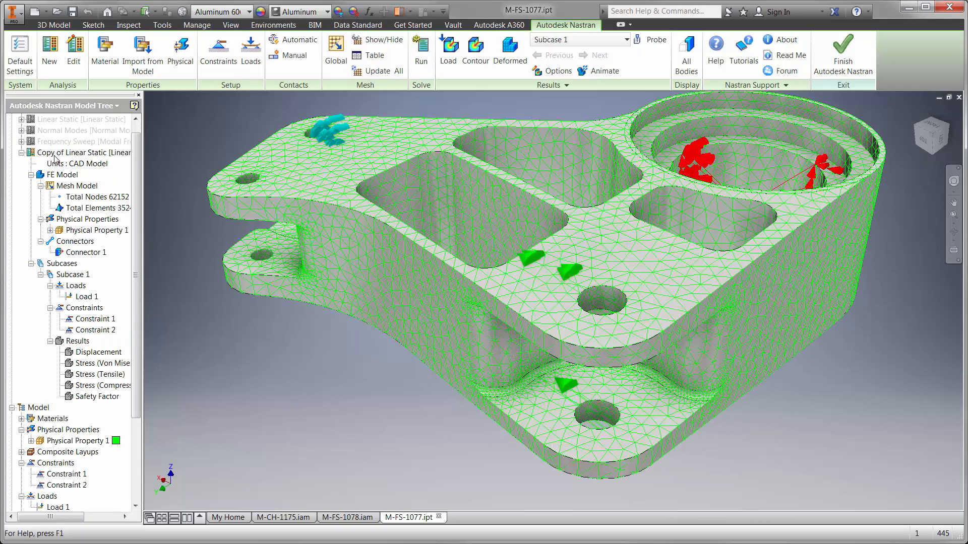
Step: Rename the copied analysis Fatigue and set its type to Multi-Axial Fatigue
double_click(87, 152)
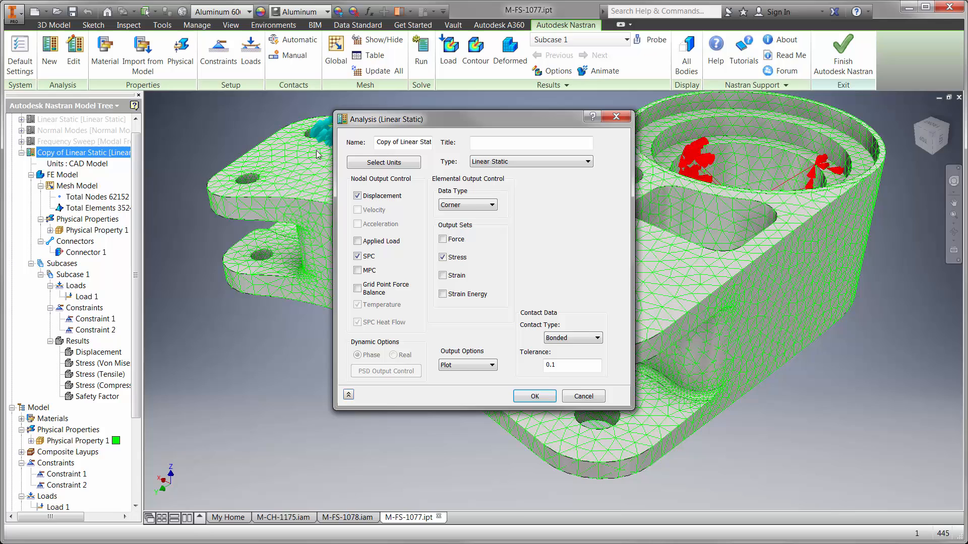
triple_click(403, 142)
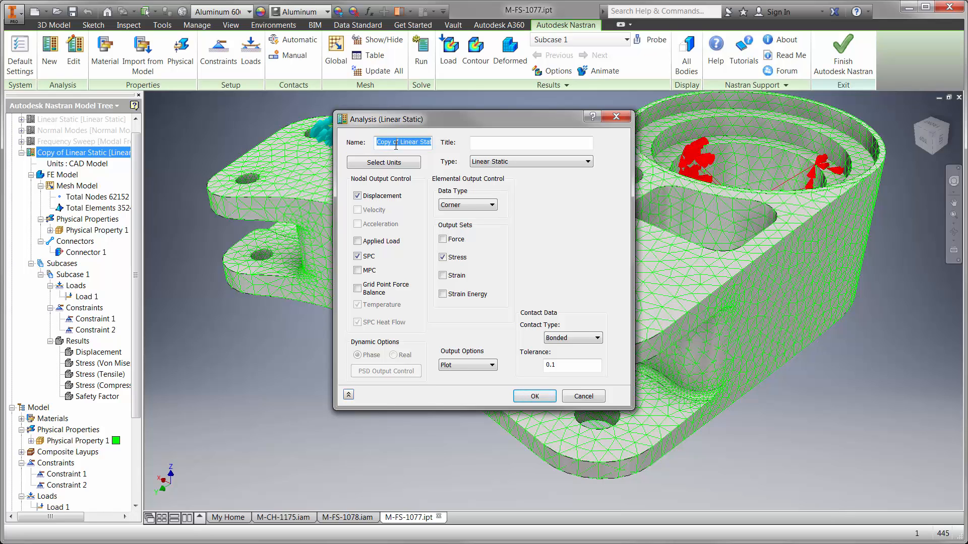
text(Fatigue)
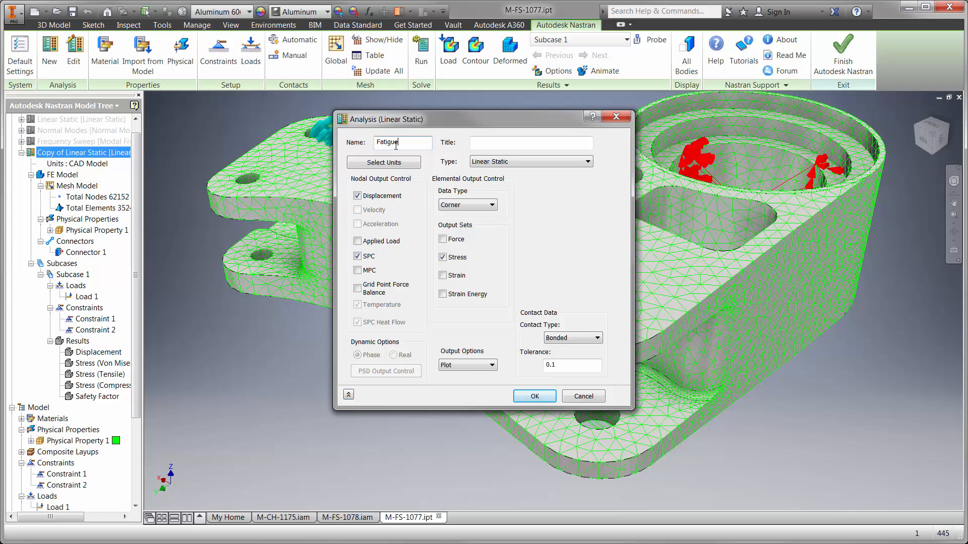
click(587, 161)
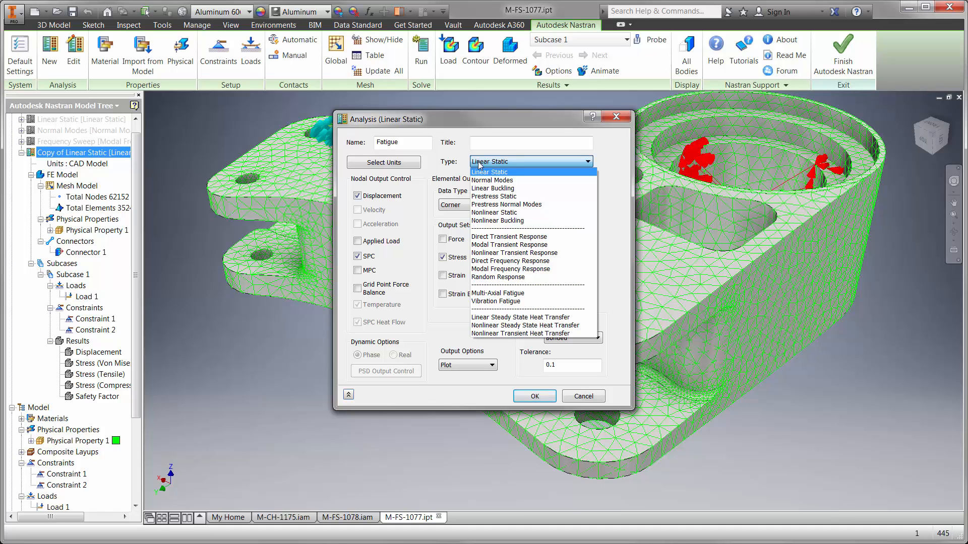
click(497, 293)
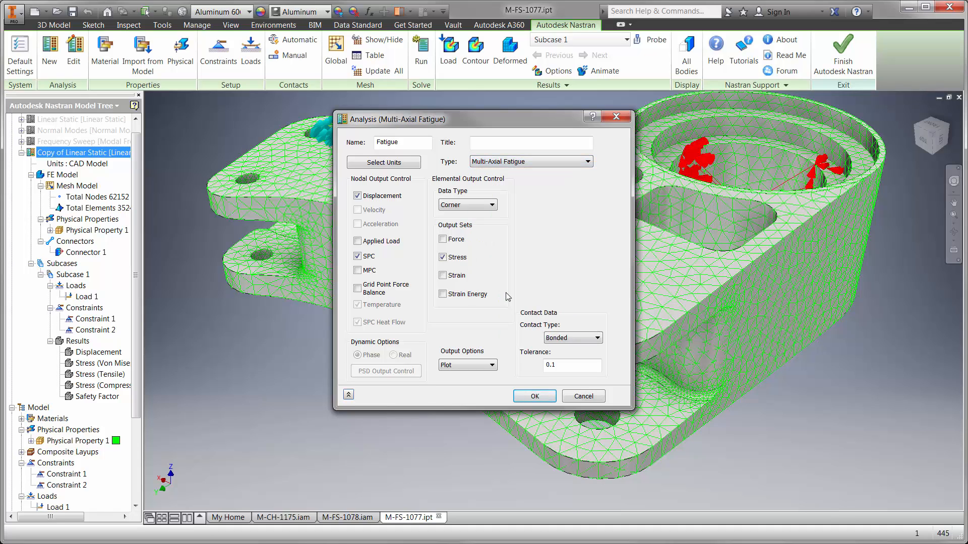
click(534, 395)
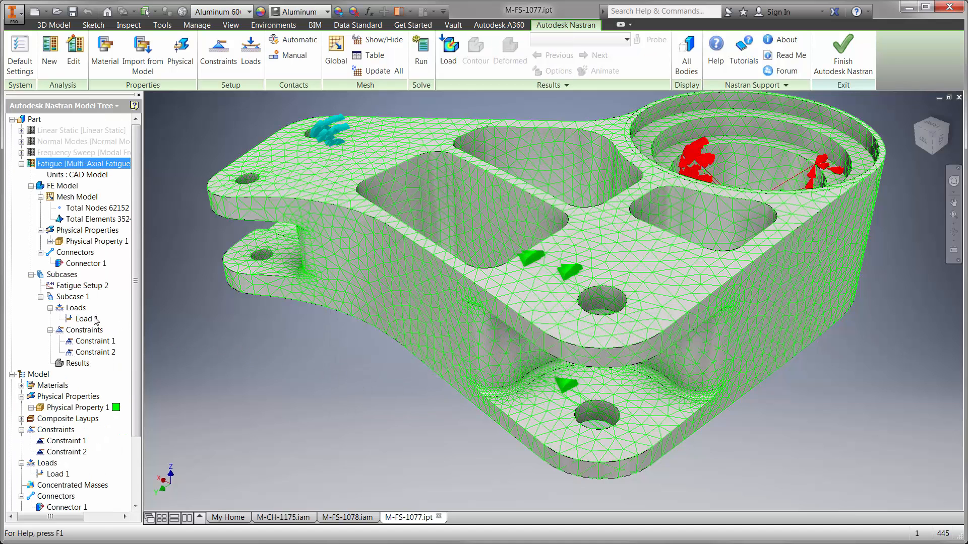
Step: Give Load 1 a Load and Unload history table and review its scale-factor graph
double_click(83, 320)
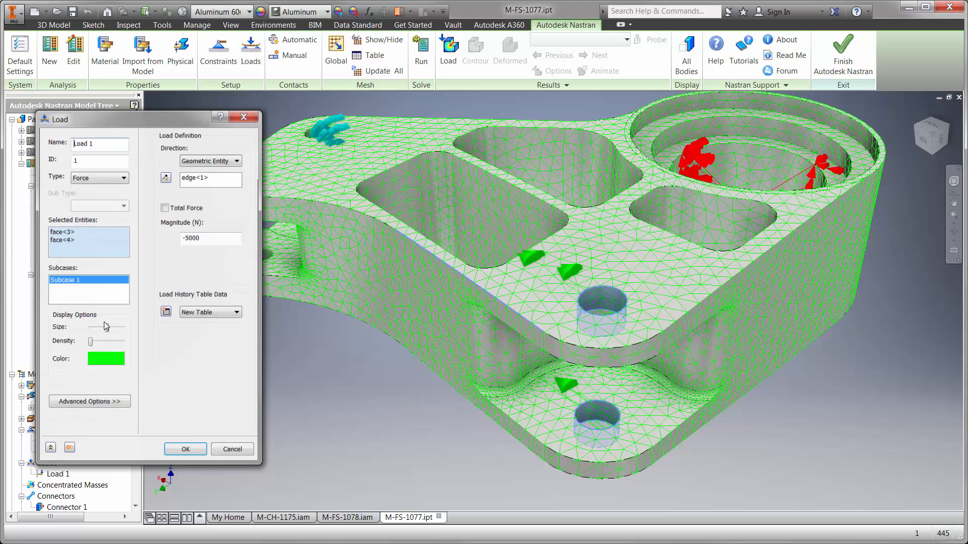
click(236, 312)
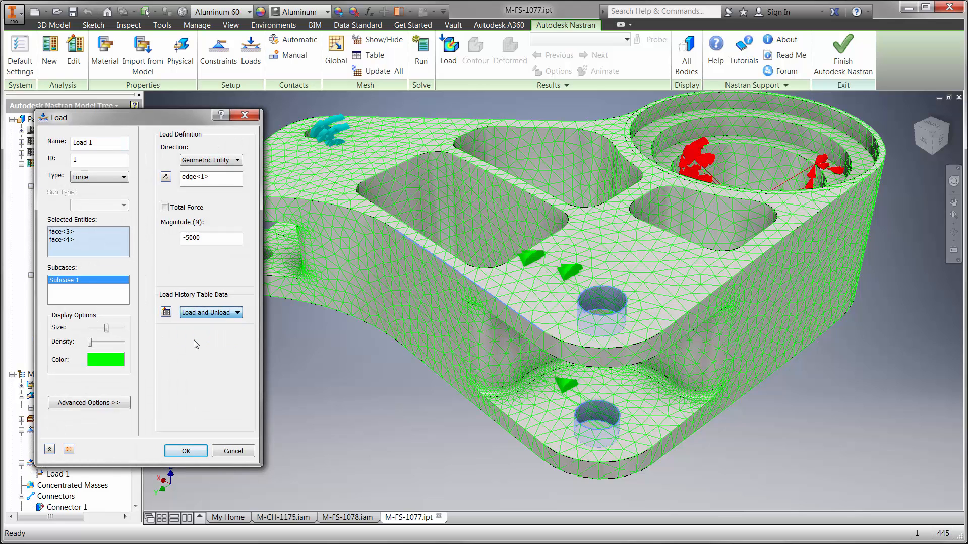
click(166, 312)
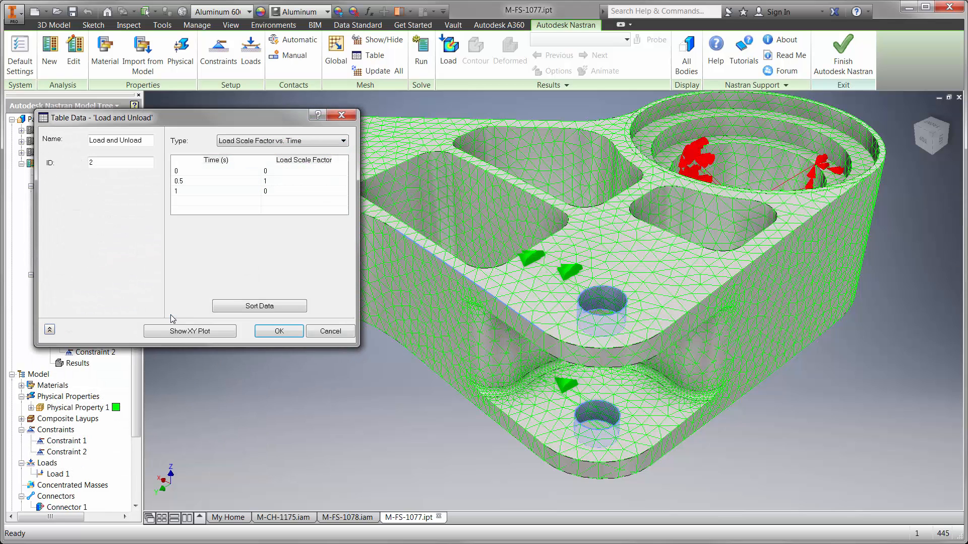
click(190, 331)
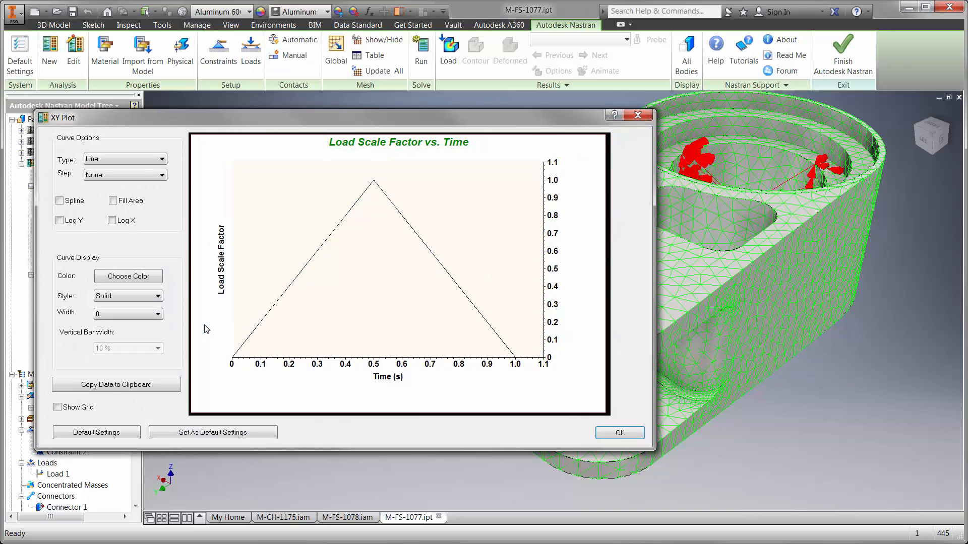
click(618, 432)
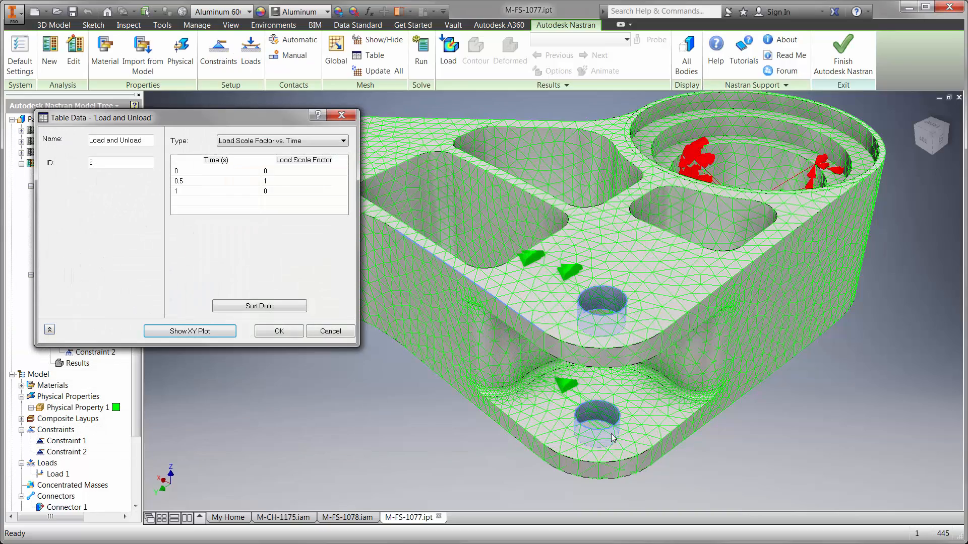
click(279, 331)
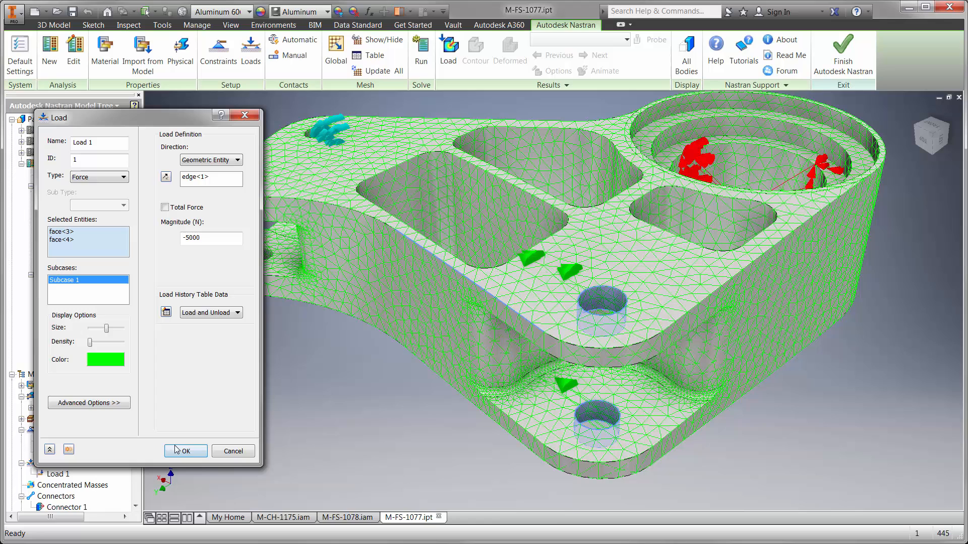
click(186, 450)
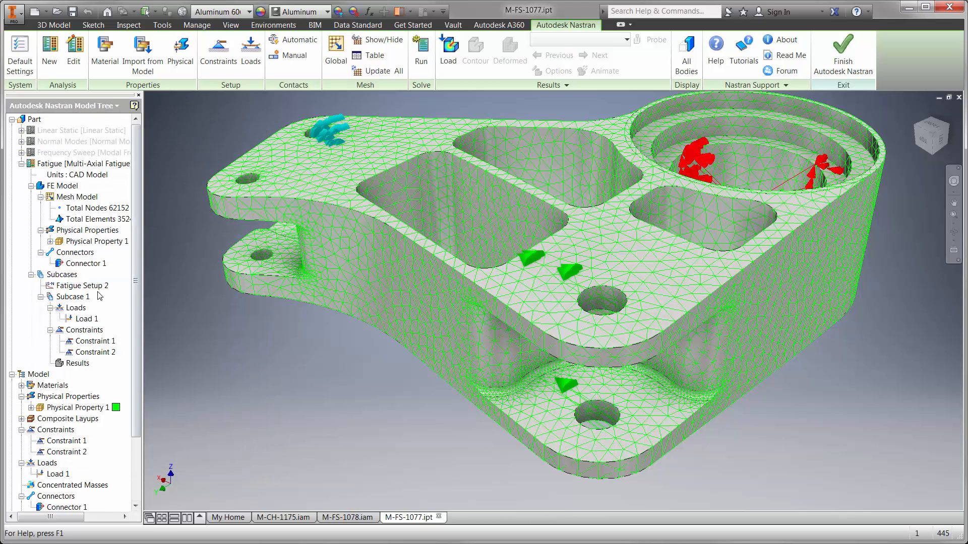
Step: Set the Fatigue Setup 2 time conversion factor to 0.0005 and solve the fatigue analysis
double_click(81, 286)
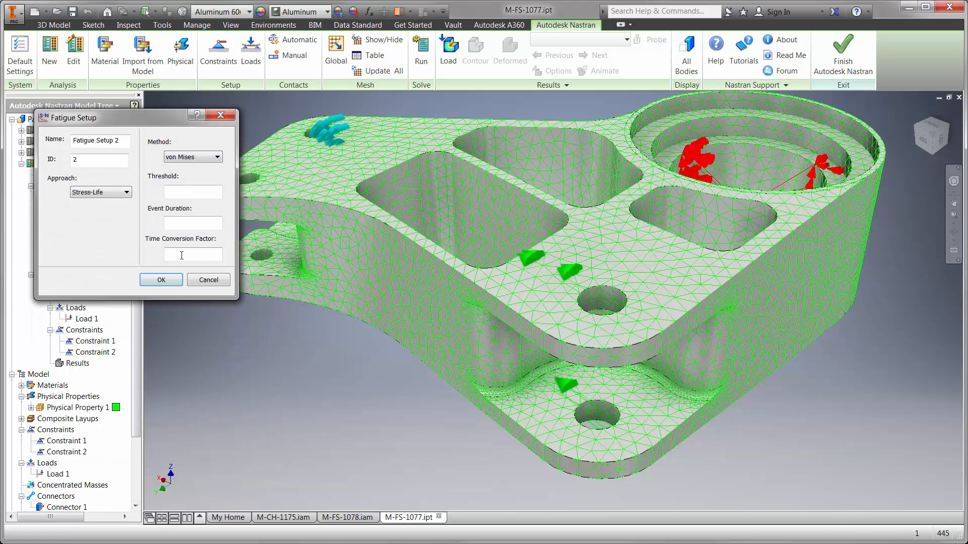
text(0.0005)
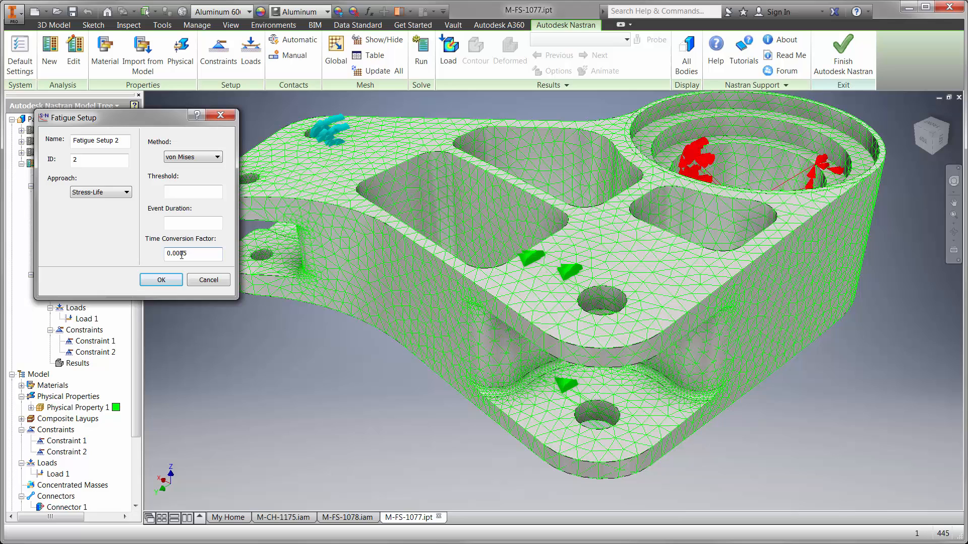
click(160, 279)
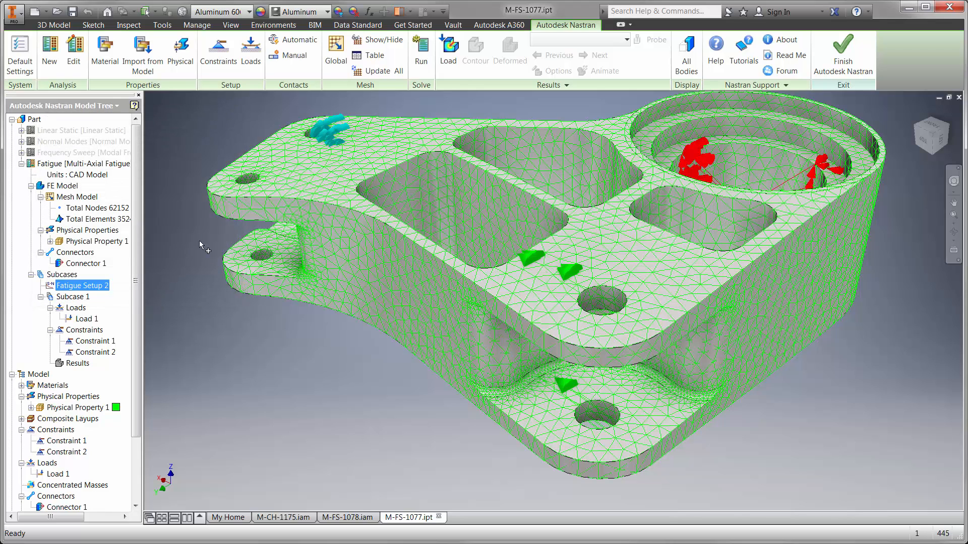
click(421, 49)
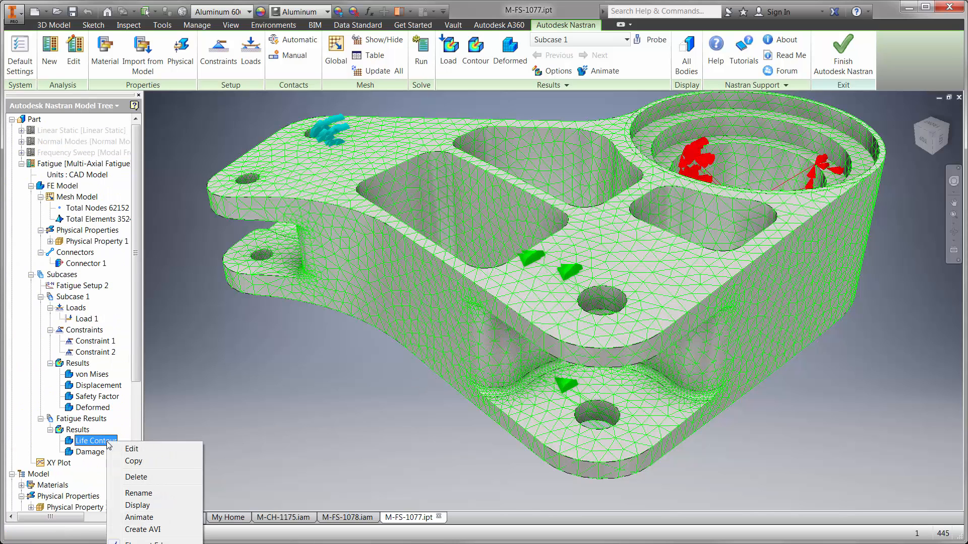
Step: Display the fatigue Life Contour on the rocker, bottoming at 8.537 with a 1E+10 maximum
click(131, 449)
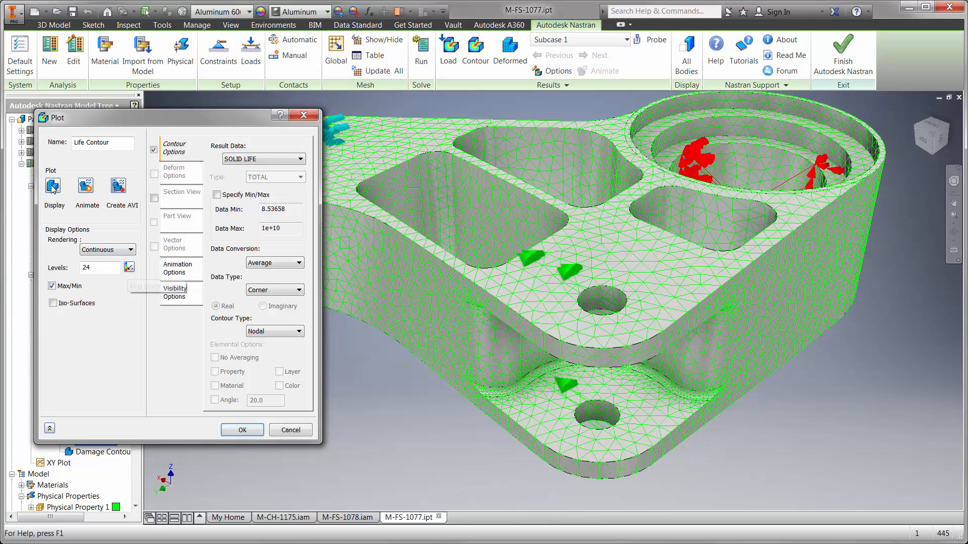
click(241, 430)
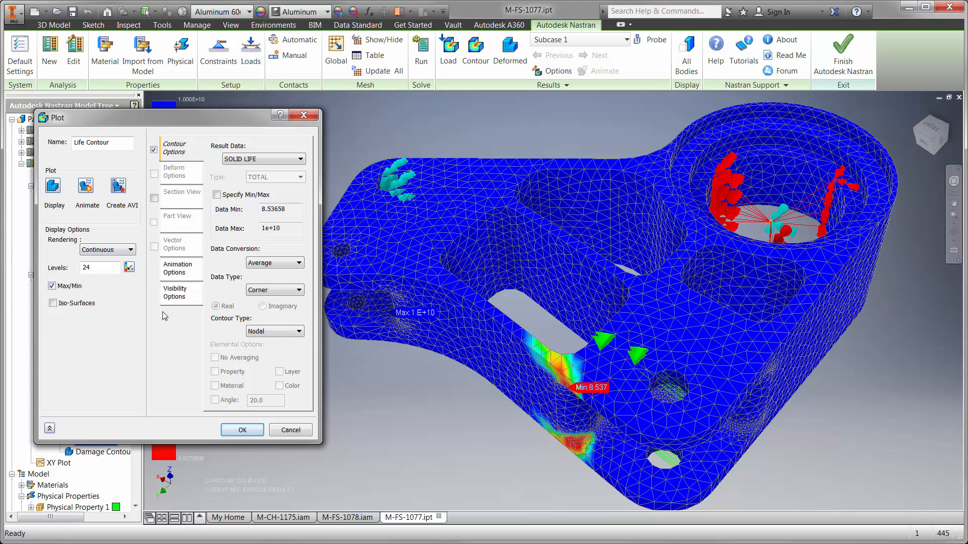
click(241, 429)
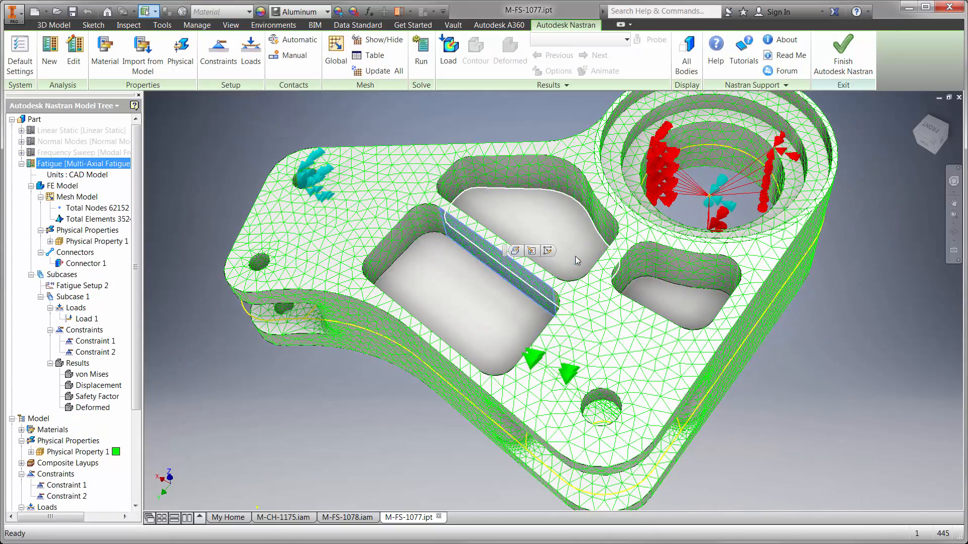
Step: Apply the fillet to the 36 selected pocket edges of the front rocker
click(532, 251)
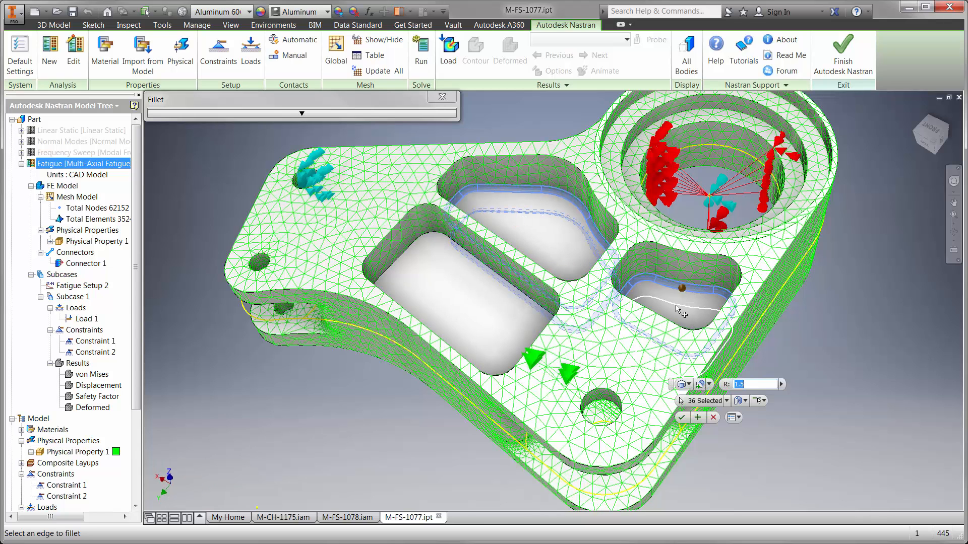
click(496, 293)
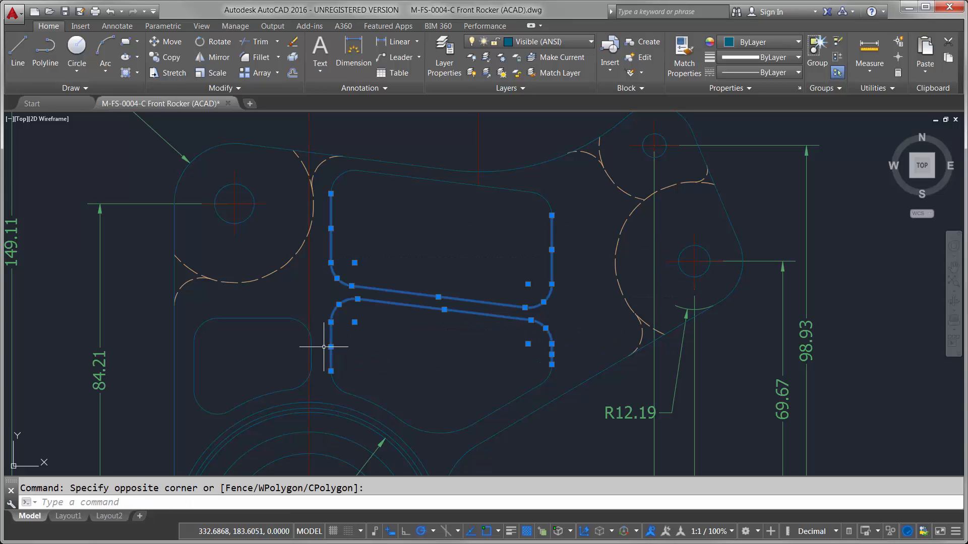
Step: Stretch the rib from a base point 10 units upward with polar tracking at 90°
click(323, 346)
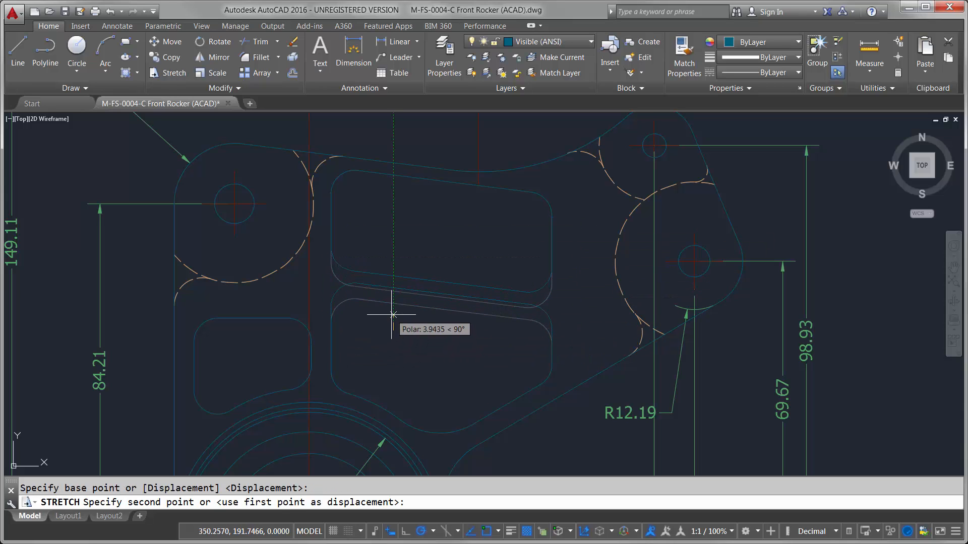
text(10)
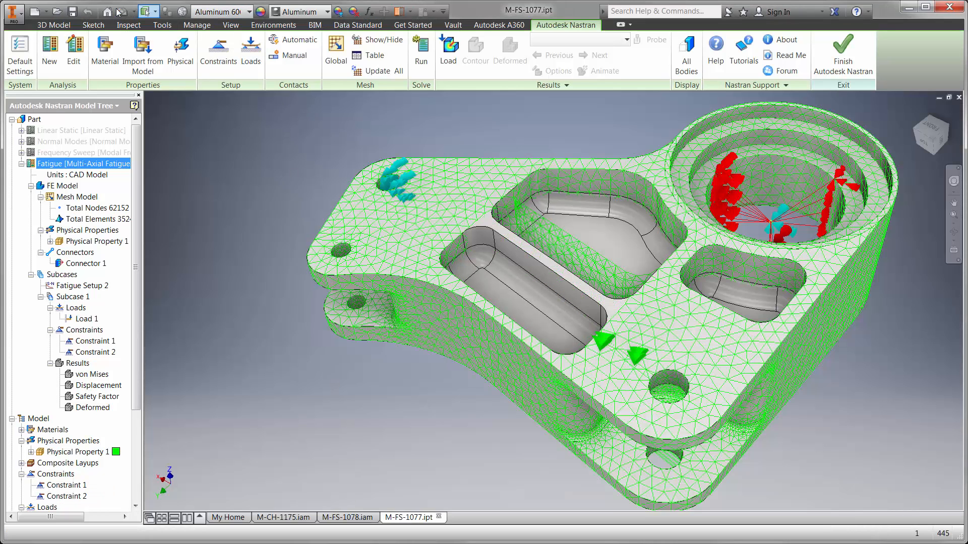
Step: Update the mesh, rerun the Nastran fatigue solution and bring up the von Mises result settings
click(378, 70)
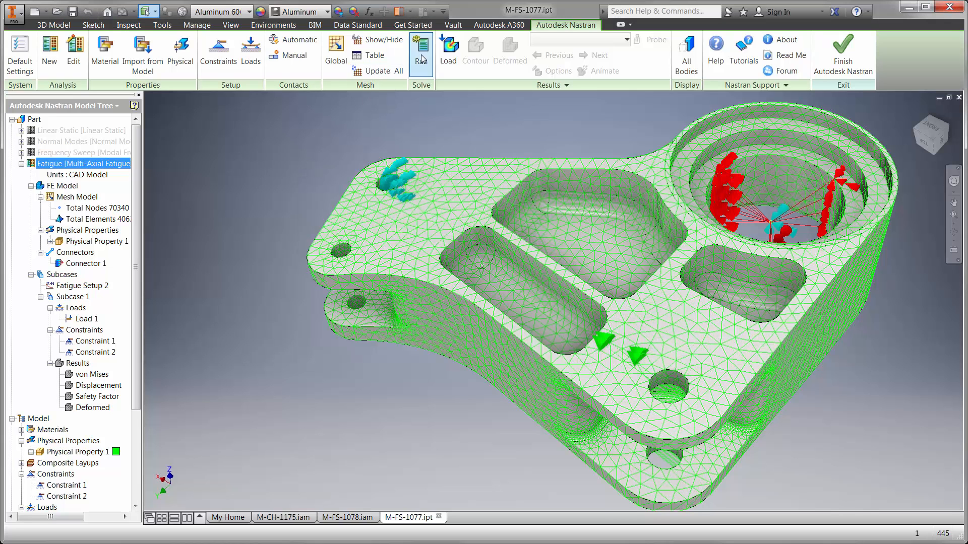
click(420, 48)
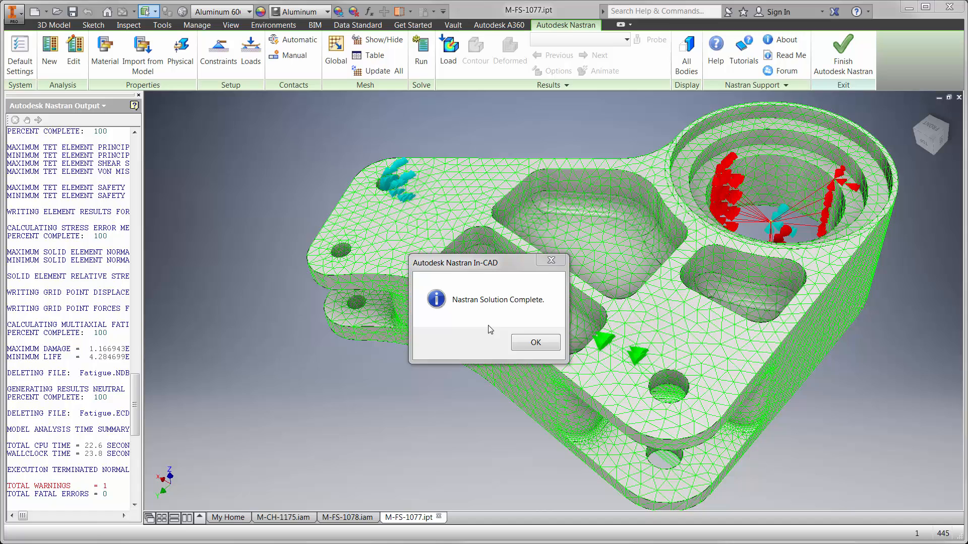
click(535, 343)
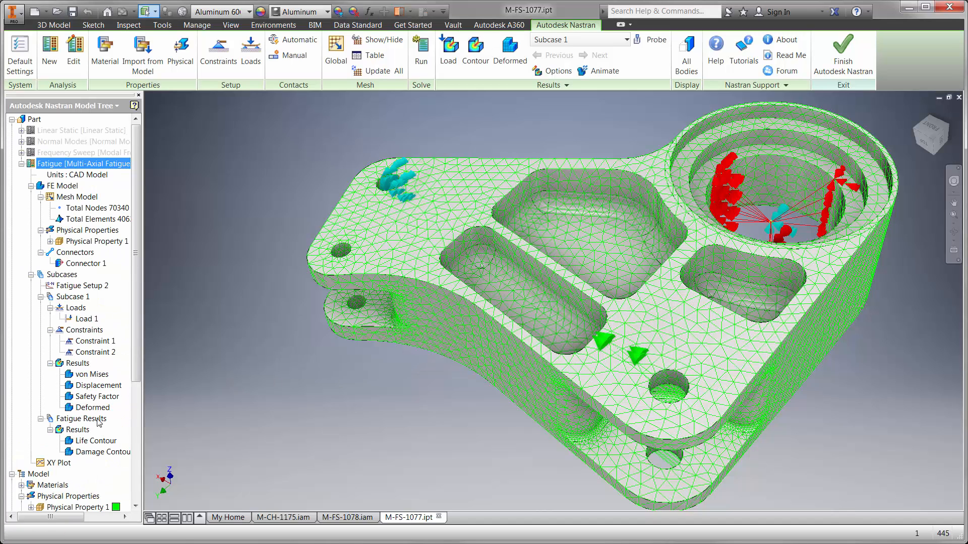
double_click(95, 440)
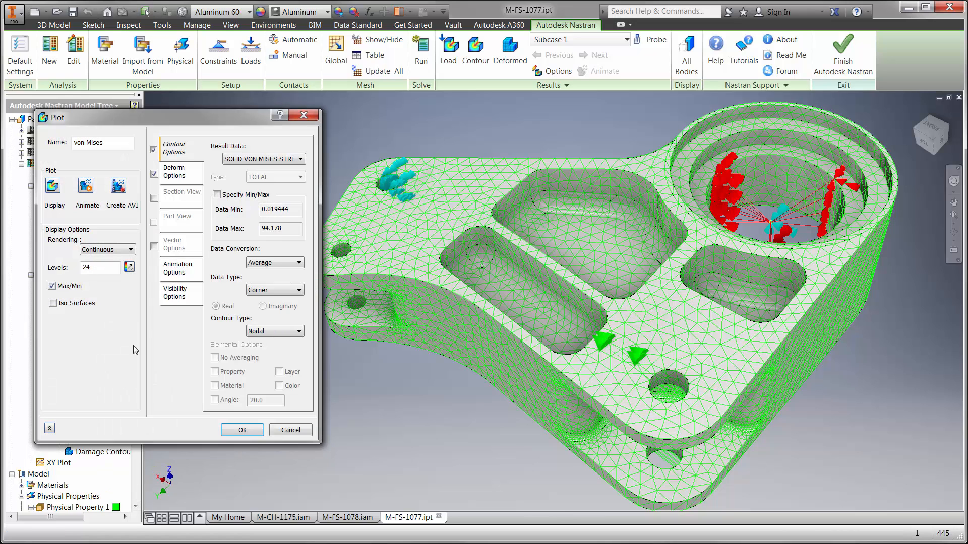
Step: Display the von Mises contour peaking at 94.18, then finish Nastran back to the plain part
click(52, 185)
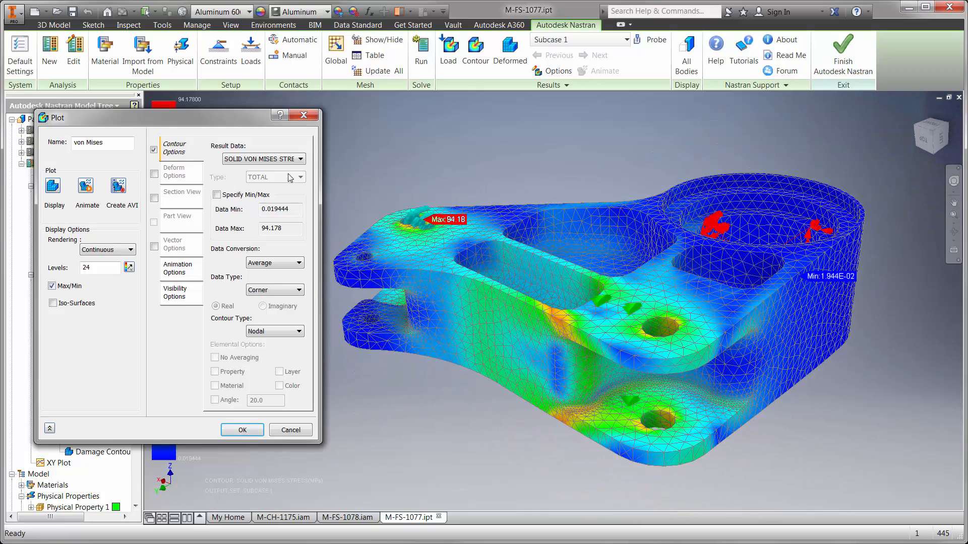
click(240, 429)
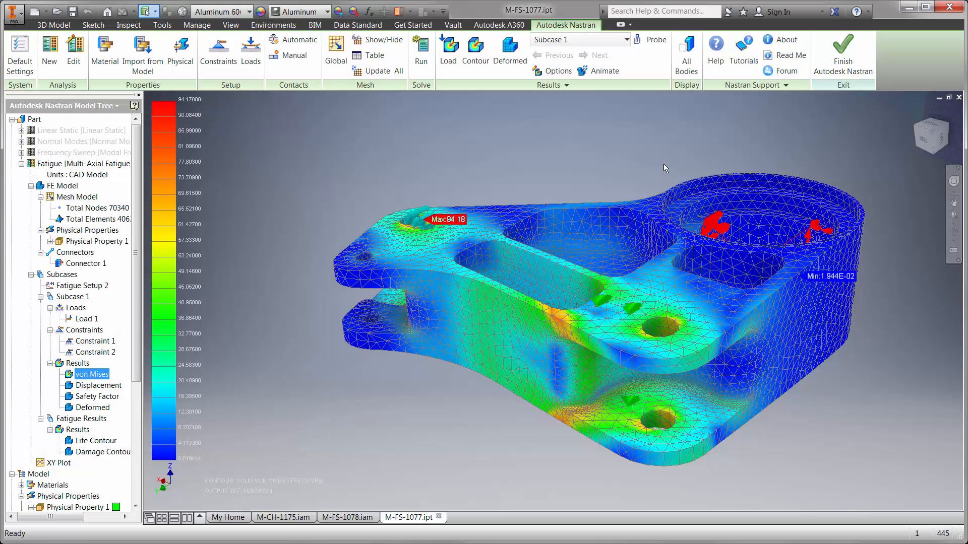
click(53, 24)
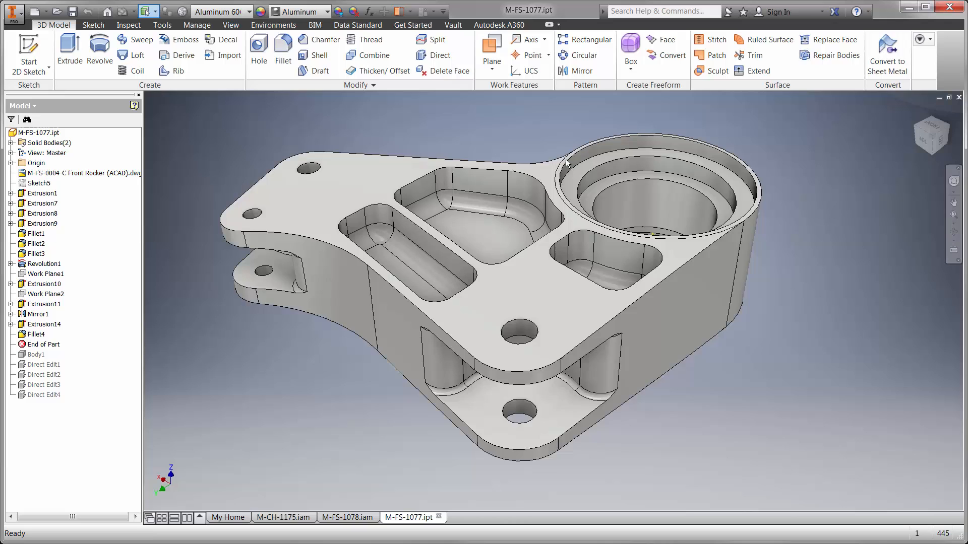
Step: Check in M-FS-1077.ipt with comment about pocket material and rib moved in the DWG underlay per Nastran In-CAD result
right_click(37, 132)
text(Added)
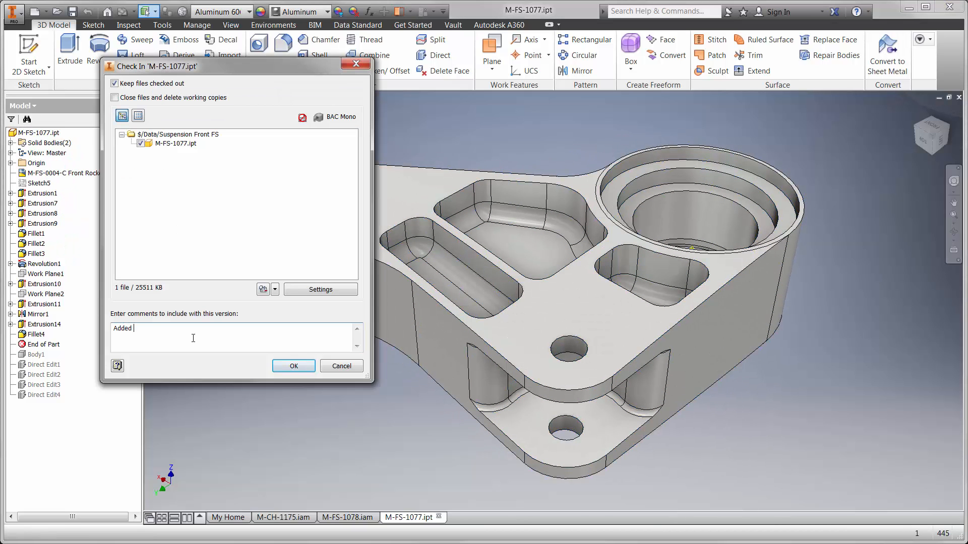
text(material to the pocket and mov)
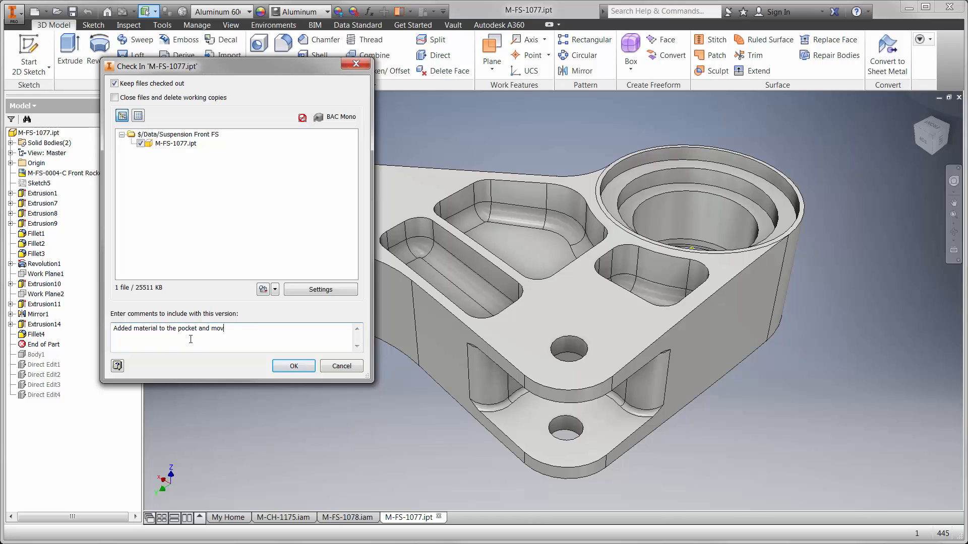
text(ed the rib in the DWG underlay)
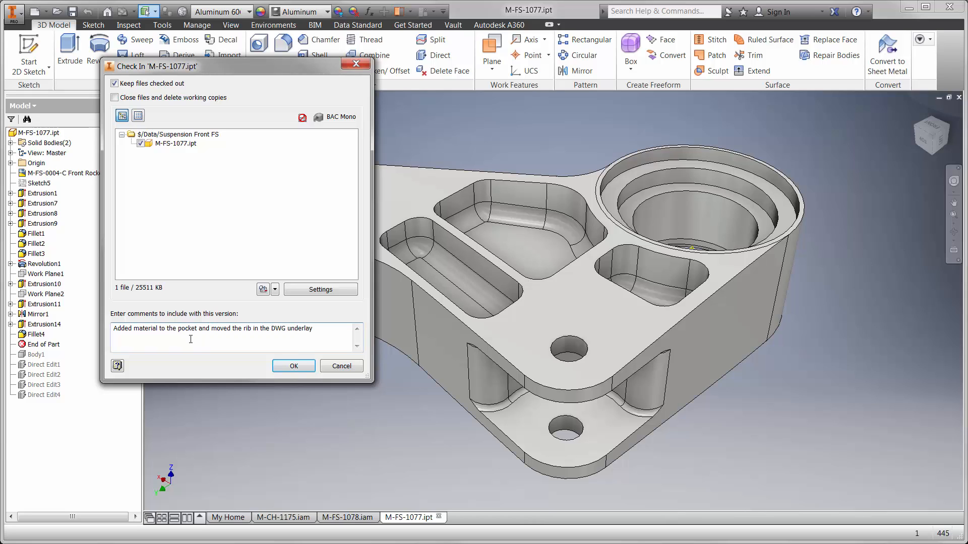
text(based on the Nastran InCAD result)
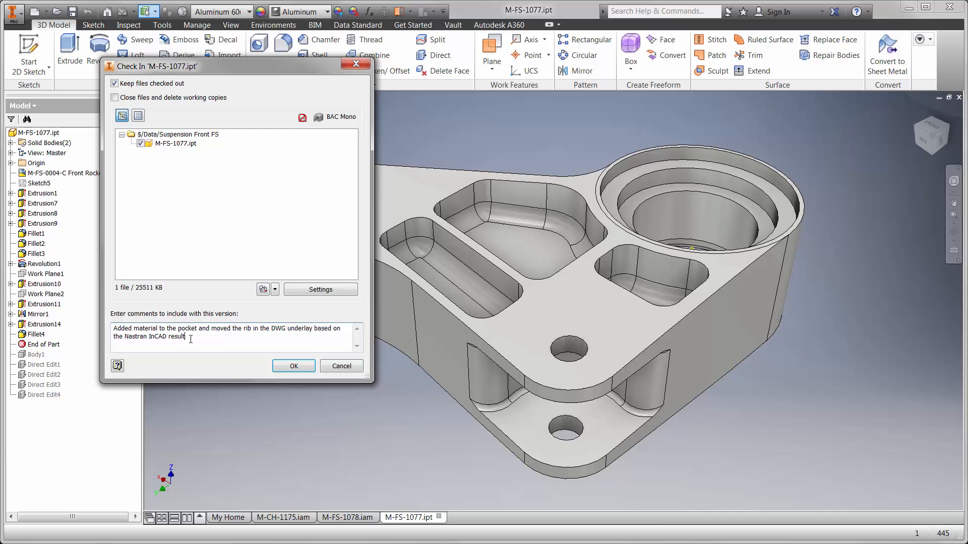
click(294, 366)
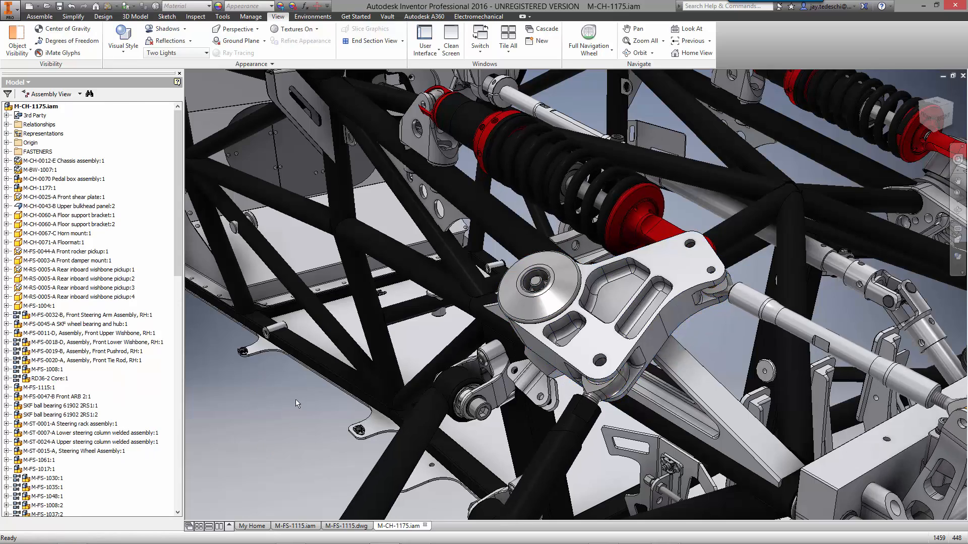
Step: Check in M-CH-1175.iam from the Vault browser with comment 'INCORPORATED CHANGES TO BELLCRANK ASSEMBLY PER ECO 000005 AND ANALYSIS'
click(28, 82)
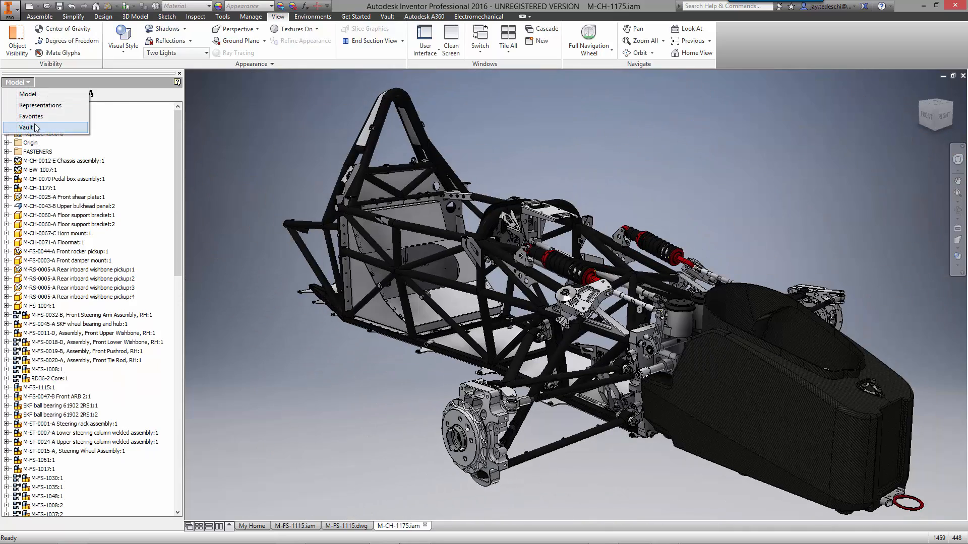
right_click(48, 106)
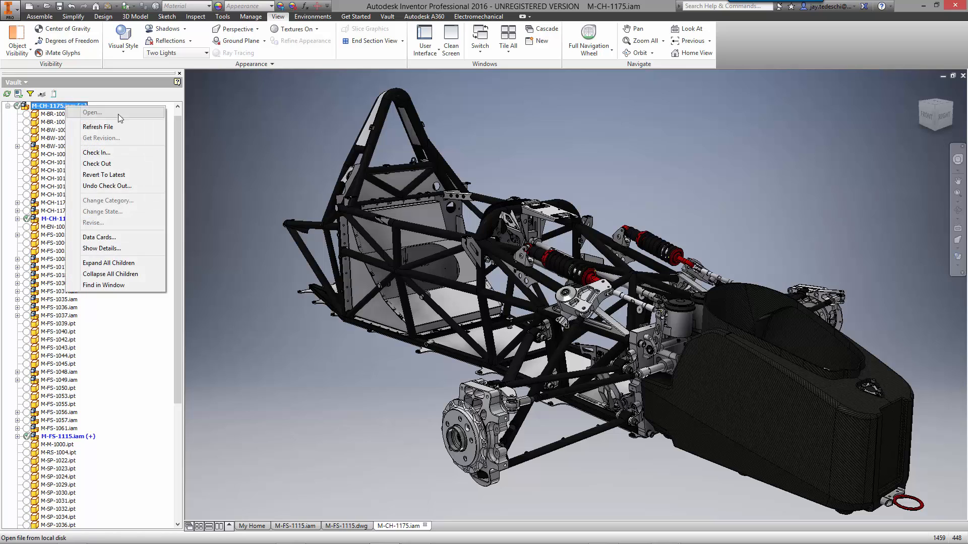
click(97, 153)
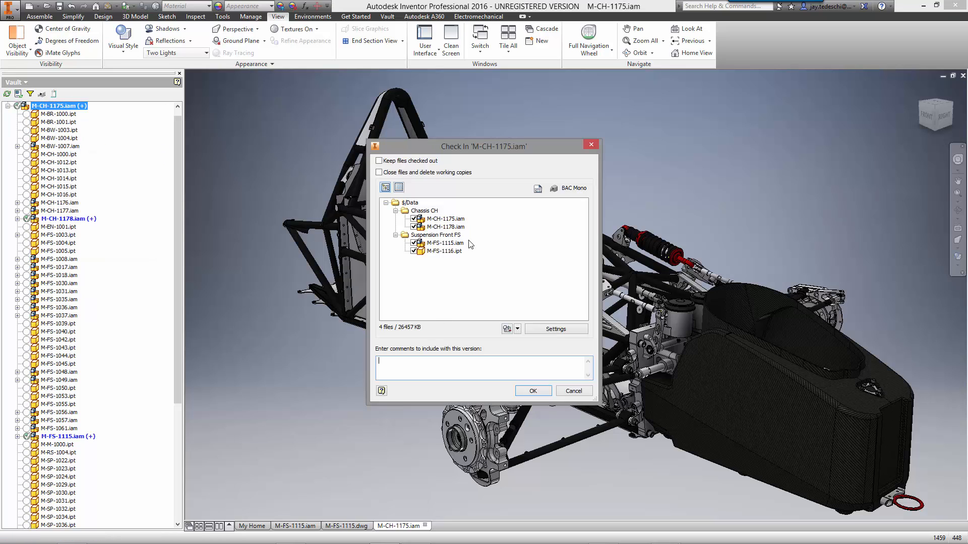
mouse_move(453, 369)
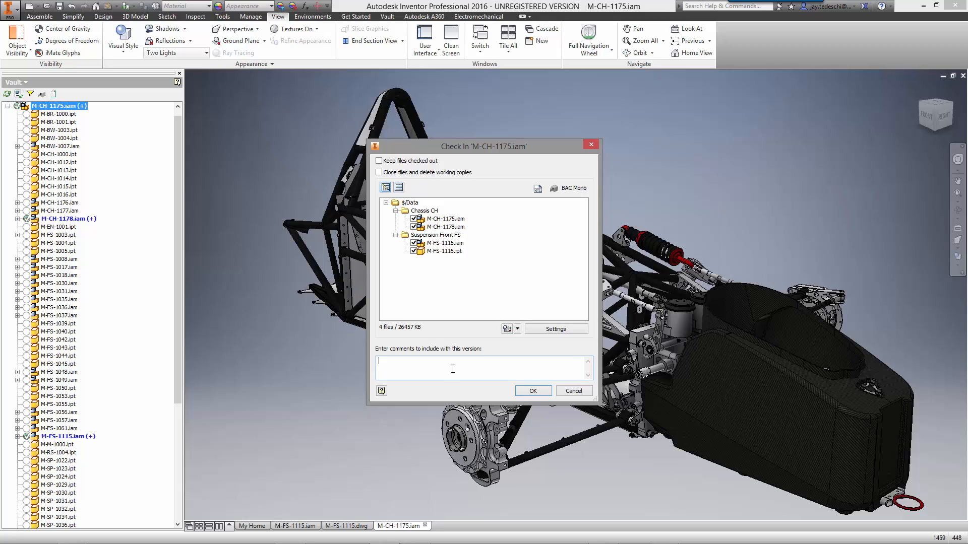
text(INCORPORATED)
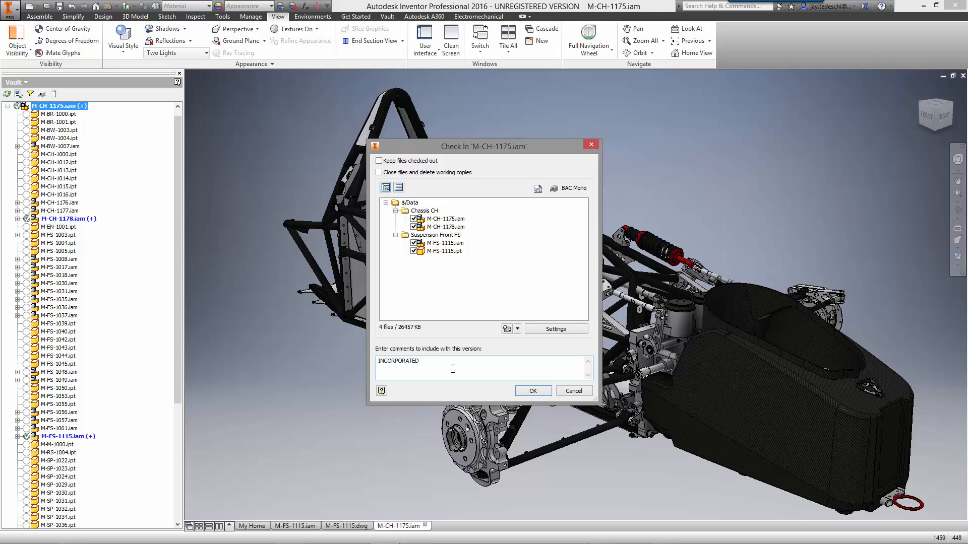
text(CHANGES TO BELLCRANK)
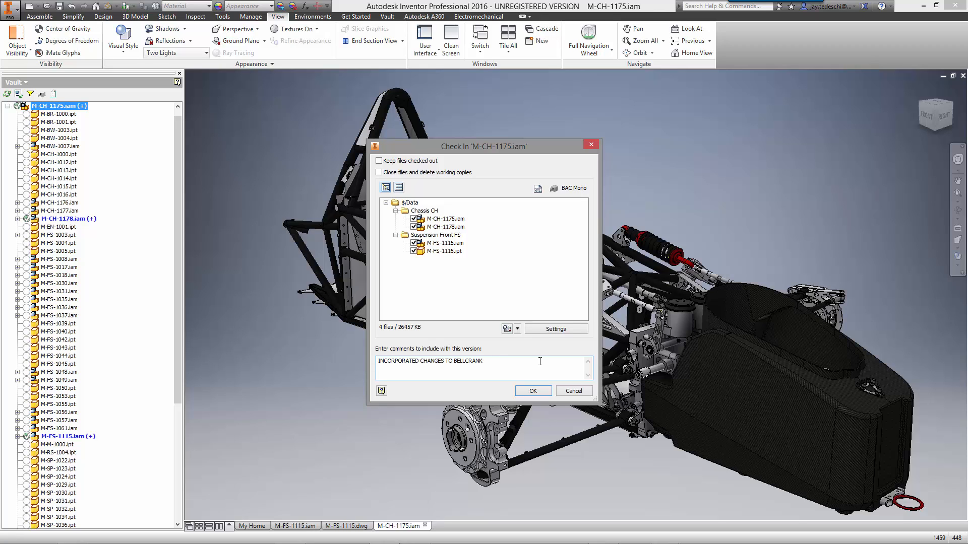
text(ASSEMBLY PER ECO)
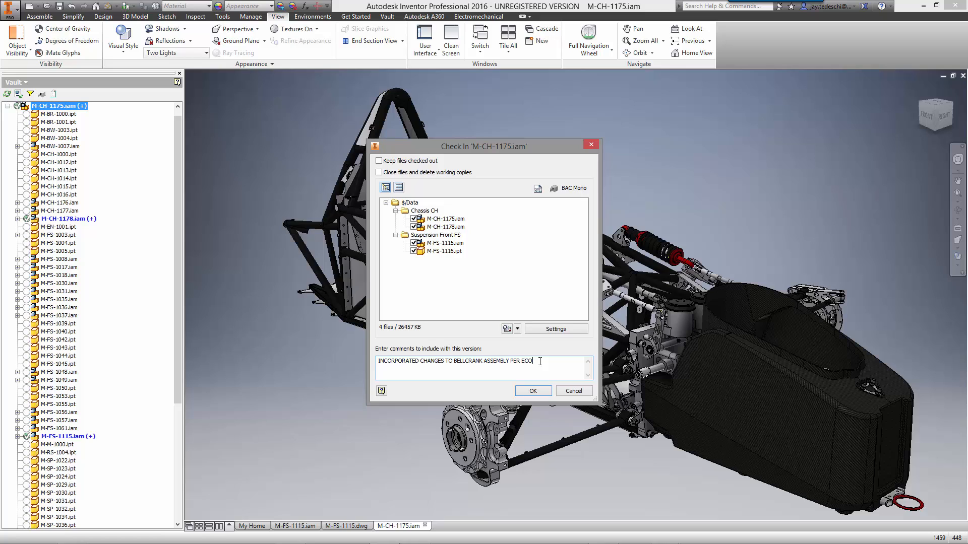
text(000005 AND ANALYSIS)
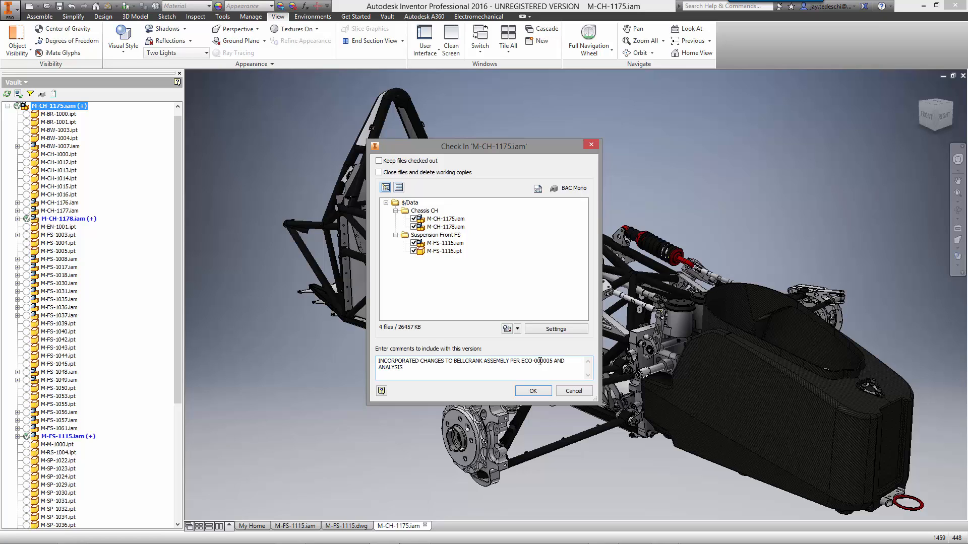
click(532, 391)
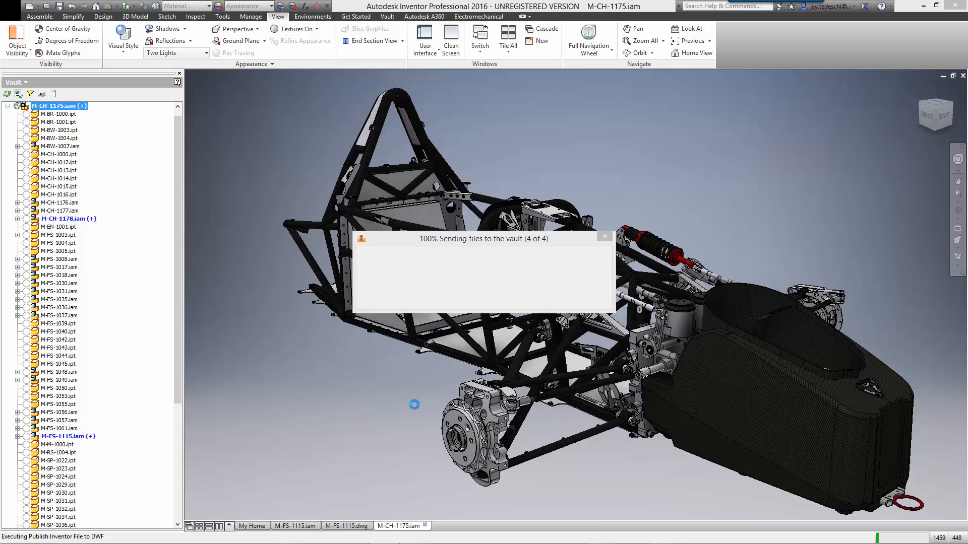